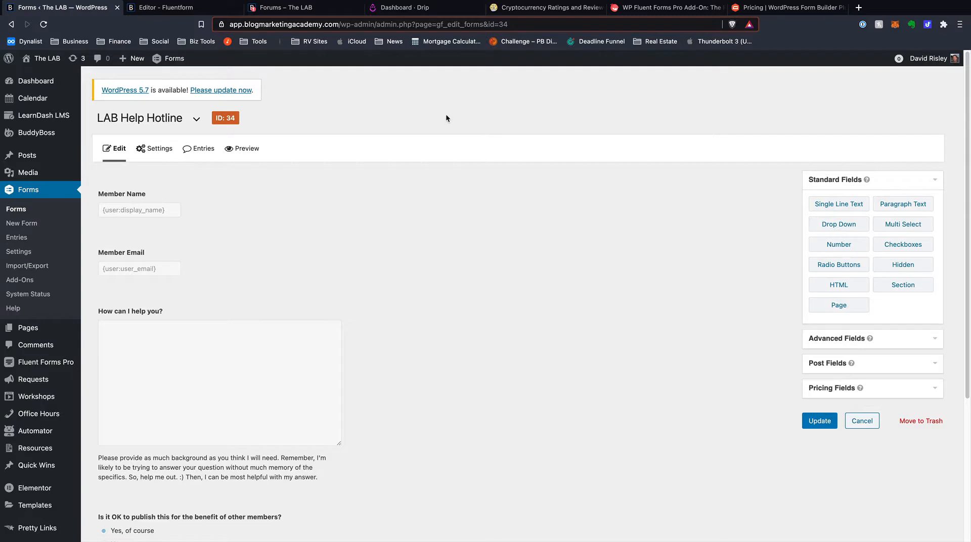
{"action": "mouse_move", "coordinate": [443, 114]}
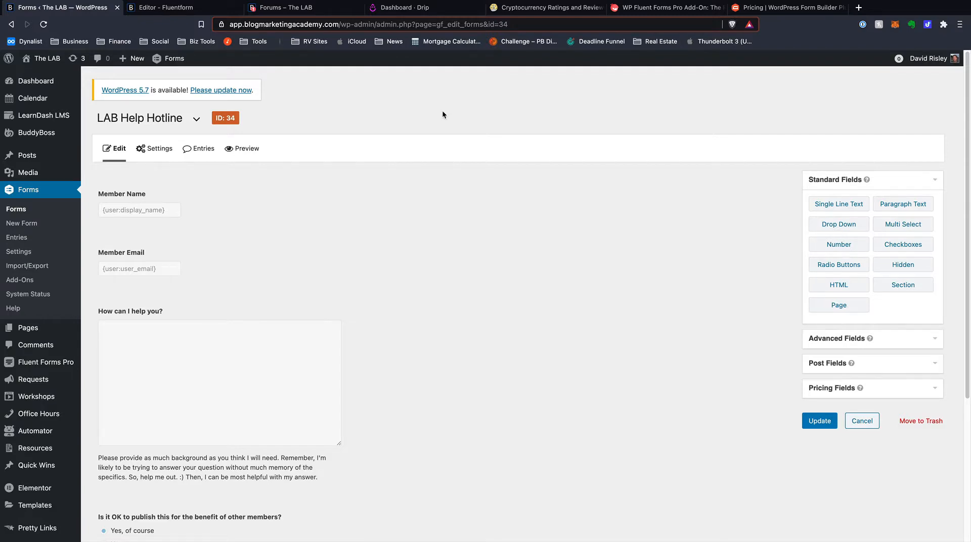
{"action": "mouse_move", "coordinate": [453, 107]}
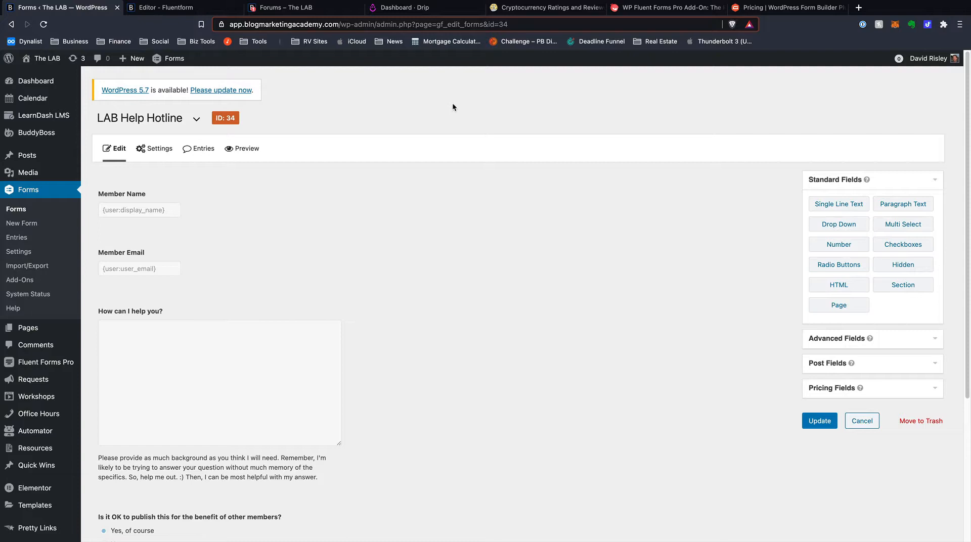
{"action": "mouse_move", "coordinate": [421, 106]}
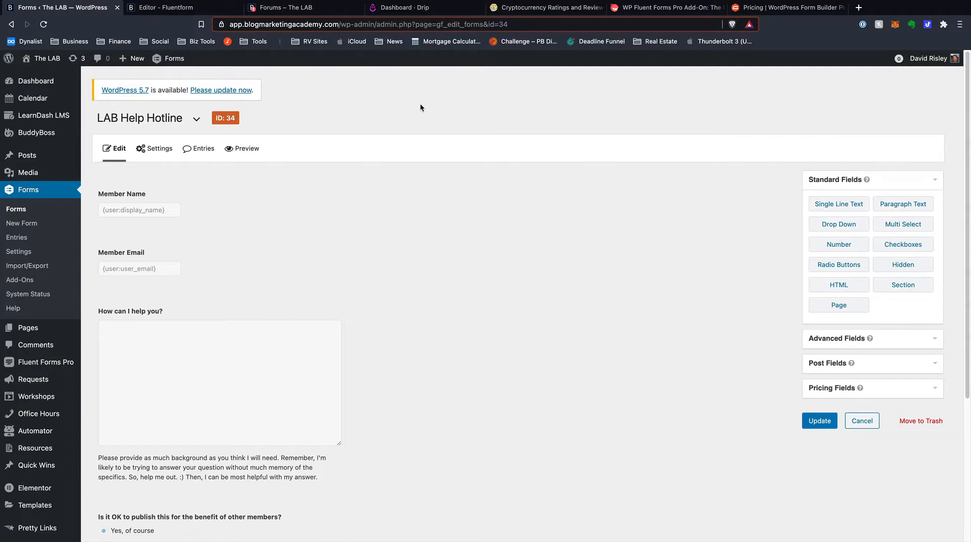
Scroll the Gravity Forms field sidebar through the Advanced, Post and Pricing field types.
{"action": "scroll", "scroll_direction": "down", "scroll_amount": 3}
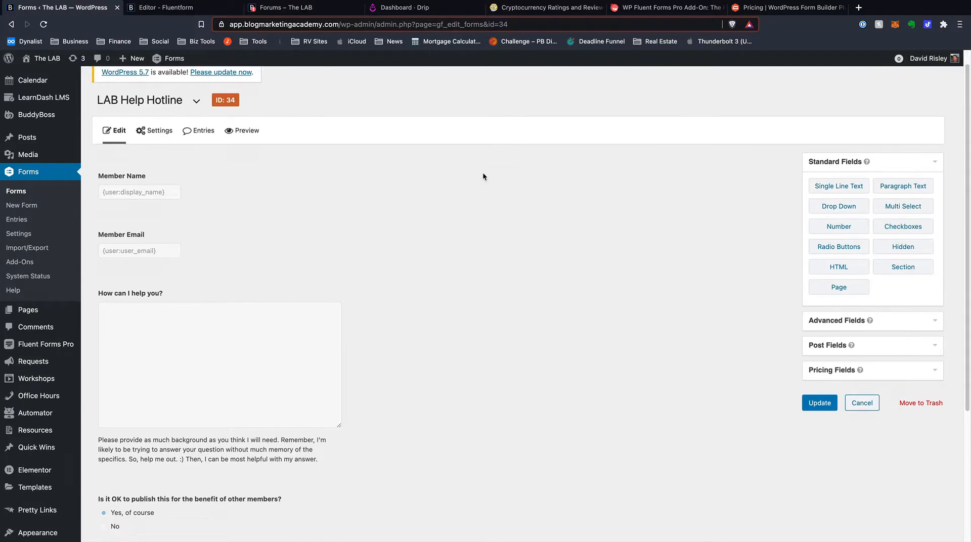
{"action": "scroll", "scroll_direction": "down", "scroll_amount": 3}
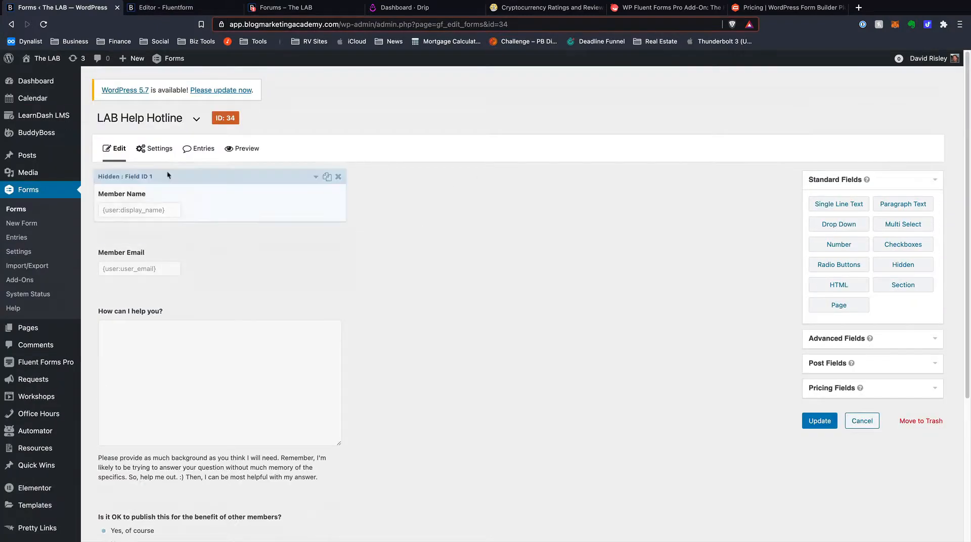
{"action": "scroll", "scroll_direction": "down", "scroll_amount": 3}
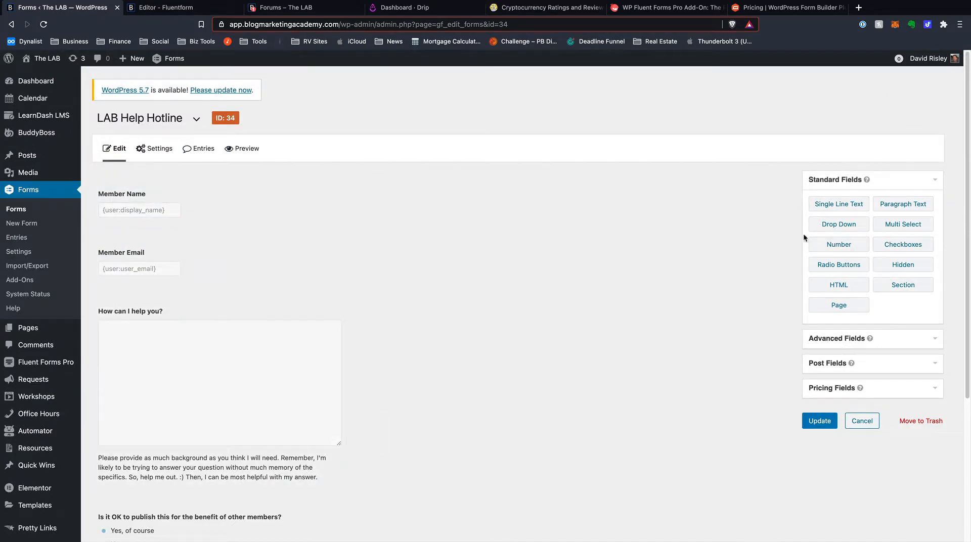
{"action": "mouse_move", "coordinate": [837, 460]}
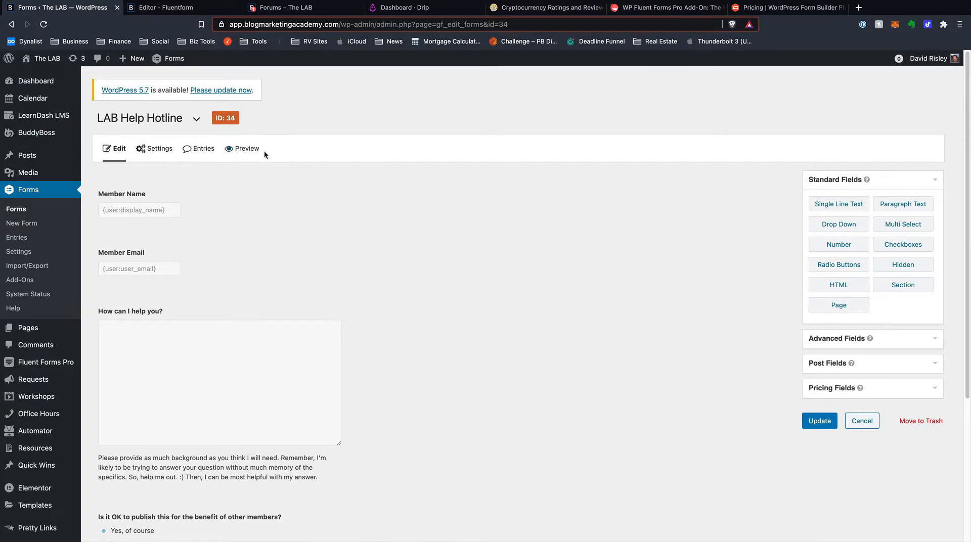
{"action": "scroll", "scroll_direction": "down", "scroll_amount": 3}
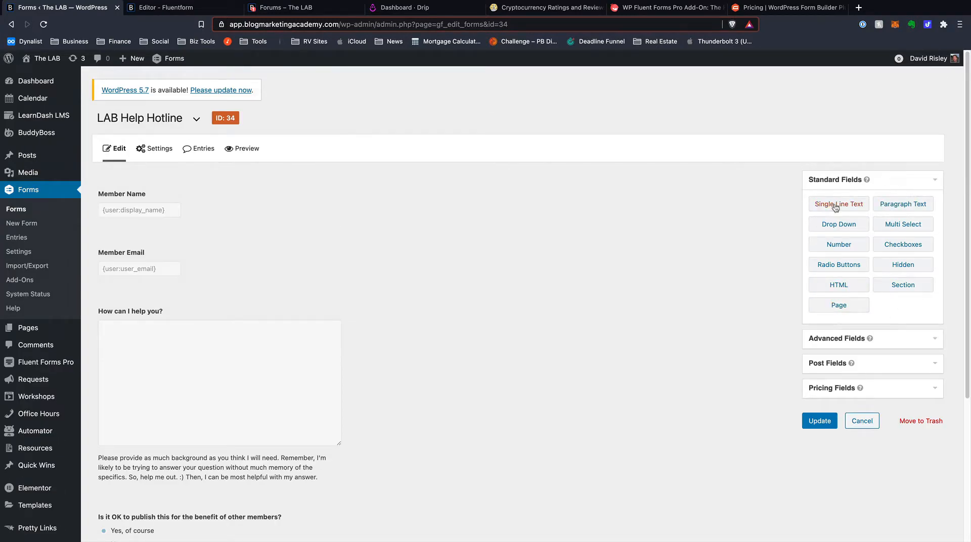
{"action": "mouse_move", "coordinate": [827, 274]}
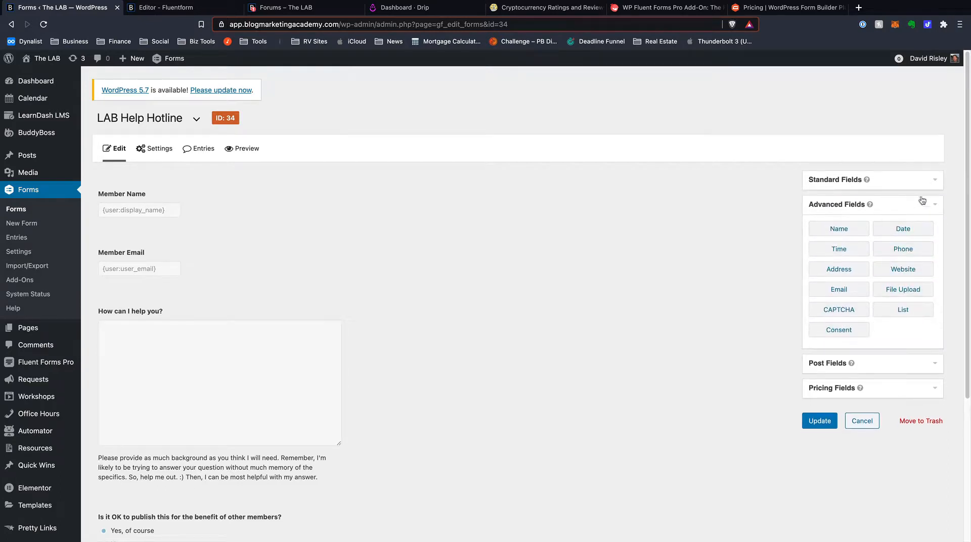
{"action": "mouse_move", "coordinate": [936, 200]}
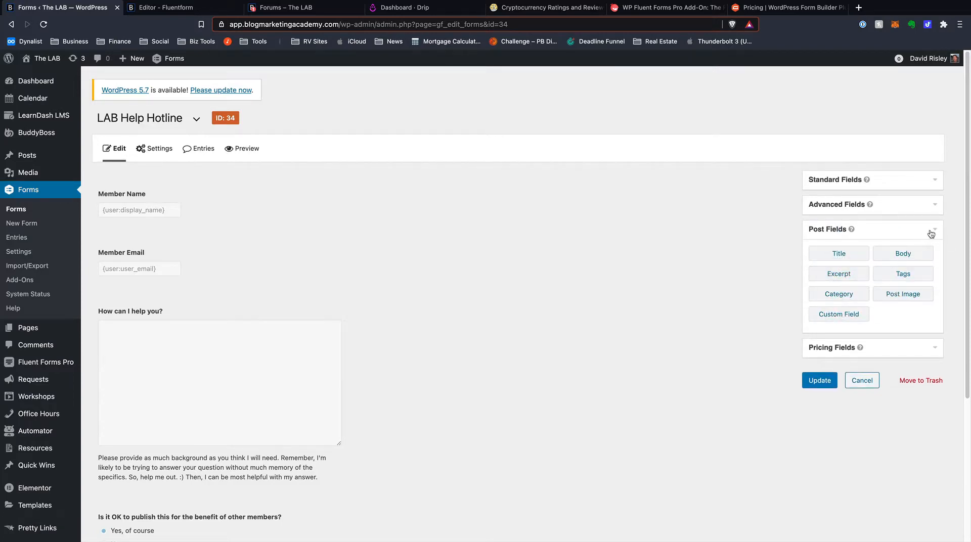
{"action": "mouse_move", "coordinate": [933, 230]}
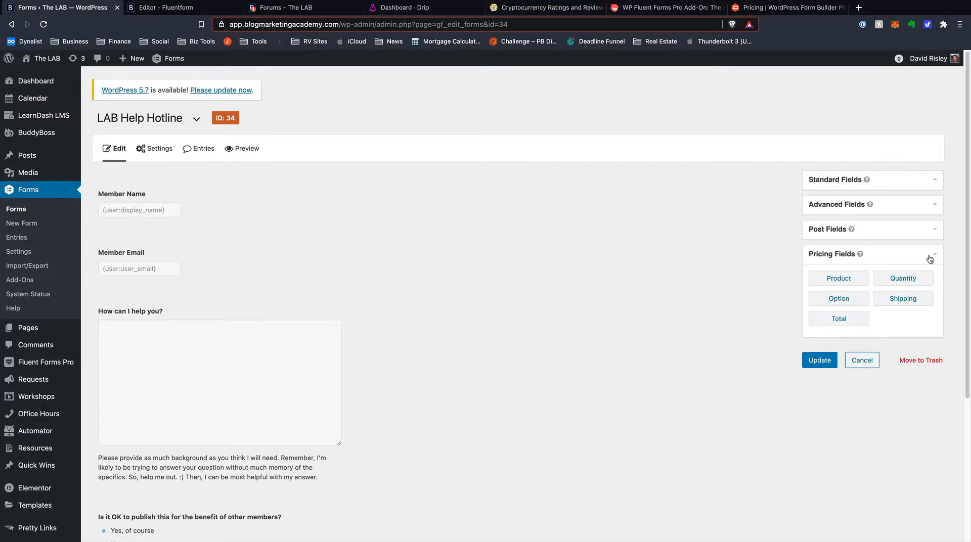
{"action": "mouse_move", "coordinate": [932, 258]}
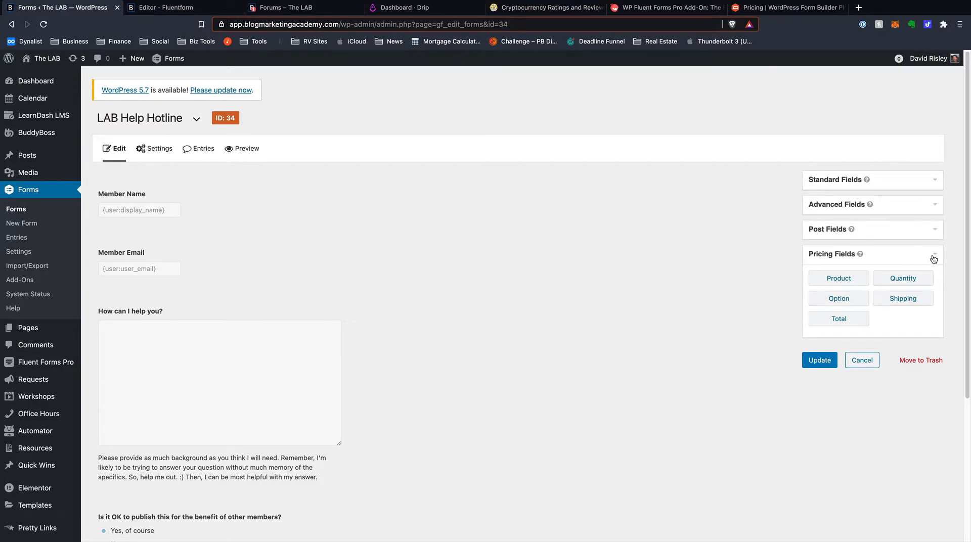
{"action": "mouse_move", "coordinate": [928, 256]}
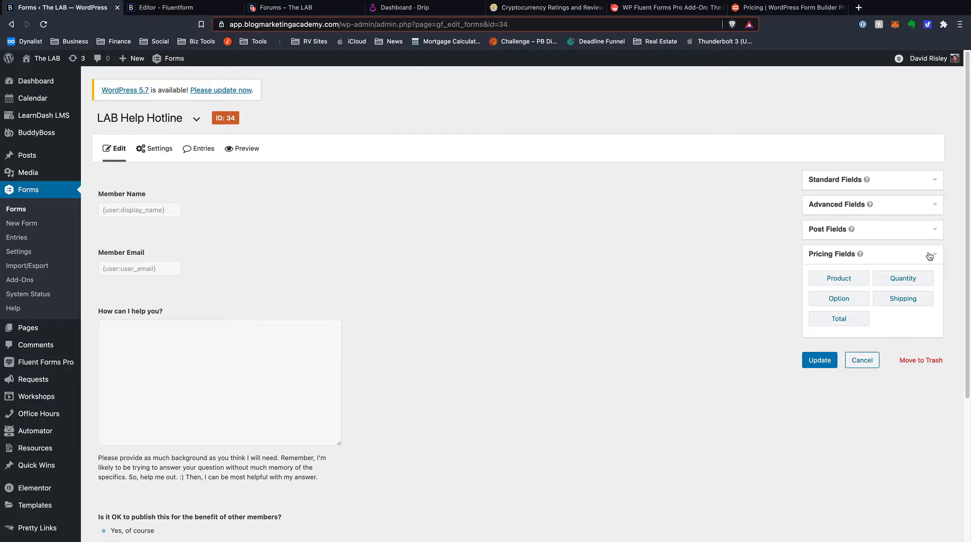
{"action": "mouse_move", "coordinate": [932, 256]}
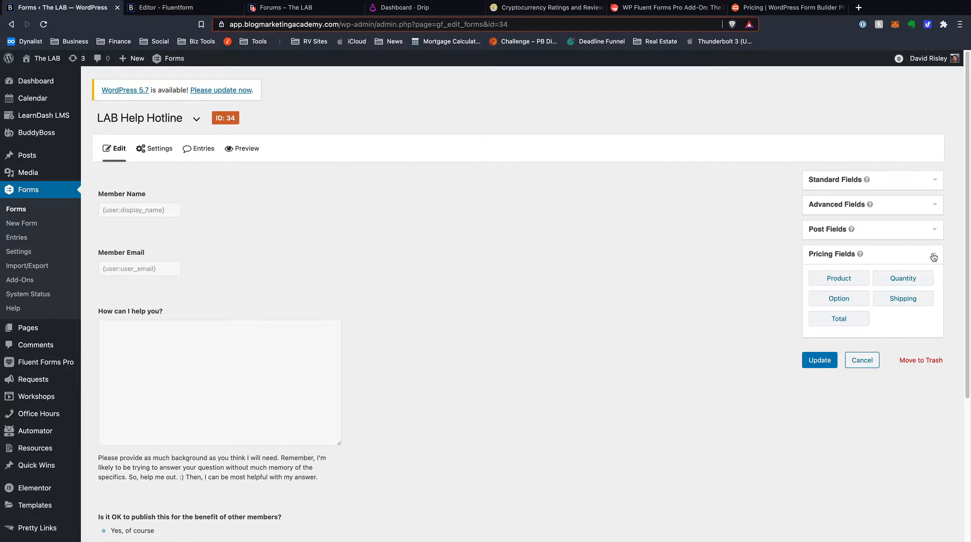
Scroll through the LAB Help Hotline general Form Settings, then switch to the Fluent Forms tab.
{"action": "left_click", "coordinate": [159, 148]}
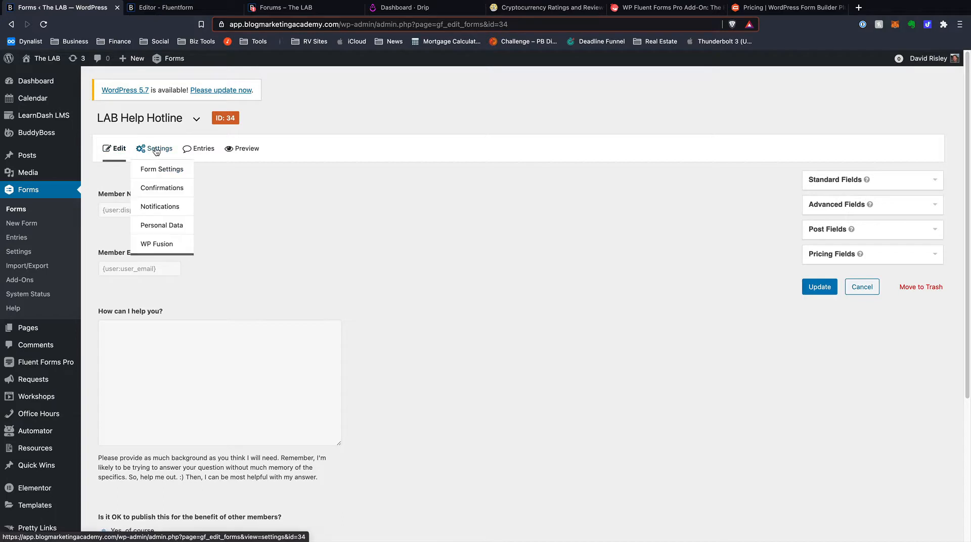
{"action": "mouse_move", "coordinate": [162, 204]}
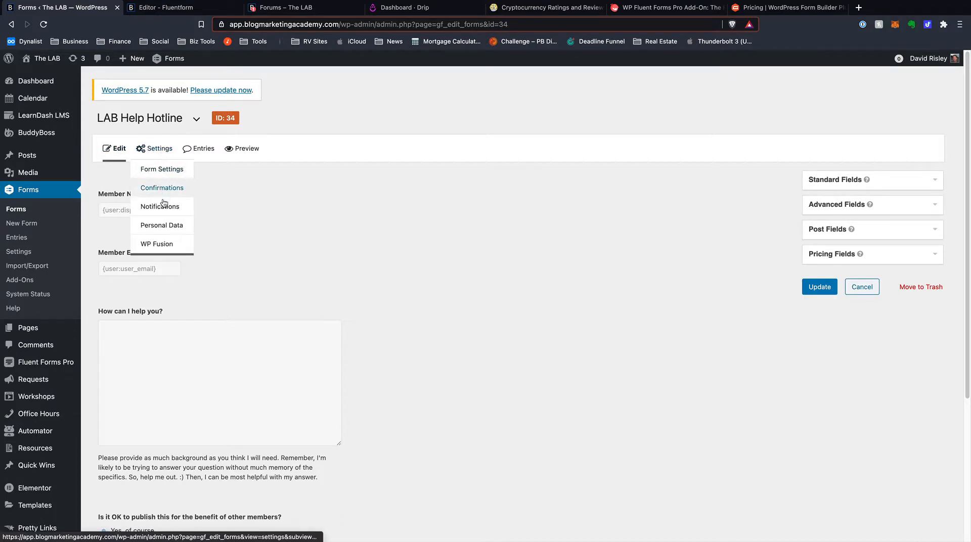
{"action": "left_click", "coordinate": [162, 169]}
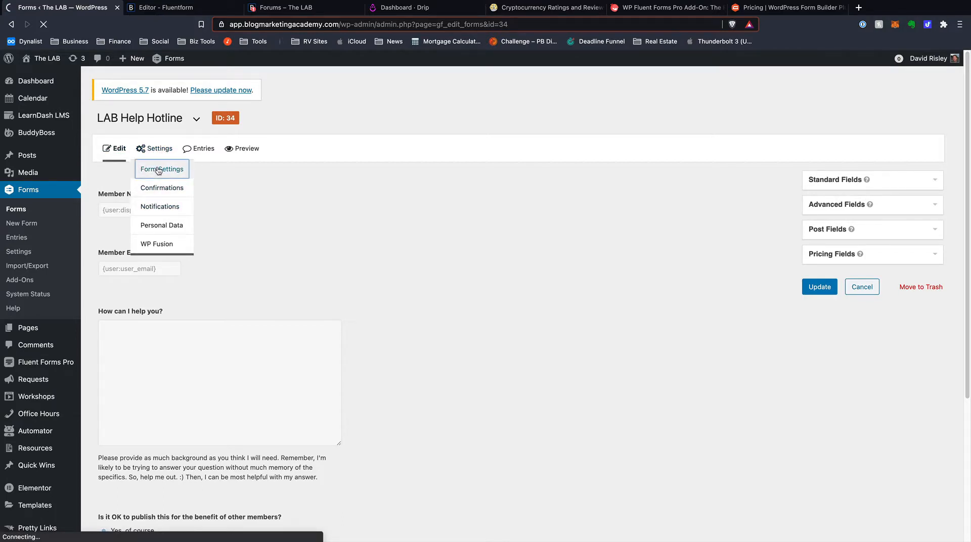
{"action": "left_click", "coordinate": [162, 168]}
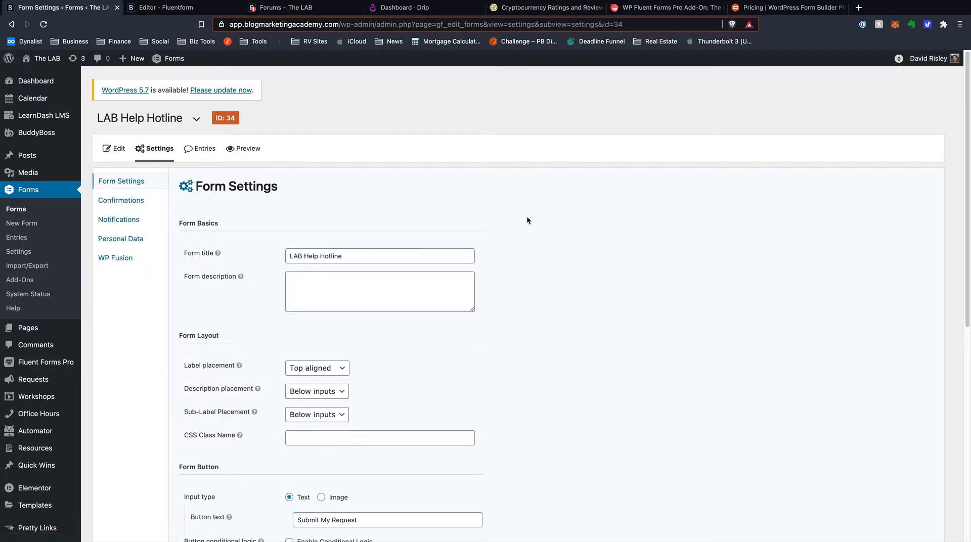
{"action": "scroll", "scroll_direction": "down", "scroll_amount": 3}
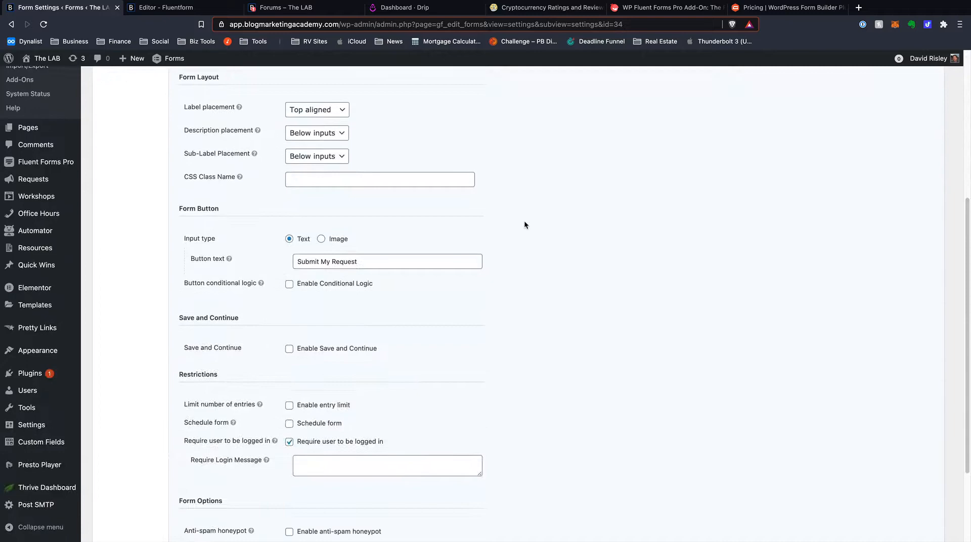
{"action": "scroll", "scroll_direction": "down", "scroll_amount": 3}
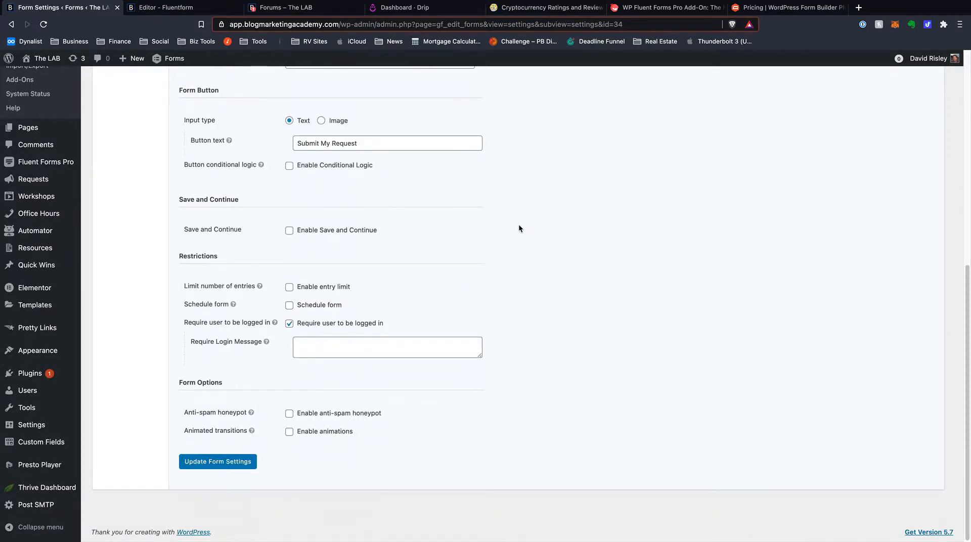
{"action": "scroll", "scroll_direction": "up", "scroll_amount": 3}
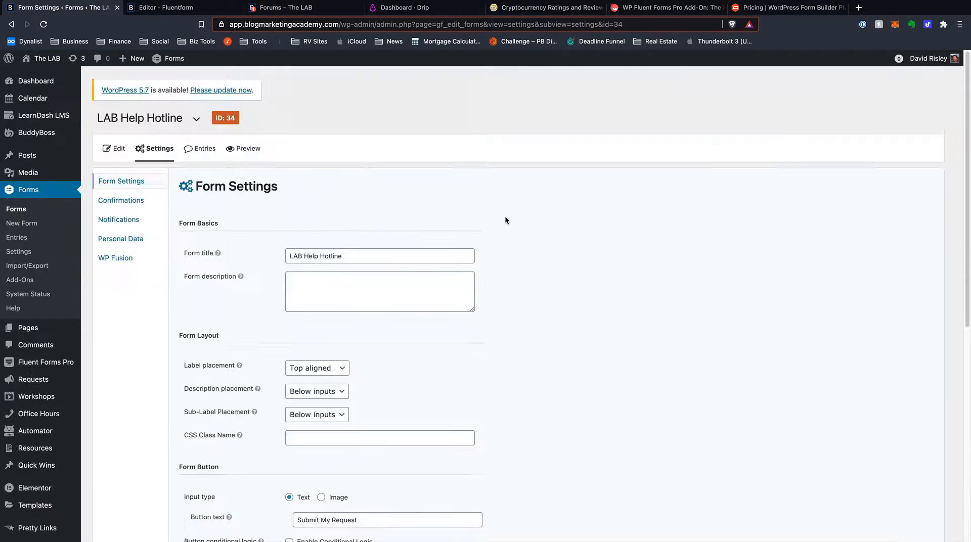
{"action": "mouse_move", "coordinate": [89, 316]}
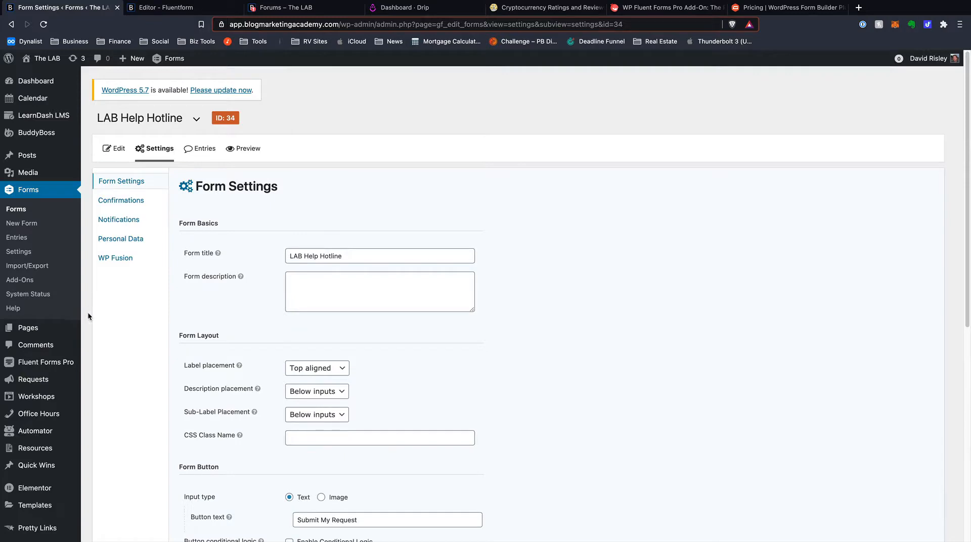
{"action": "mouse_move", "coordinate": [101, 325]}
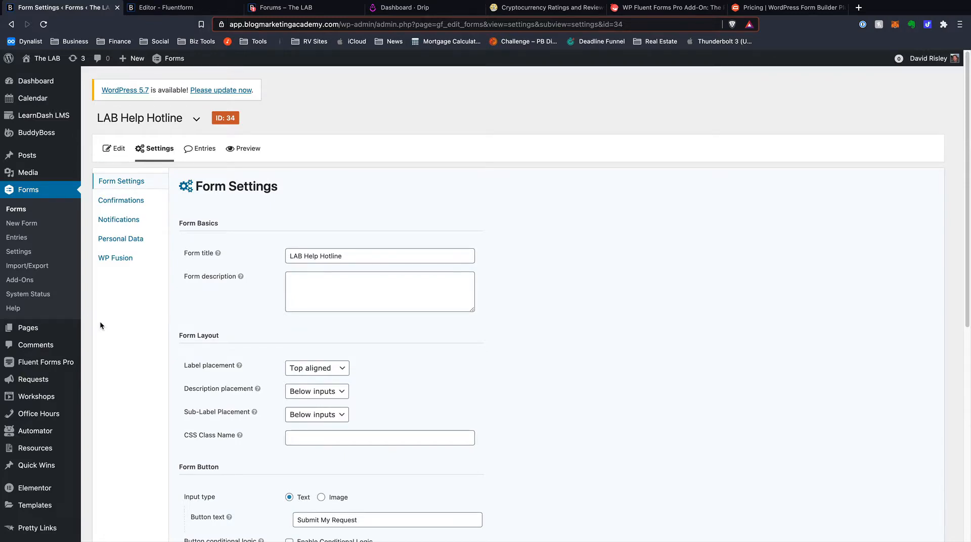
{"action": "left_click", "coordinate": [163, 7]}
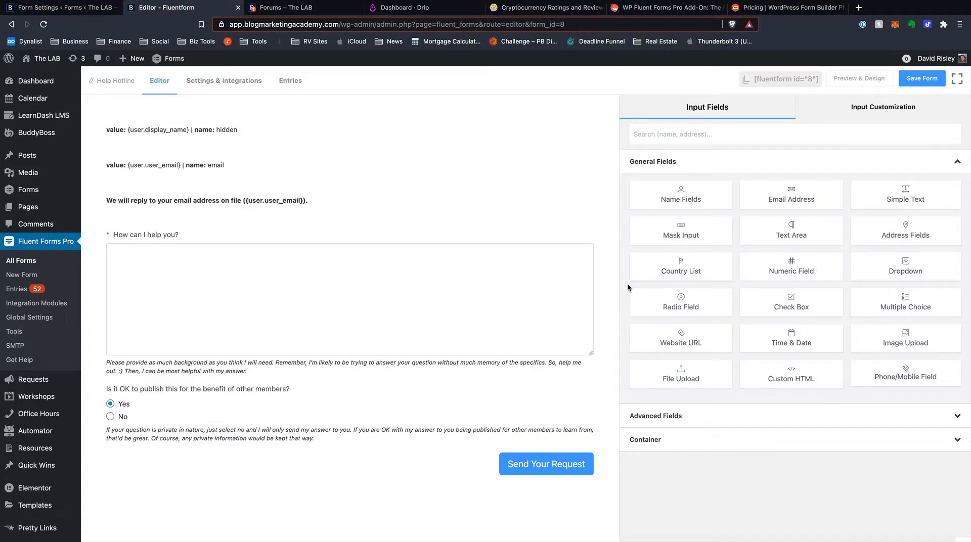
{"action": "mouse_move", "coordinate": [630, 287]}
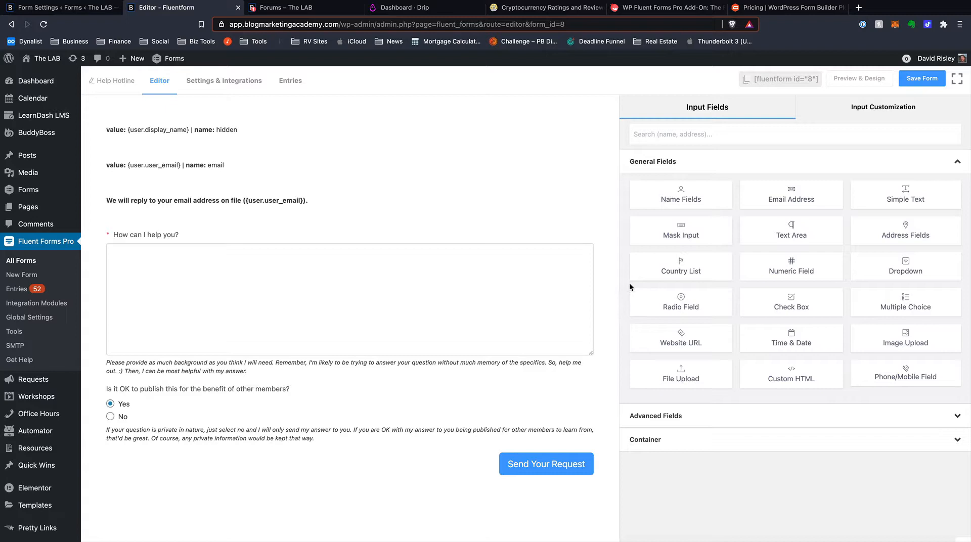
{"action": "mouse_move", "coordinate": [623, 280]}
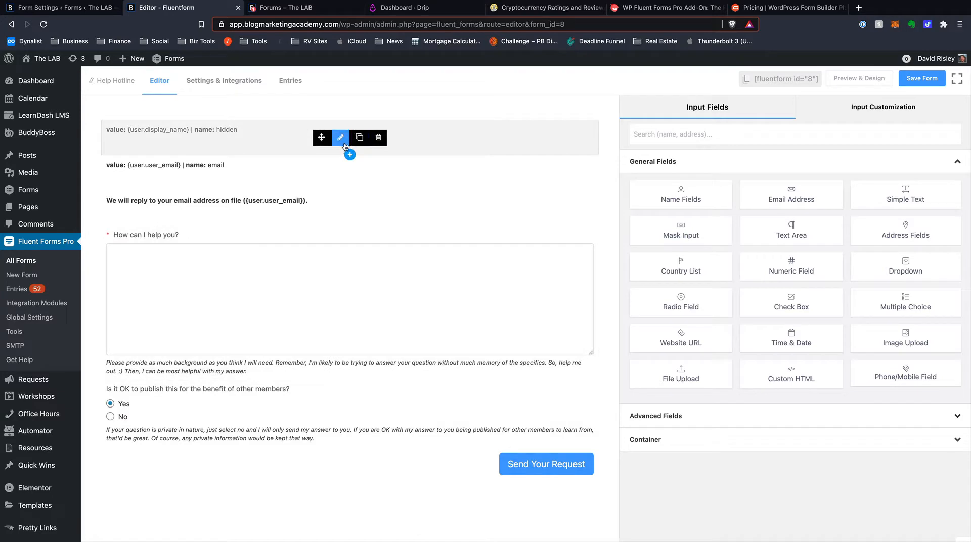
Glance at Fluent Forms' hidden name and email fields, then return to Gravity Forms settings.
{"action": "left_click", "coordinate": [61, 8]}
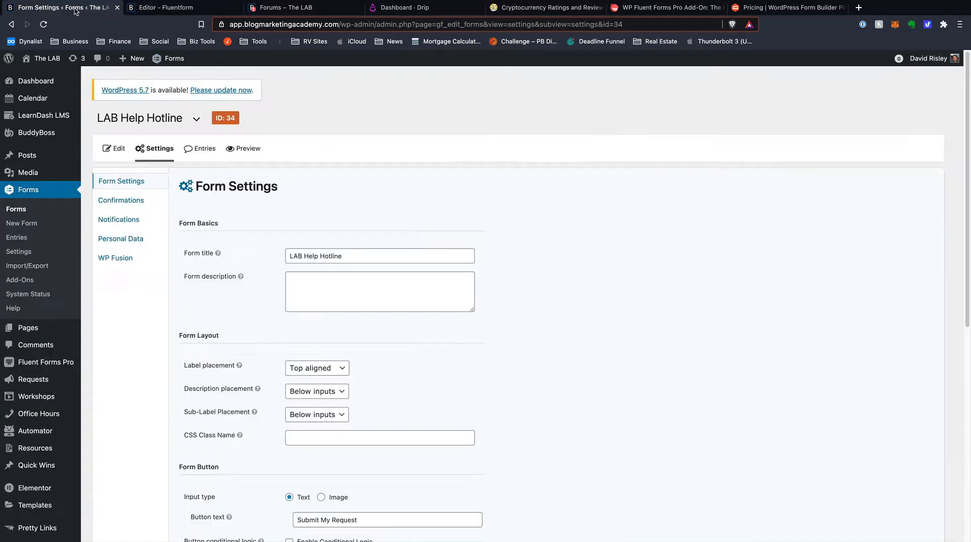
Reopen the LAB Help Hotline editor and expand the 'How can I help you?' Paragraph Text field.
{"action": "left_click", "coordinate": [115, 148]}
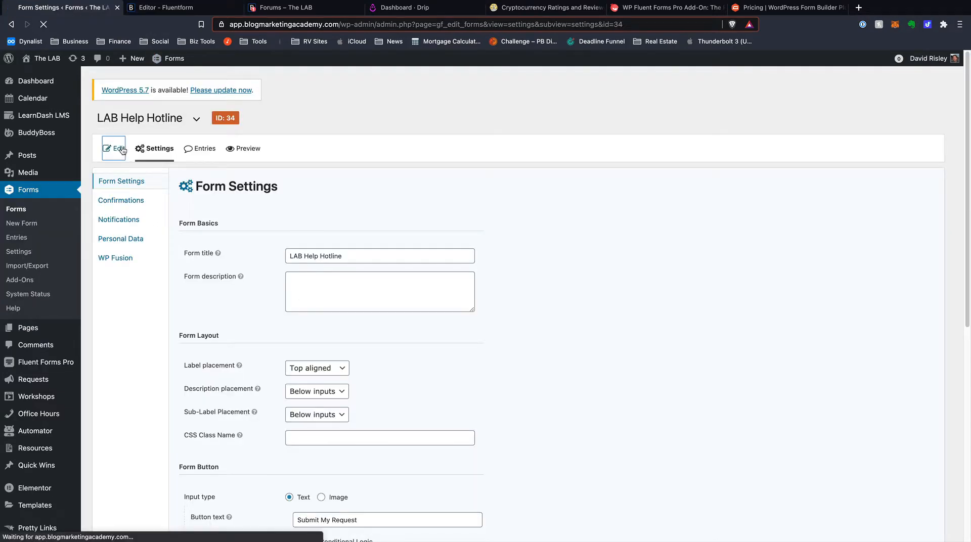
{"action": "left_click", "coordinate": [115, 148]}
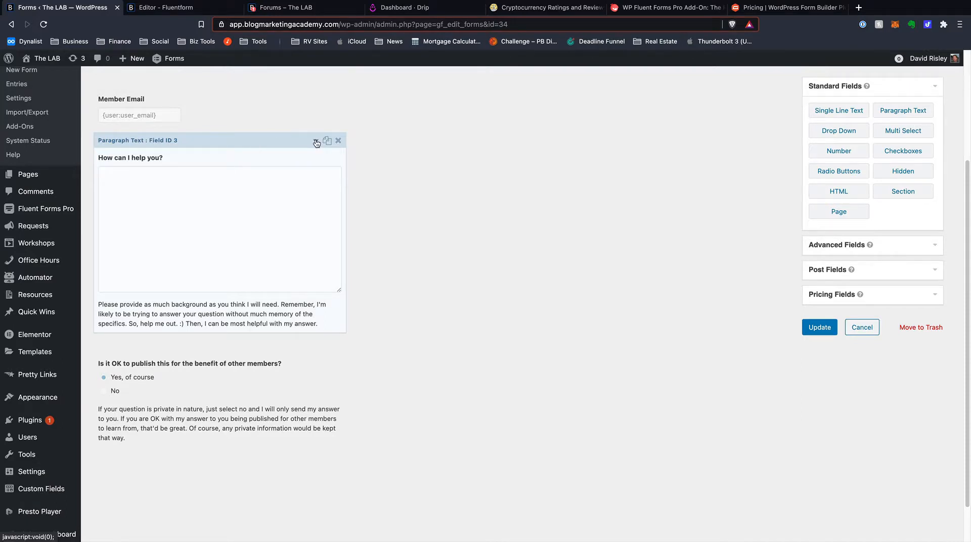
{"action": "left_click", "coordinate": [317, 141]}
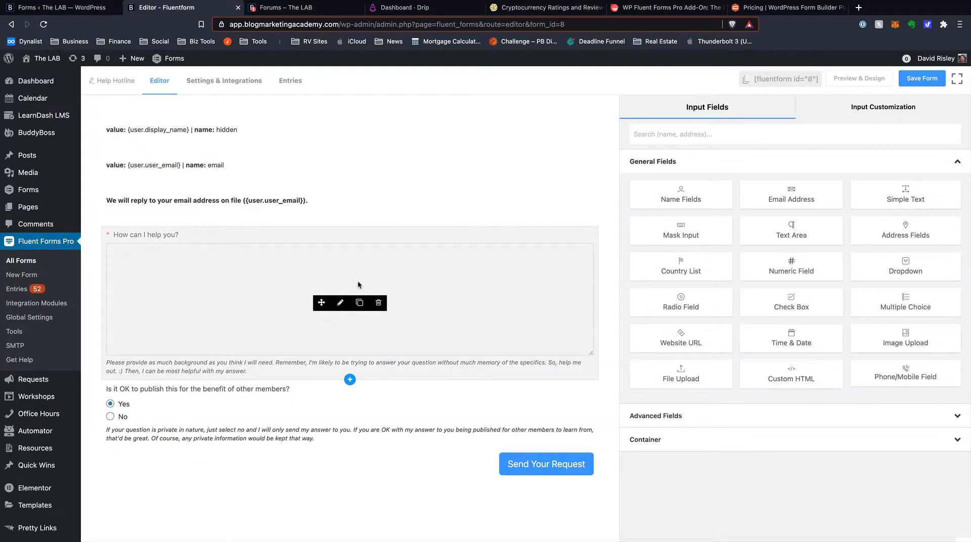
Inspect Input Customization for the help textarea, hidden Email and publish-permission radio fields.
{"action": "left_click", "coordinate": [340, 302]}
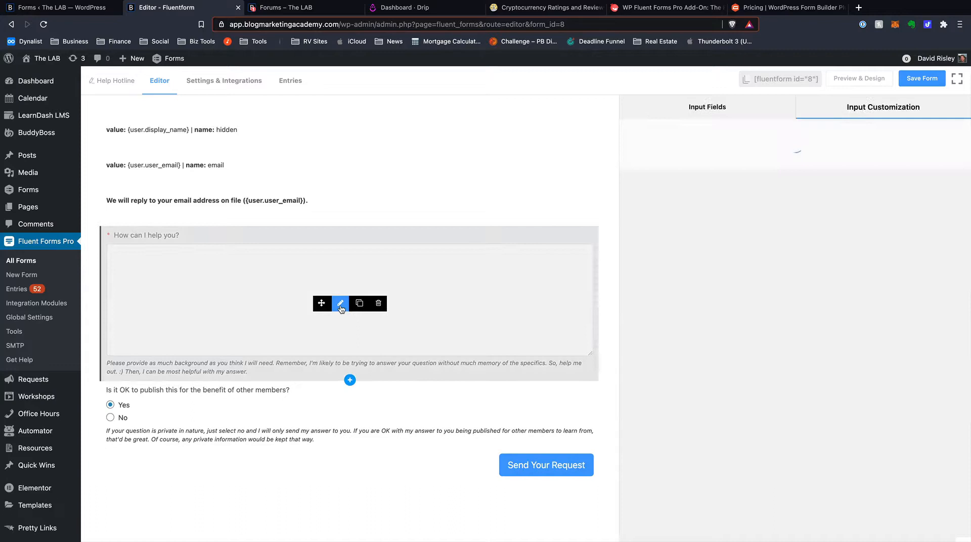
{"action": "left_click", "coordinate": [340, 303]}
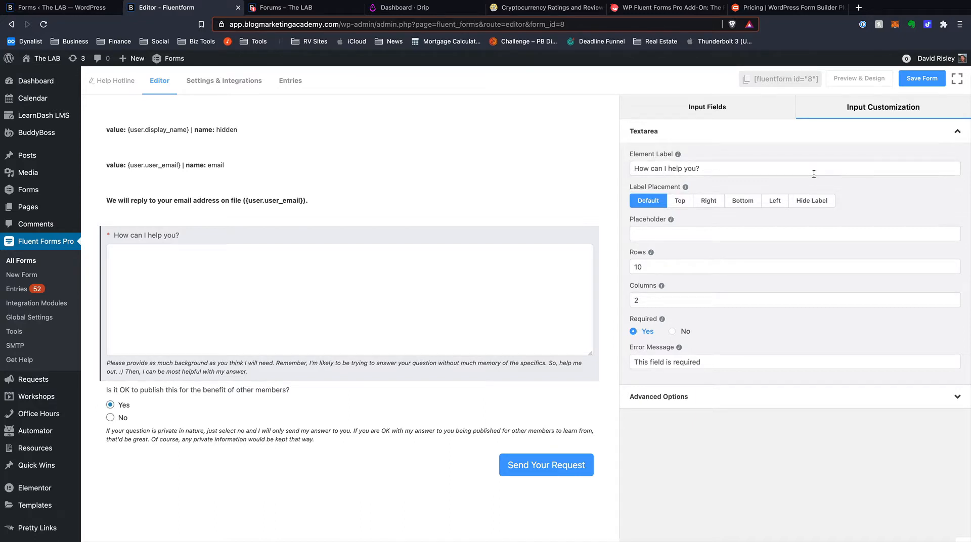
{"action": "mouse_move", "coordinate": [814, 180]}
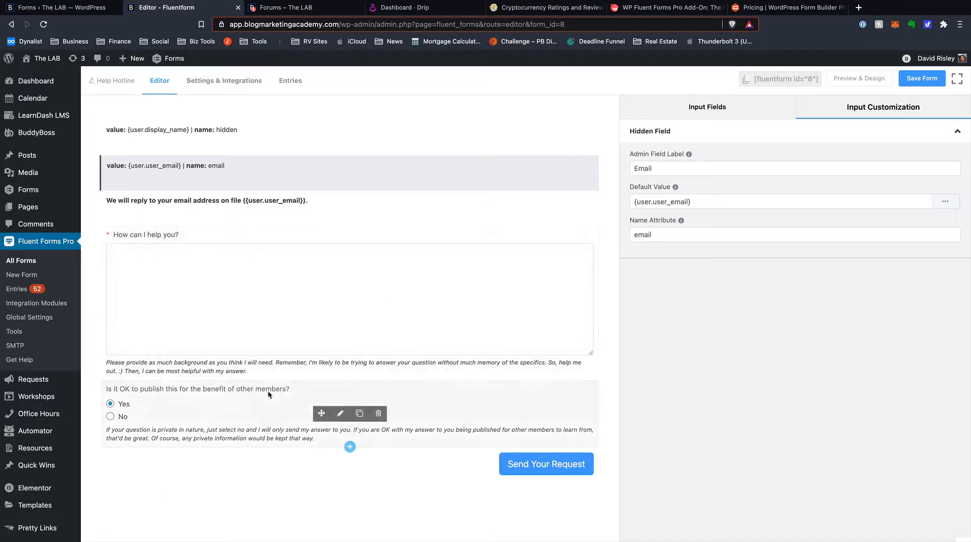
{"action": "left_click", "coordinate": [197, 389]}
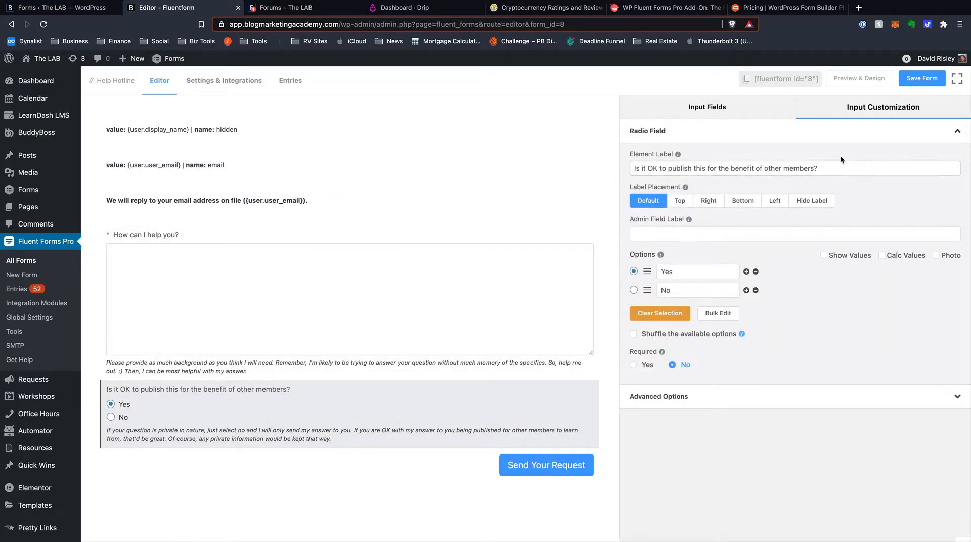
{"action": "left_click", "coordinate": [224, 80]}
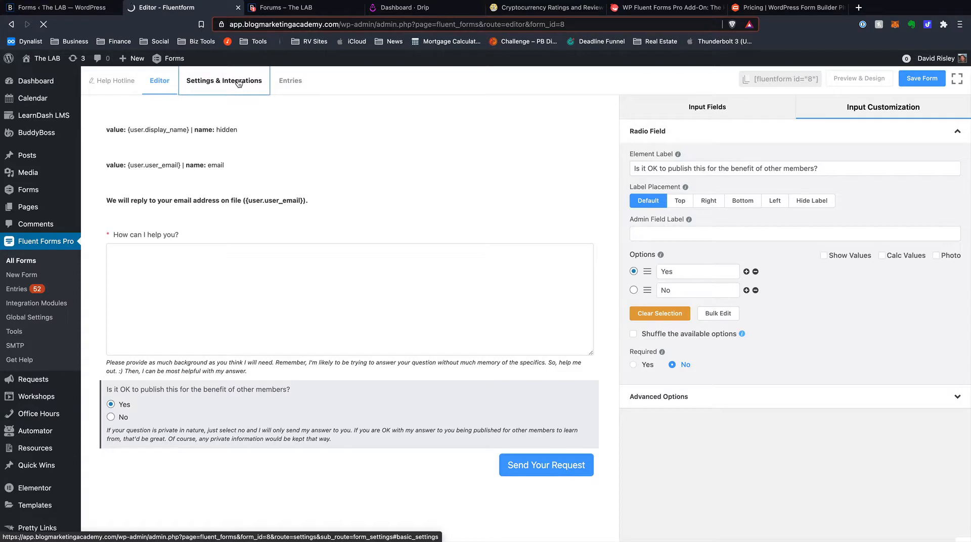
{"action": "left_click", "coordinate": [223, 81]}
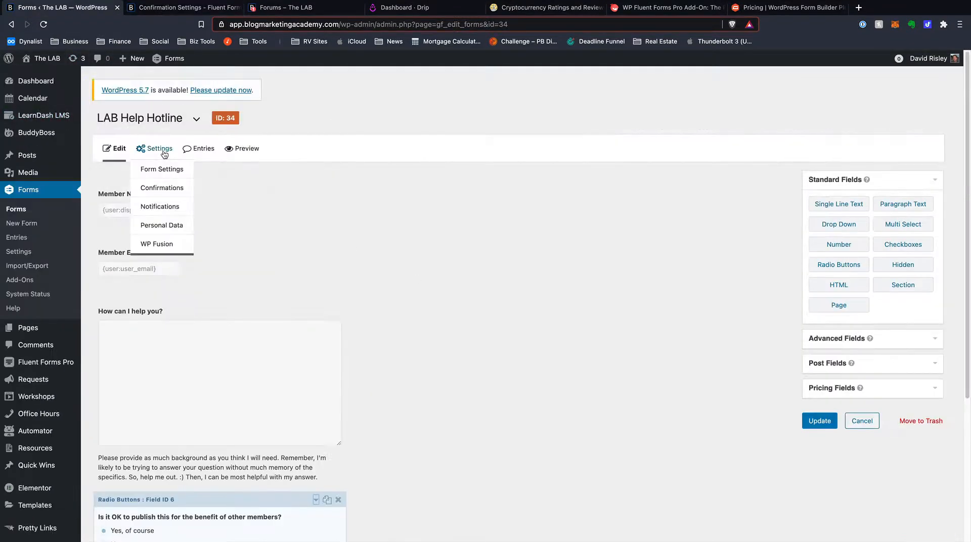
Open the LAB Help Hotline Confirmations page, showing its single default page-redirect confirmation.
{"action": "left_click", "coordinate": [161, 168]}
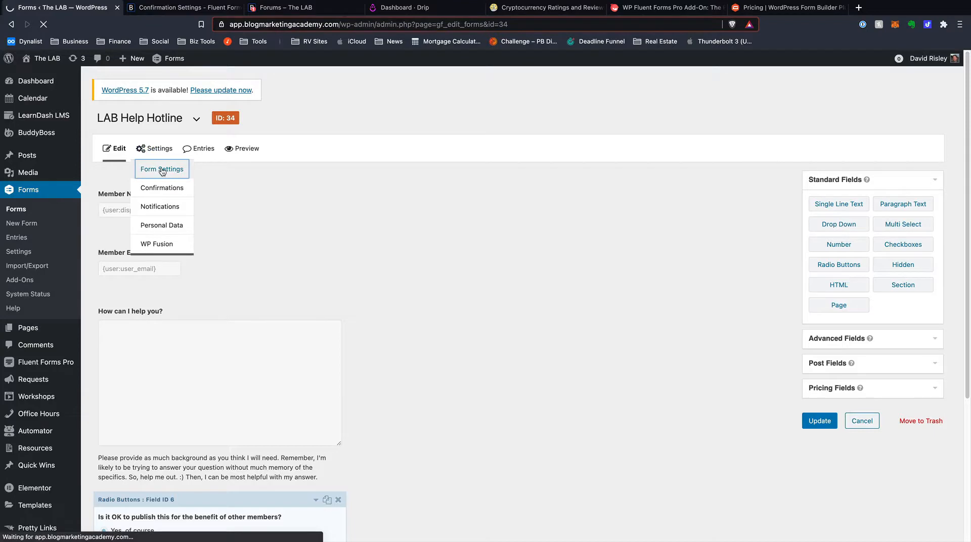
{"action": "left_click", "coordinate": [162, 169]}
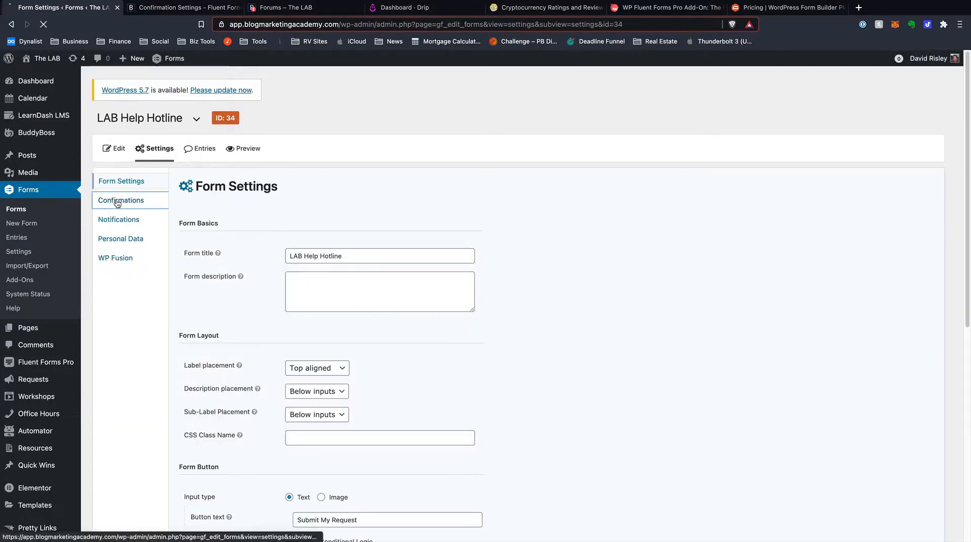
{"action": "left_click", "coordinate": [120, 200]}
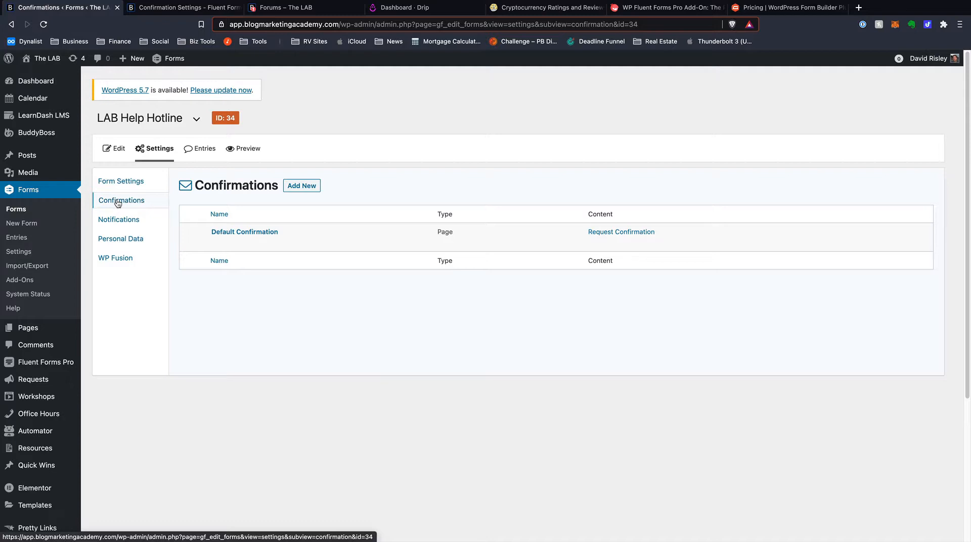
Go back to the LAB Help Hotline field editor and review the Standard Fields panel.
{"action": "left_click", "coordinate": [115, 148]}
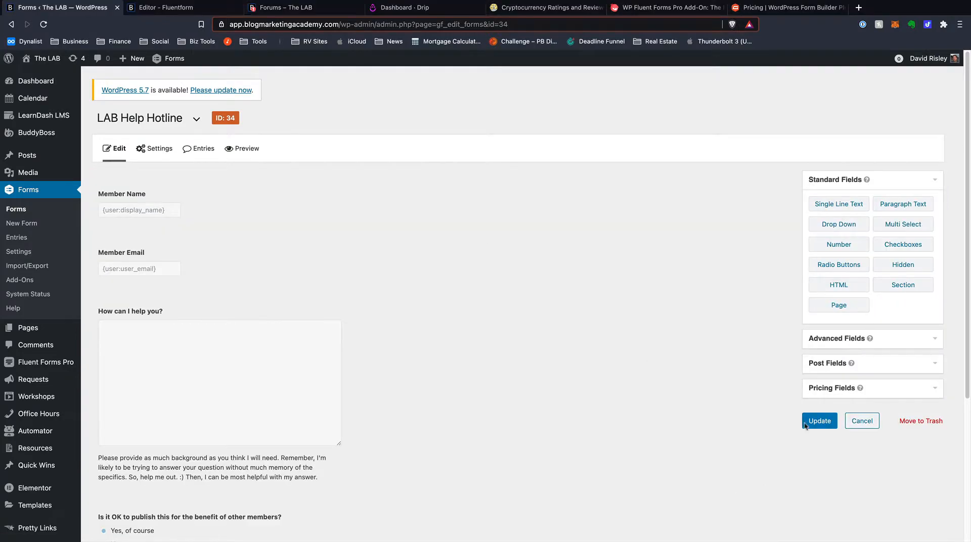
{"action": "mouse_move", "coordinate": [786, 295]}
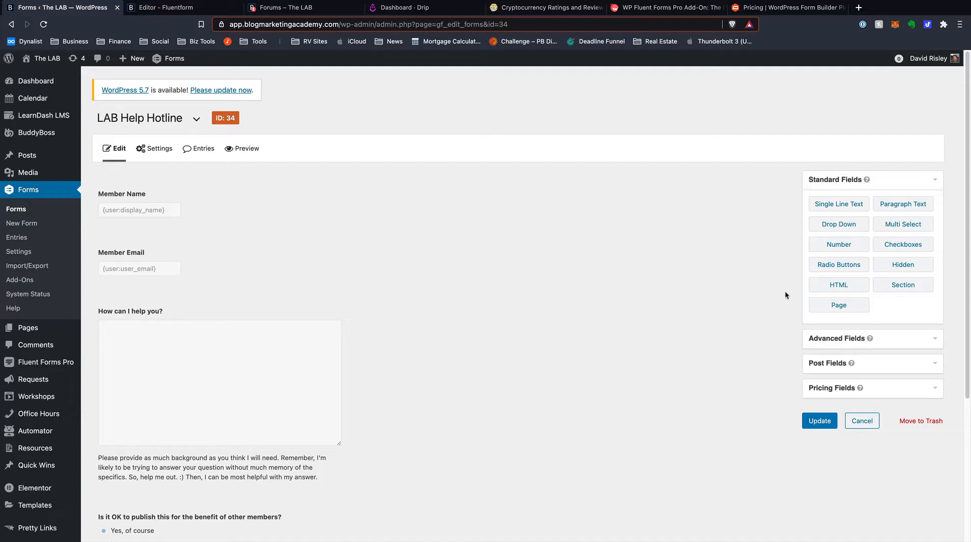
{"action": "mouse_move", "coordinate": [832, 204]}
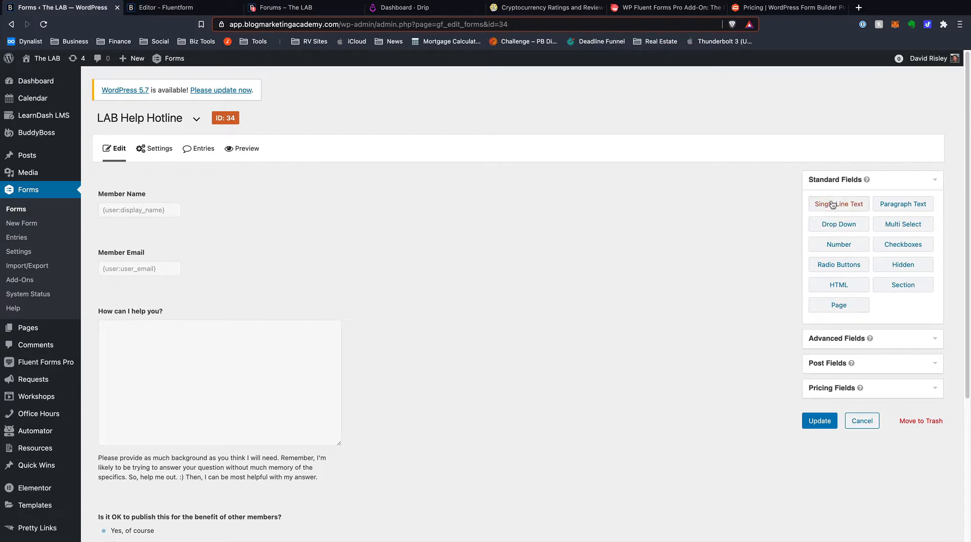
{"action": "mouse_move", "coordinate": [811, 279]}
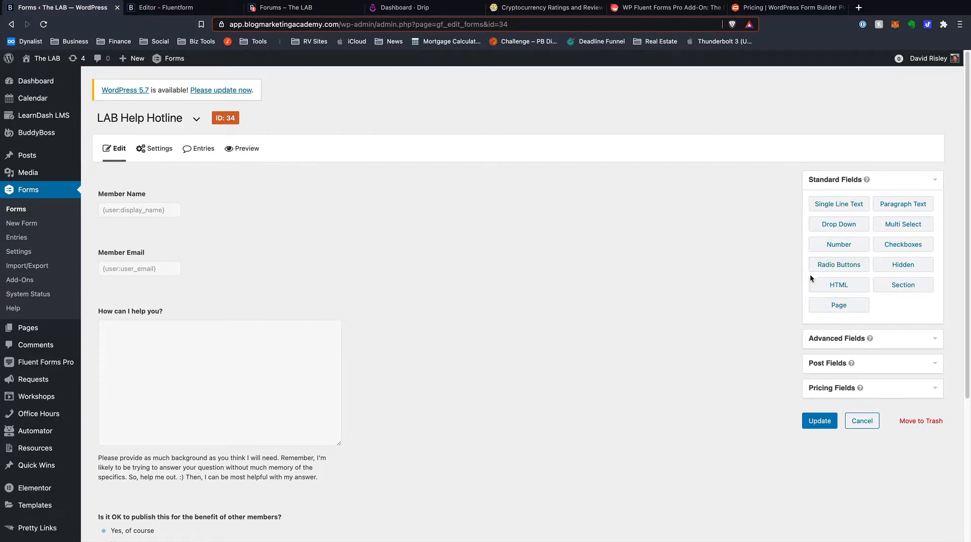
{"action": "mouse_move", "coordinate": [811, 289]}
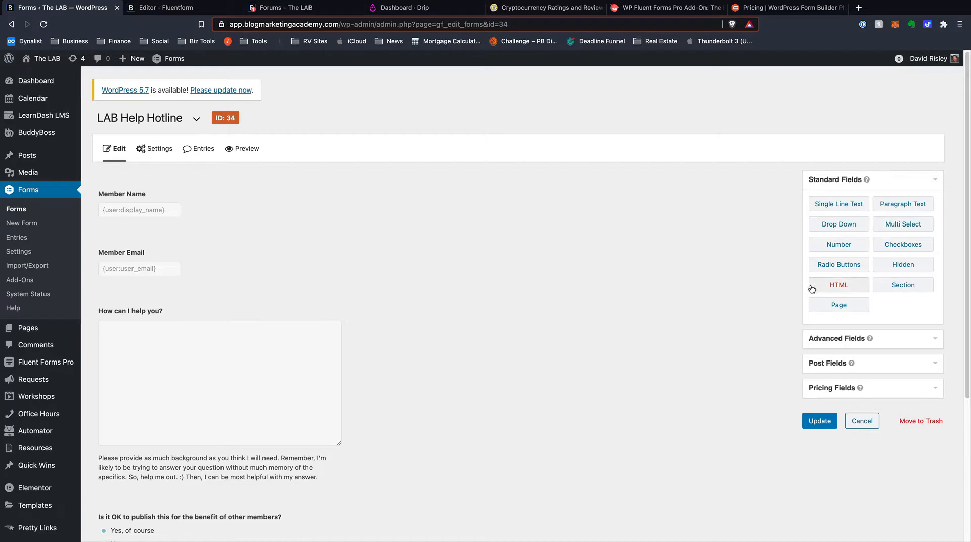
{"action": "mouse_move", "coordinate": [813, 291]}
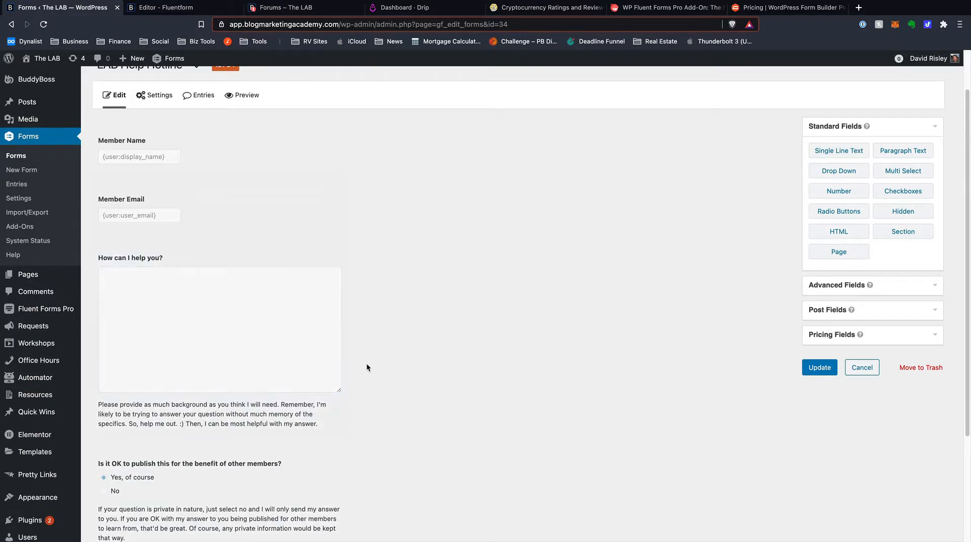
In the Fluent Forms editor, browse Advanced Fields, then expand the Container section.
{"action": "left_click", "coordinate": [167, 8]}
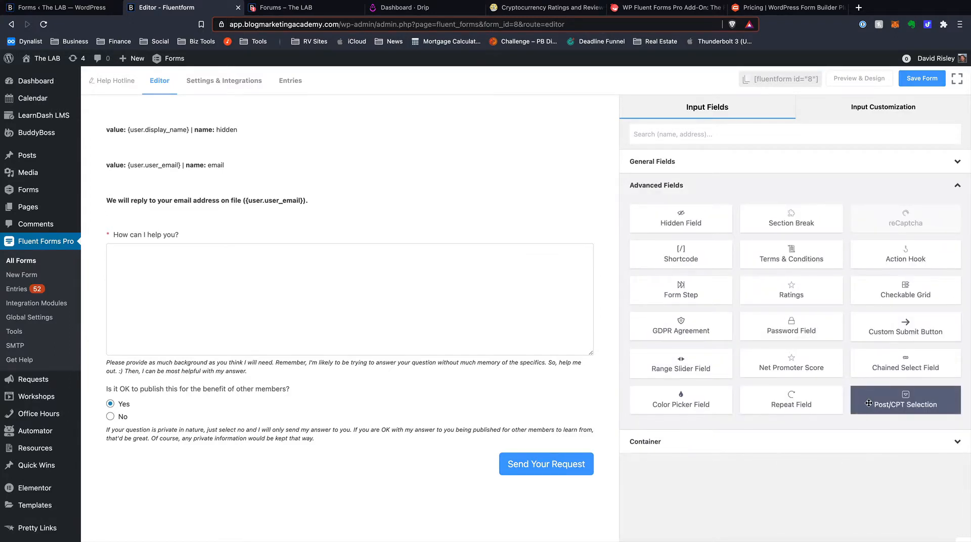
{"action": "mouse_move", "coordinate": [908, 369]}
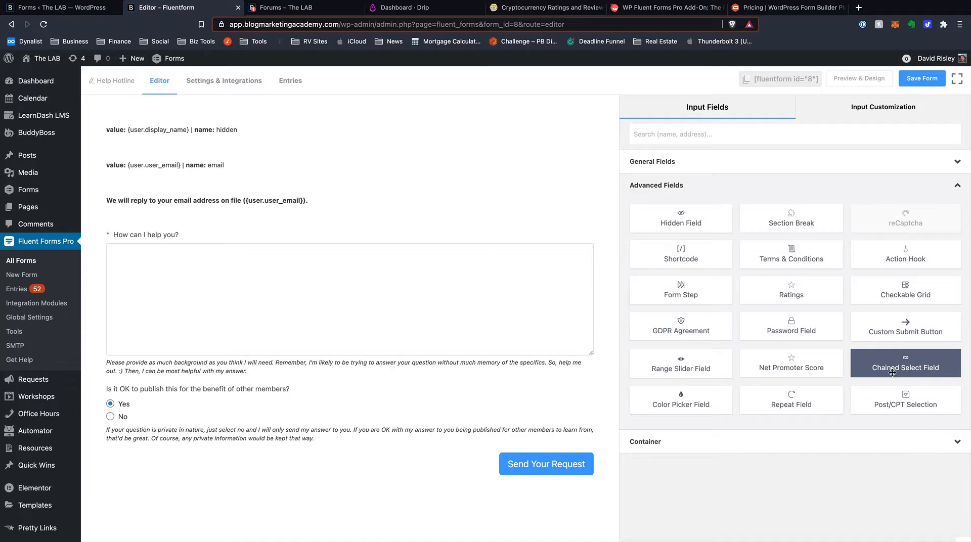
{"action": "mouse_move", "coordinate": [680, 364]}
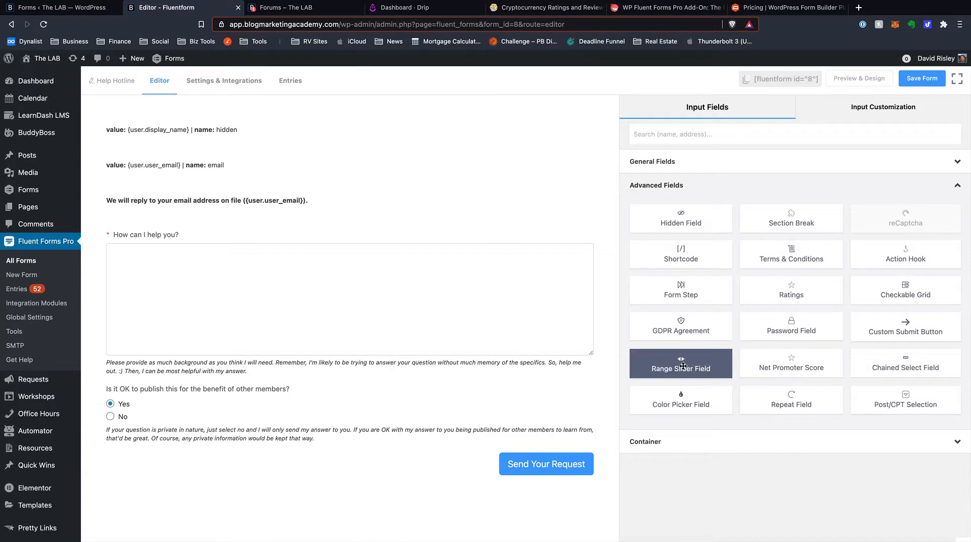
{"action": "mouse_move", "coordinate": [690, 363]}
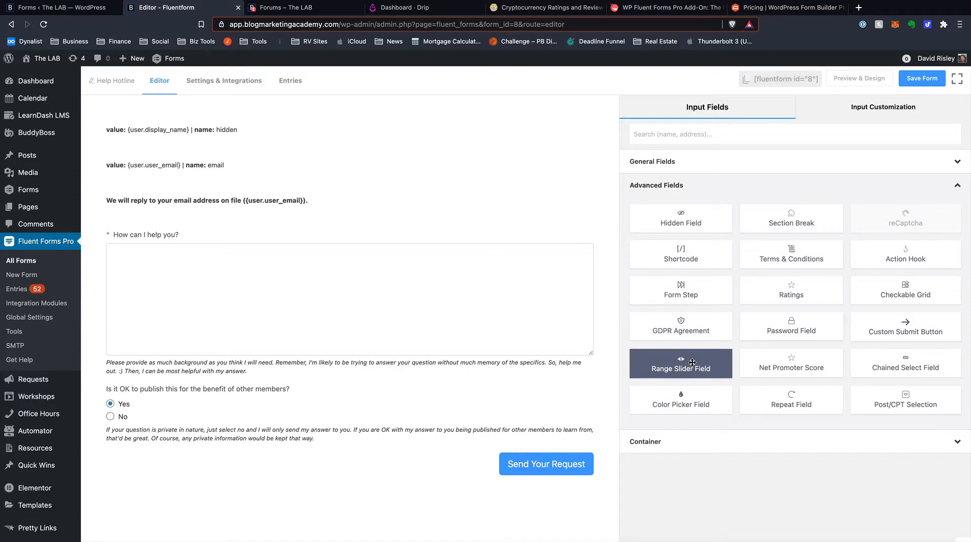
{"action": "mouse_move", "coordinate": [723, 408]}
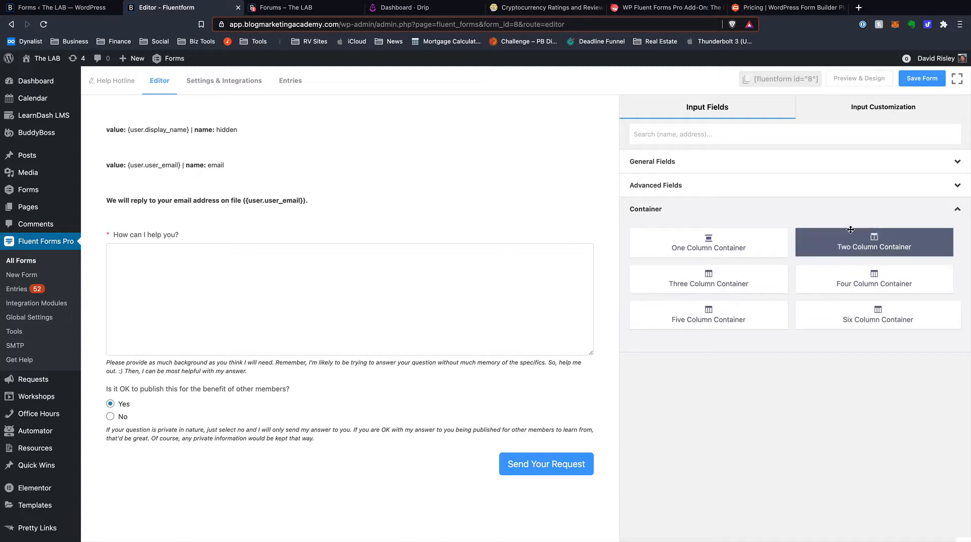
Drop a Two Column Container above the help question and add Email and Name fields.
{"action": "left_click_drag", "start_coordinate": [874, 242], "coordinate": [290, 242]}
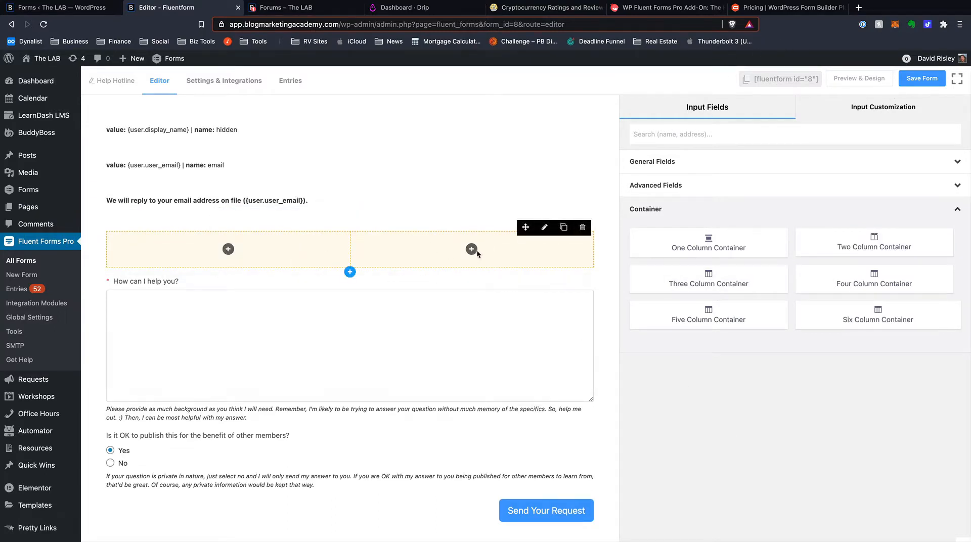
{"action": "left_click", "coordinate": [471, 249]}
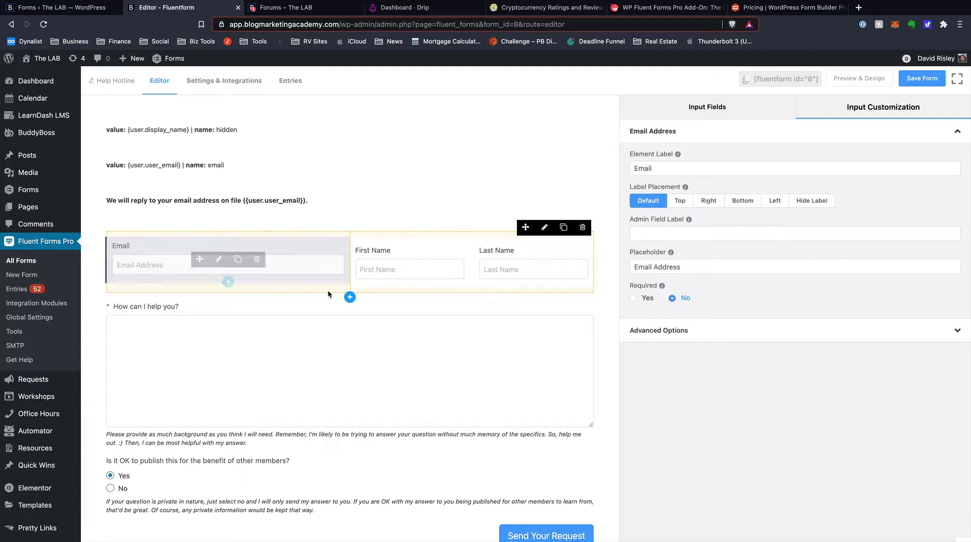
{"action": "mouse_move", "coordinate": [491, 284]}
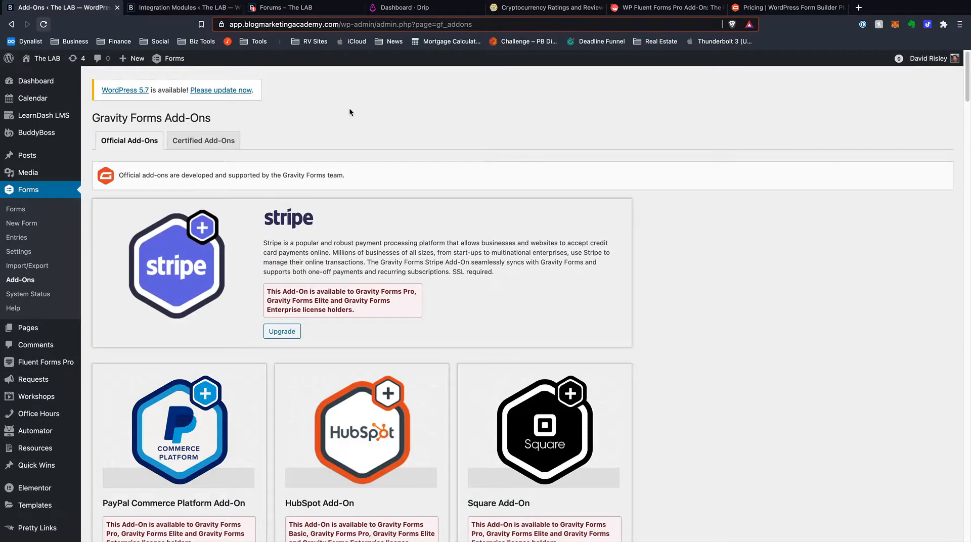
{"action": "mouse_move", "coordinate": [340, 113]}
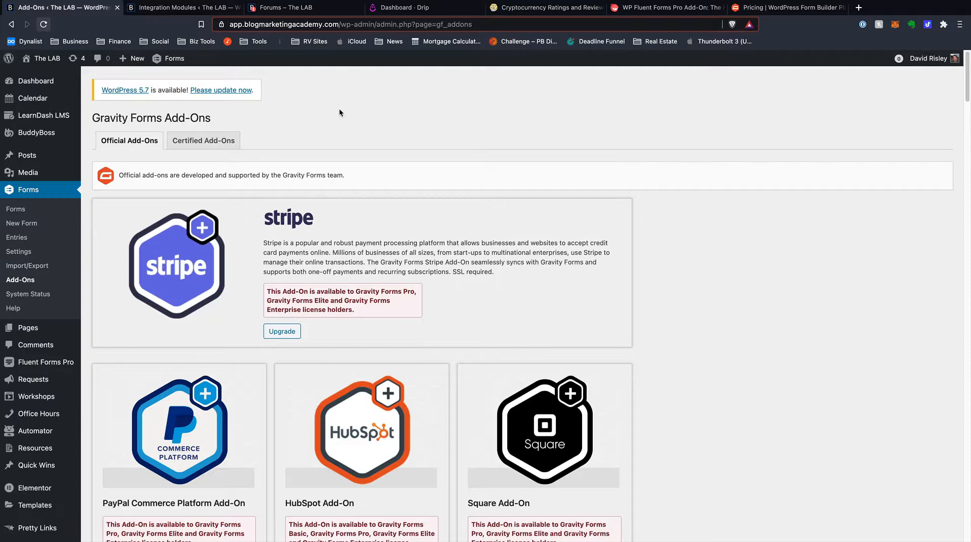
{"action": "mouse_move", "coordinate": [263, 142]}
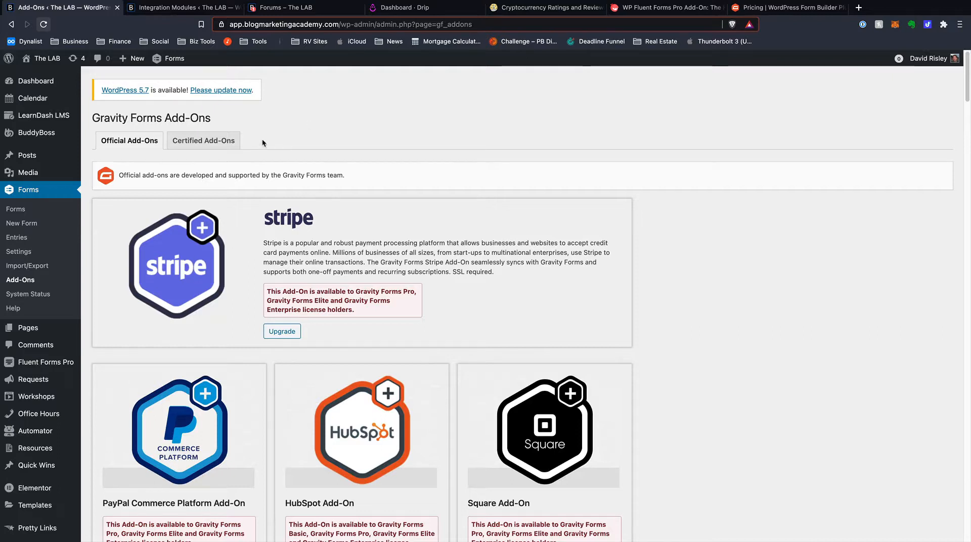
{"action": "mouse_move", "coordinate": [671, 246]}
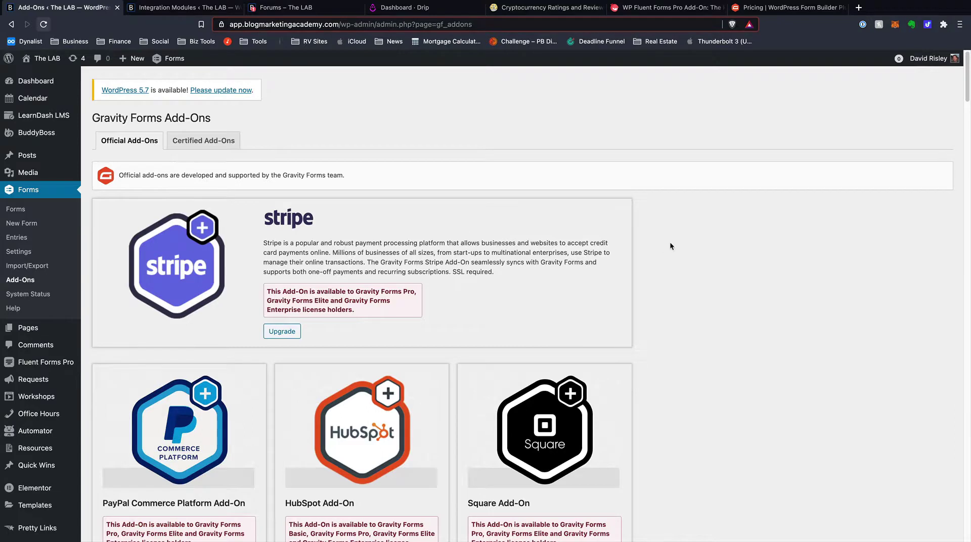
Scroll through the official Gravity Forms add-ons list of integrations and payment add-ons.
{"action": "scroll", "scroll_direction": "down", "scroll_amount": 3}
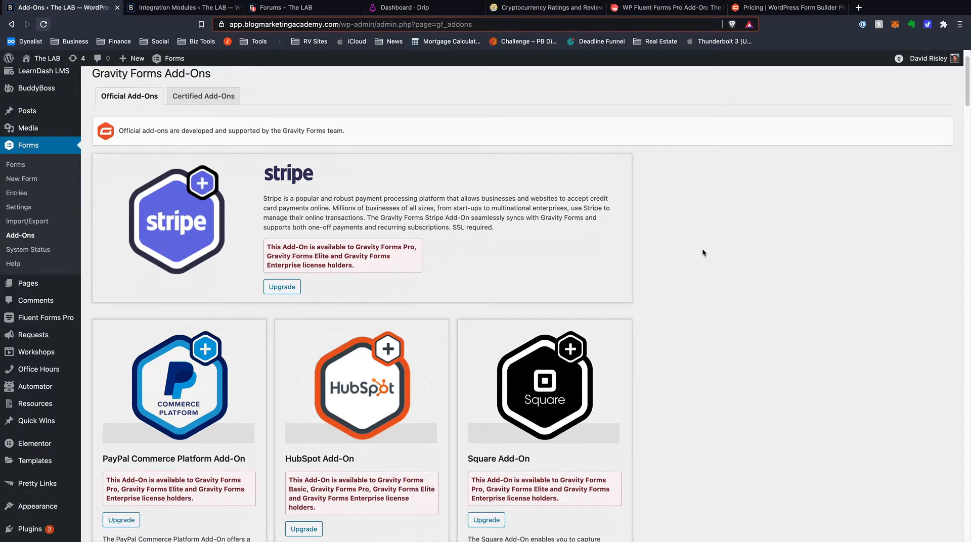
{"action": "mouse_move", "coordinate": [679, 285]}
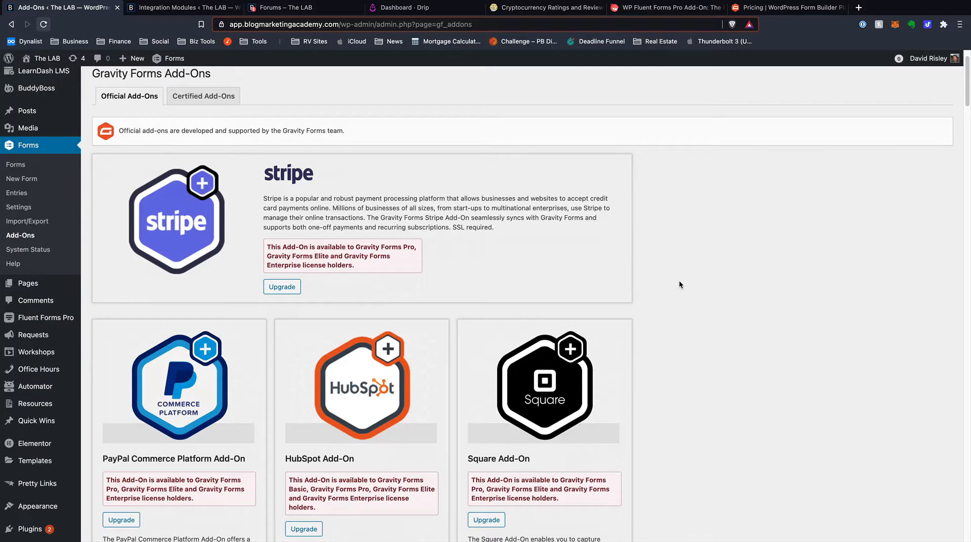
{"action": "mouse_move", "coordinate": [666, 285]}
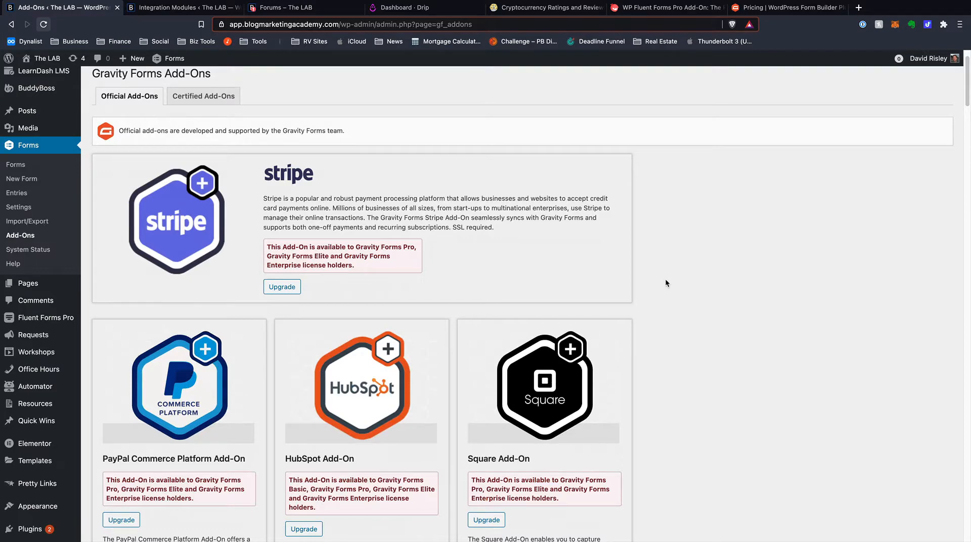
{"action": "mouse_move", "coordinate": [634, 289]}
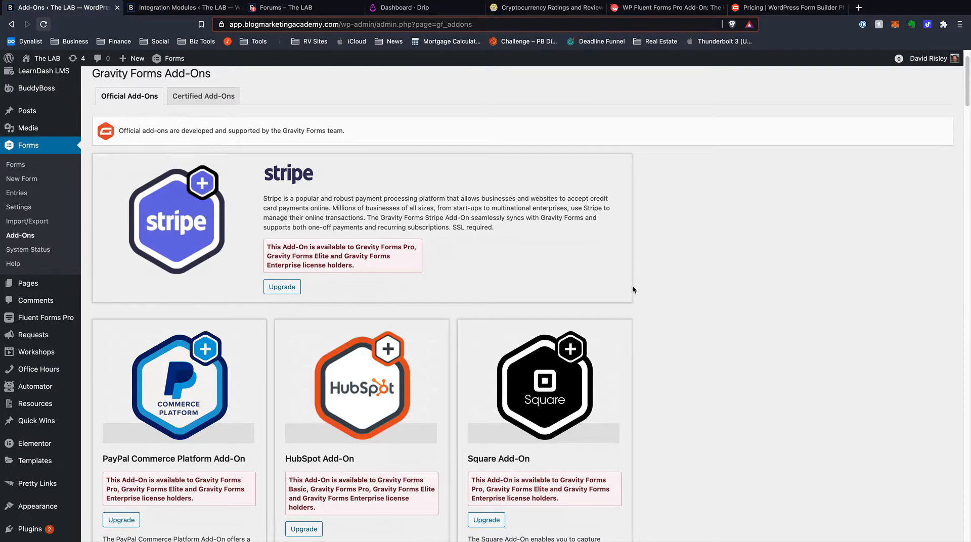
{"action": "scroll", "scroll_direction": "down", "scroll_amount": 3}
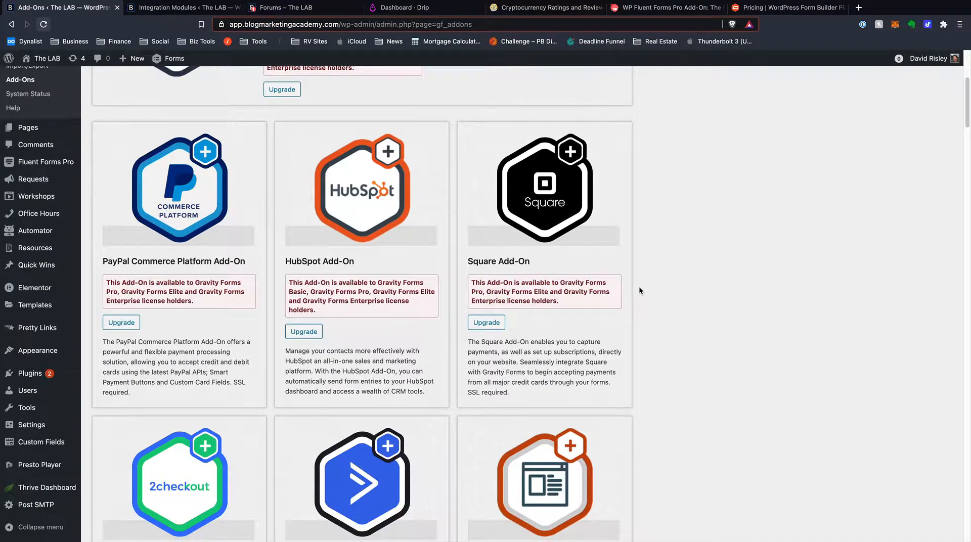
{"action": "scroll", "scroll_direction": "down", "scroll_amount": 3}
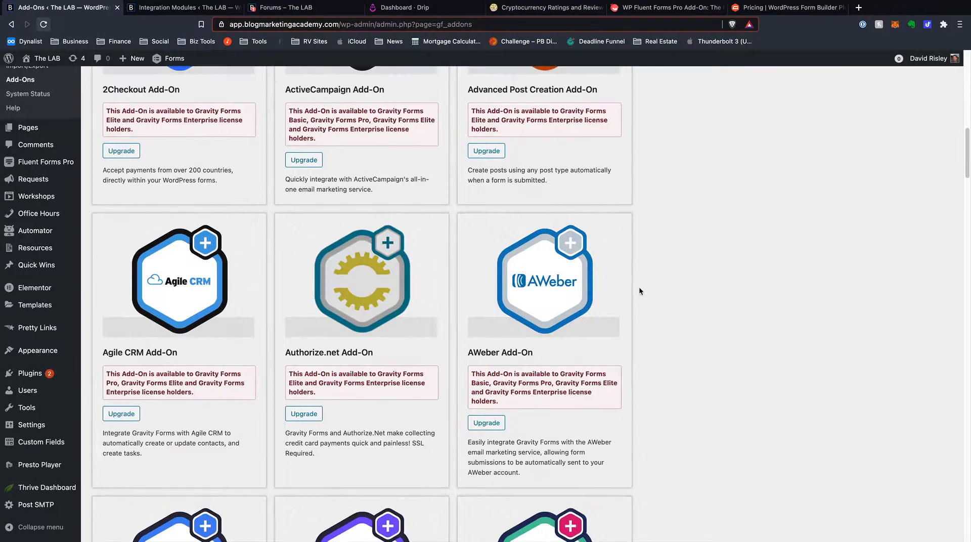
{"action": "scroll", "scroll_direction": "down", "scroll_amount": 3}
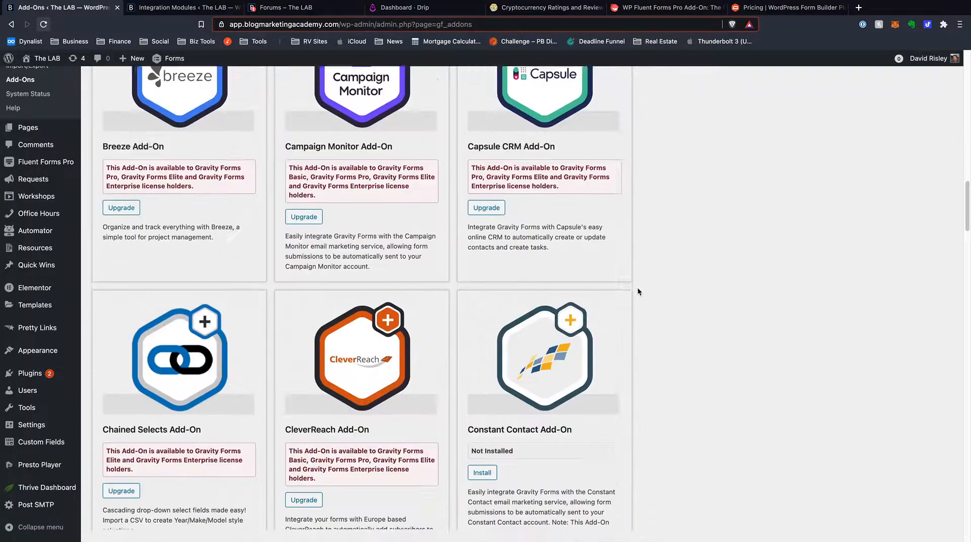
{"action": "scroll", "scroll_direction": "down", "scroll_amount": 3}
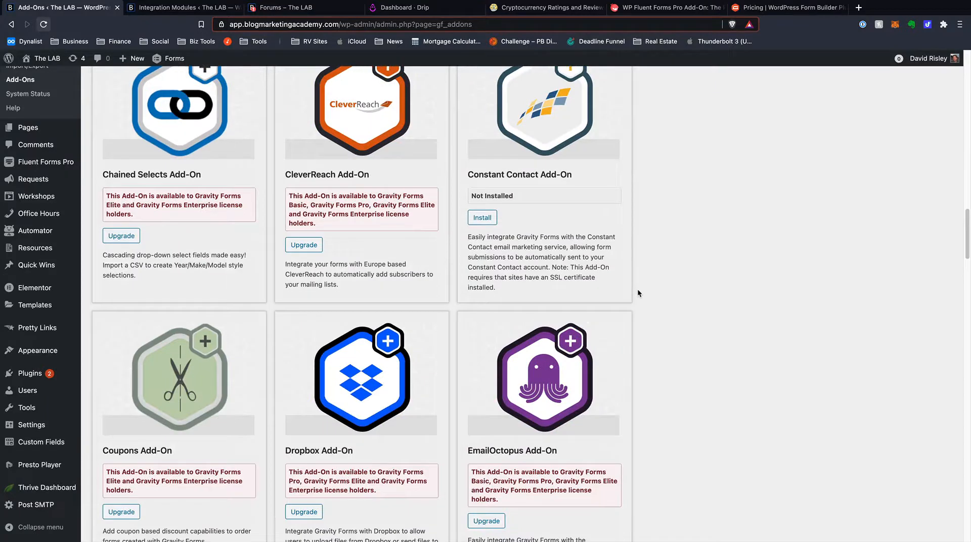
{"action": "scroll", "scroll_direction": "down", "scroll_amount": 3}
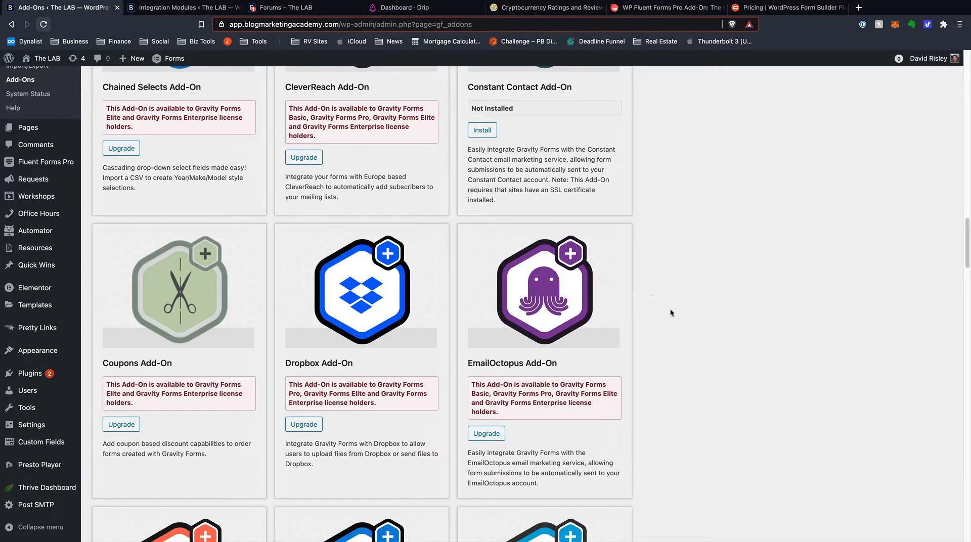
{"action": "scroll", "scroll_direction": "down", "scroll_amount": 3}
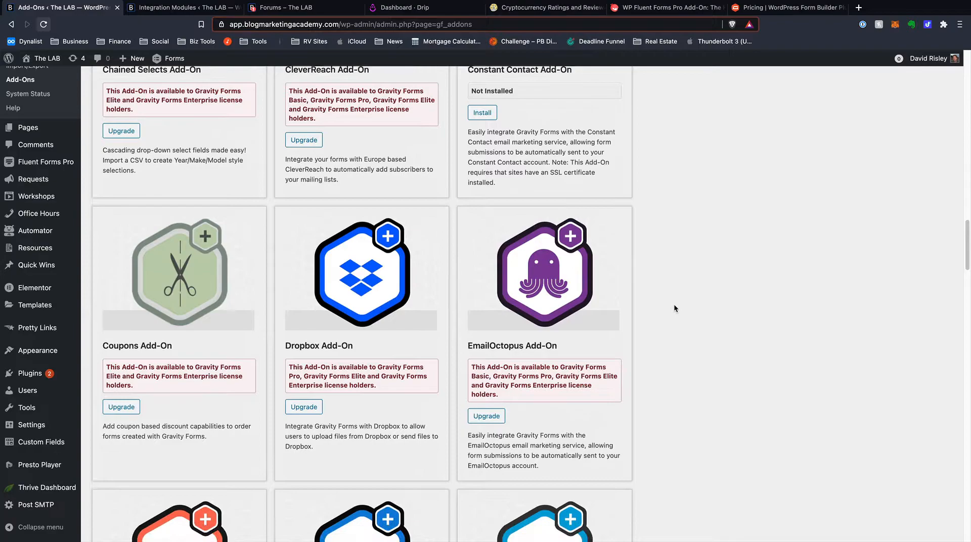
{"action": "scroll", "scroll_direction": "down", "scroll_amount": 3}
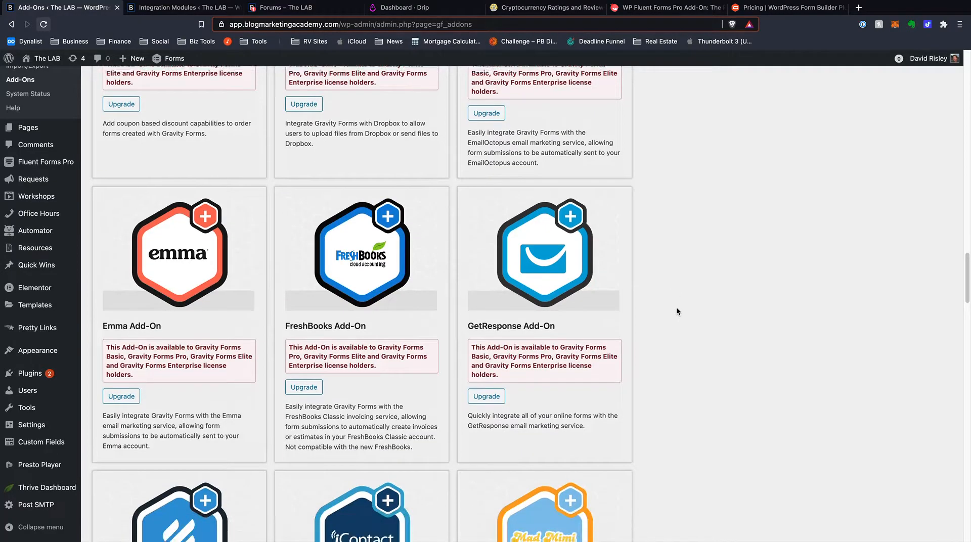
{"action": "scroll", "scroll_direction": "down", "scroll_amount": 3}
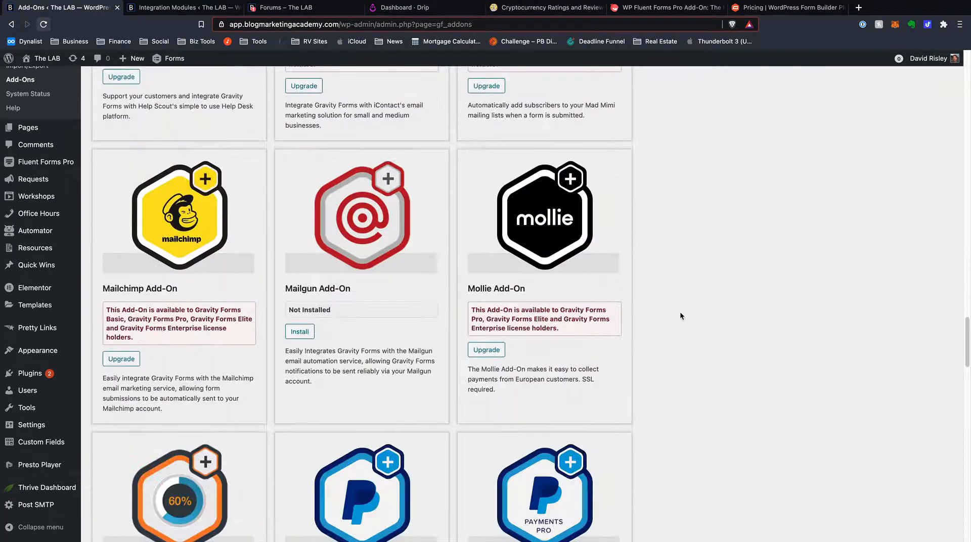
{"action": "scroll", "scroll_direction": "down", "scroll_amount": 3}
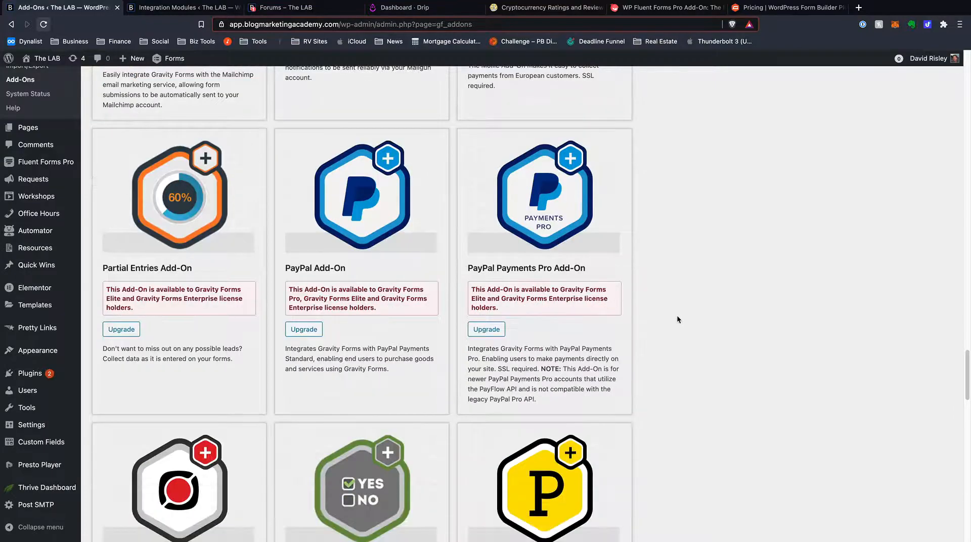
{"action": "scroll", "scroll_direction": "down", "scroll_amount": 3}
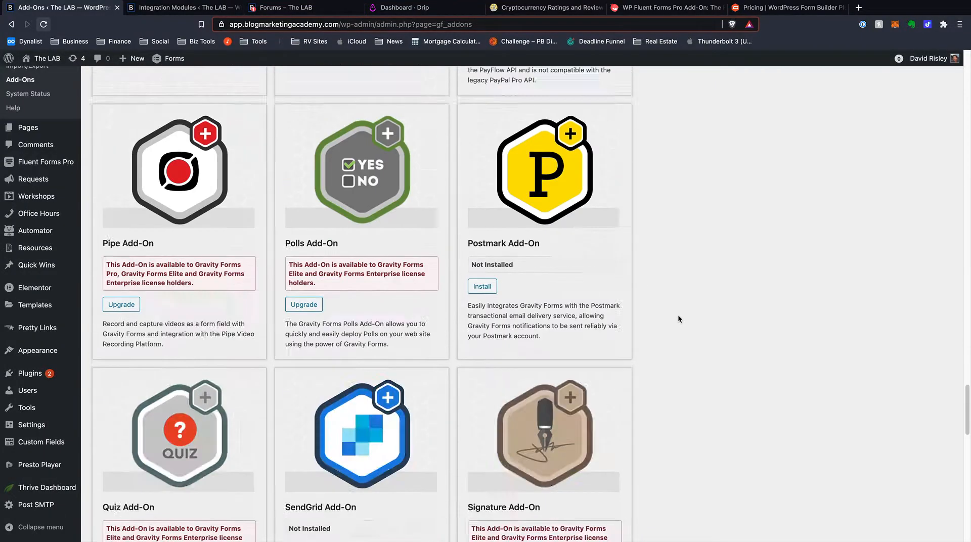
{"action": "scroll", "scroll_direction": "down", "scroll_amount": 3}
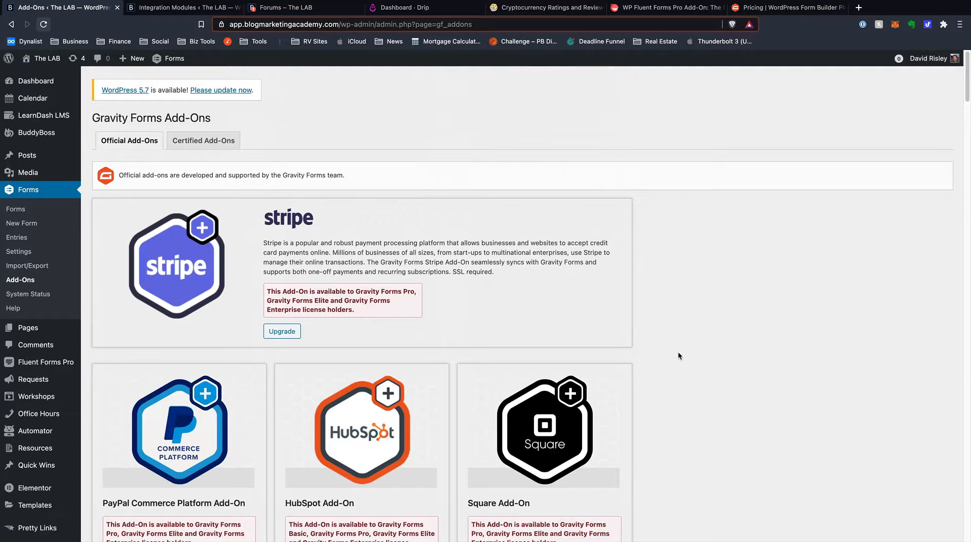
{"action": "mouse_move", "coordinate": [679, 351]}
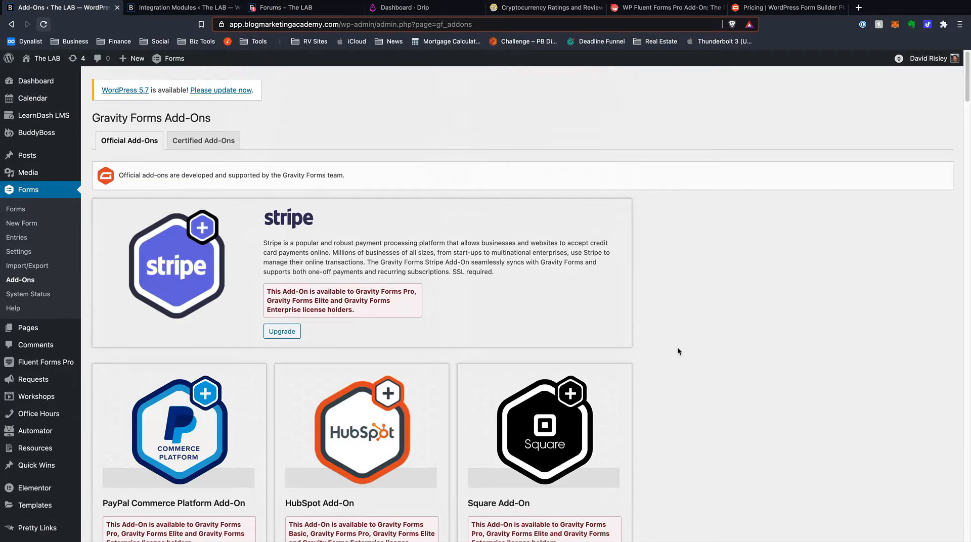
{"action": "mouse_move", "coordinate": [684, 348]}
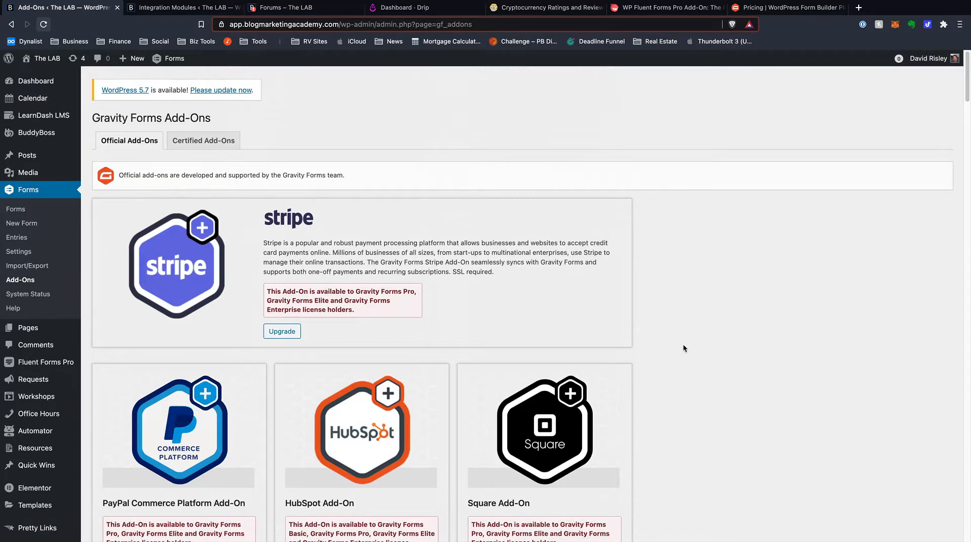
{"action": "mouse_move", "coordinate": [679, 346]}
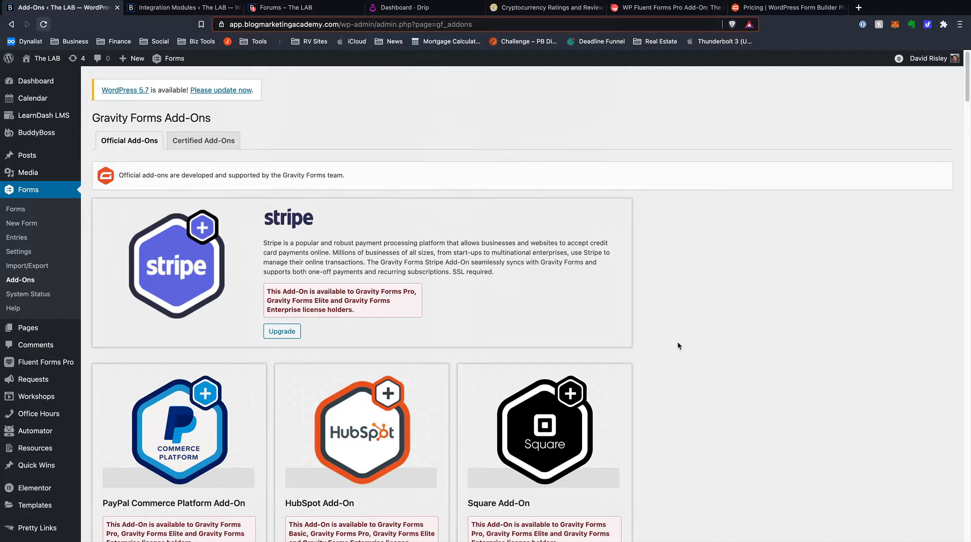
Open Fluent Forms' Integration Modules page and scroll the module grid, finding only WP Fusion enabled.
{"action": "left_click", "coordinate": [178, 7]}
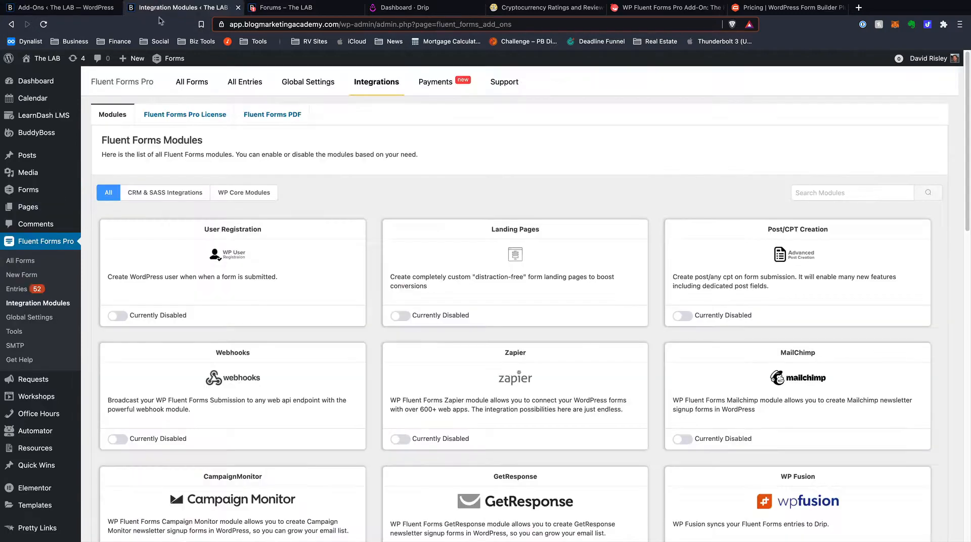
{"action": "mouse_move", "coordinate": [504, 188]}
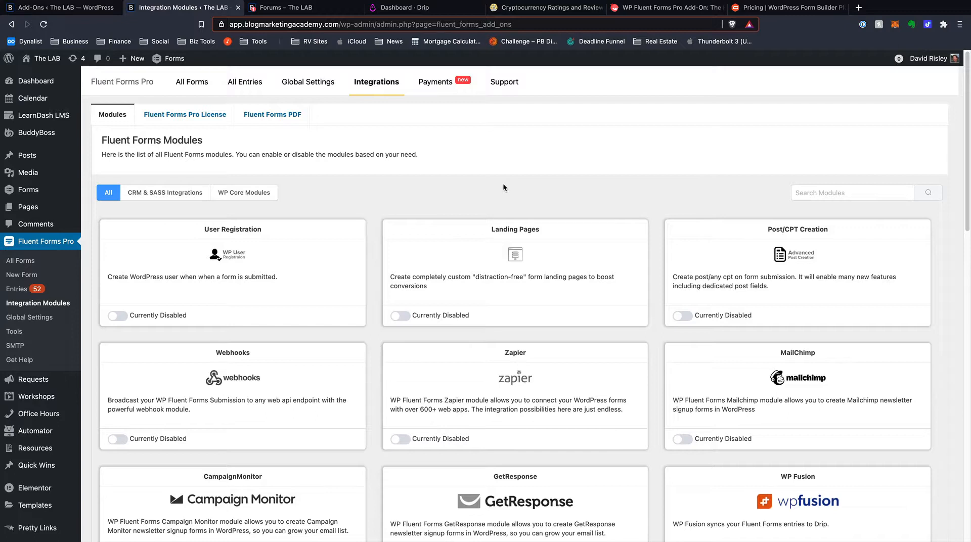
{"action": "mouse_move", "coordinate": [548, 194]}
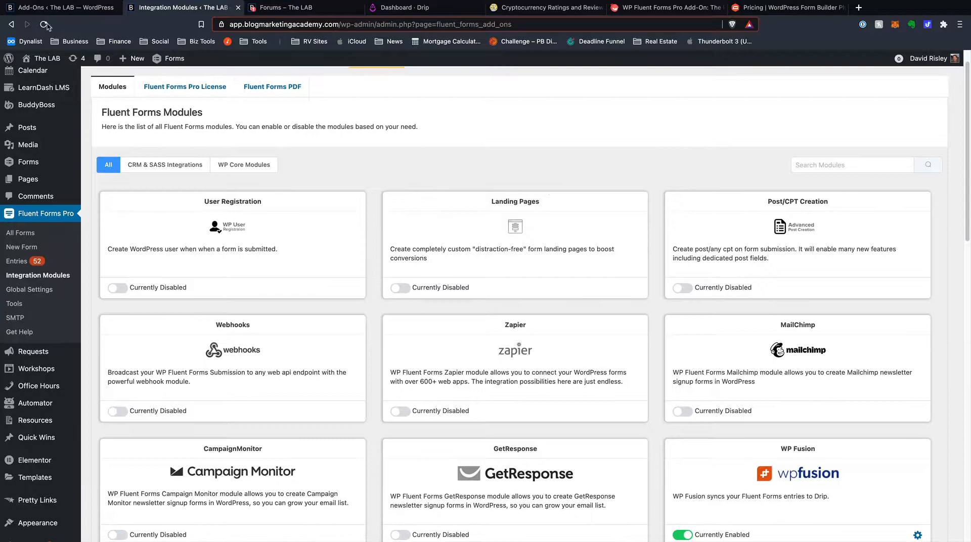
{"action": "left_click", "coordinate": [60, 7]}
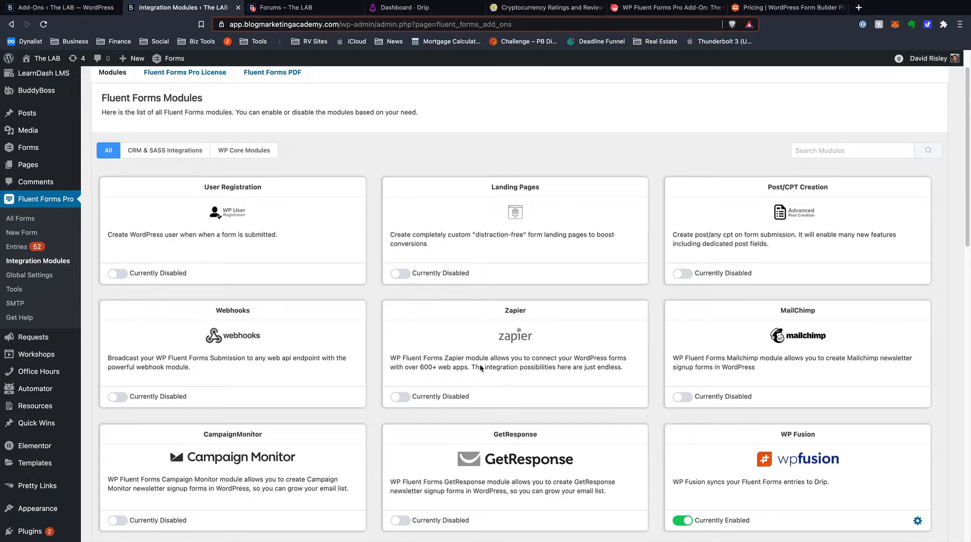
{"action": "mouse_move", "coordinate": [514, 374]}
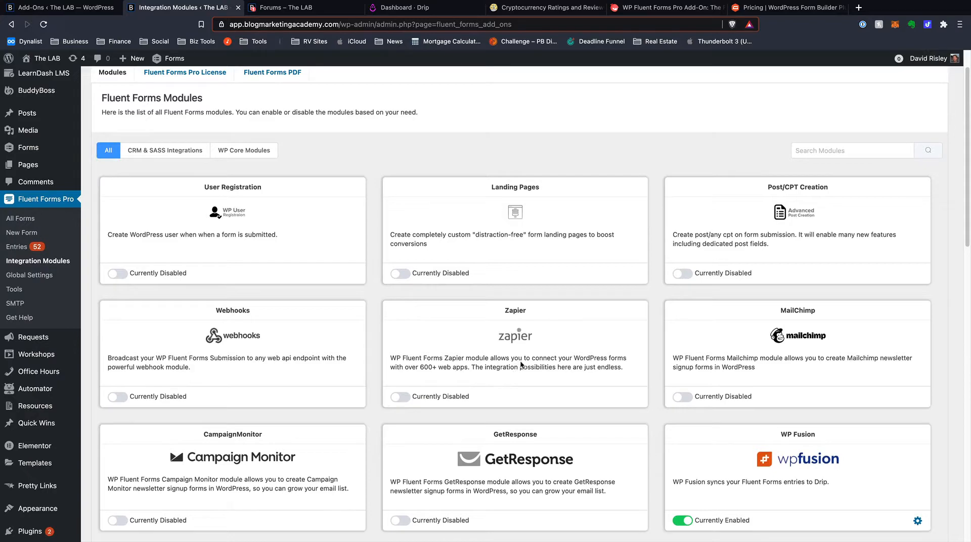
{"action": "mouse_move", "coordinate": [479, 349]}
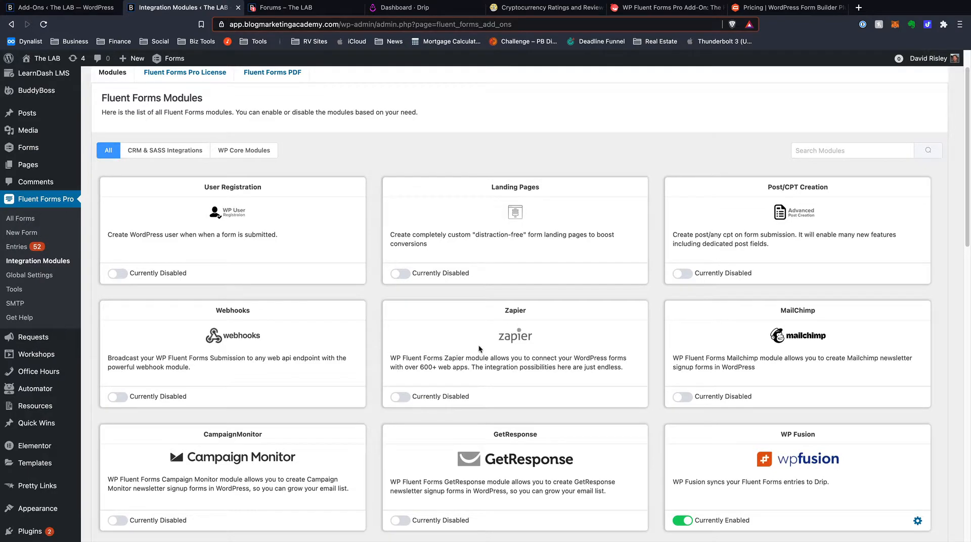
{"action": "scroll", "scroll_direction": "down", "scroll_amount": 3}
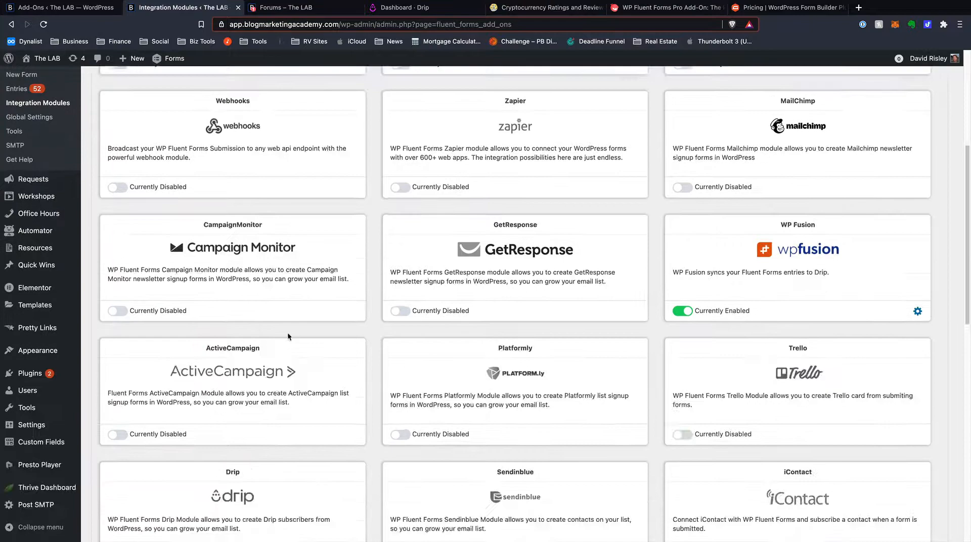
{"action": "scroll", "scroll_direction": "down", "scroll_amount": 3}
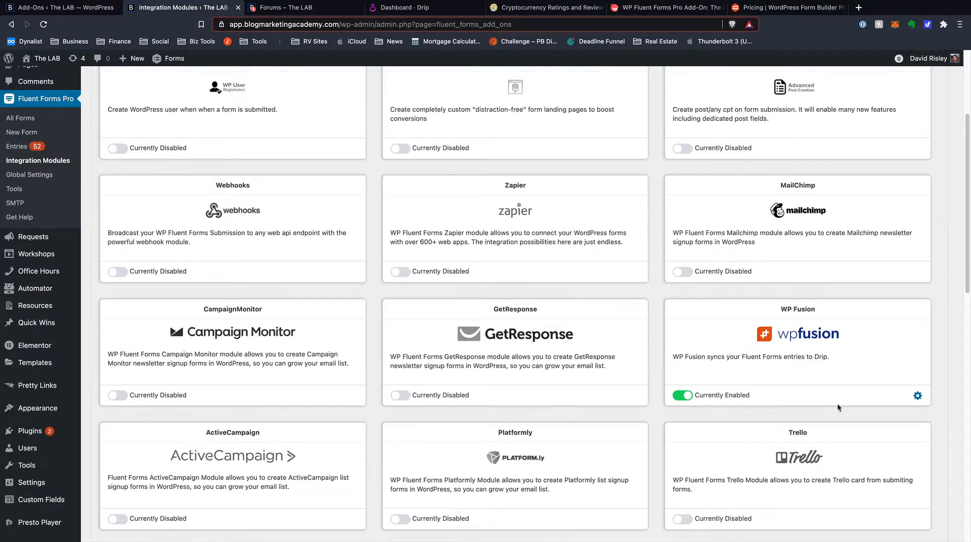
{"action": "mouse_move", "coordinate": [781, 309]}
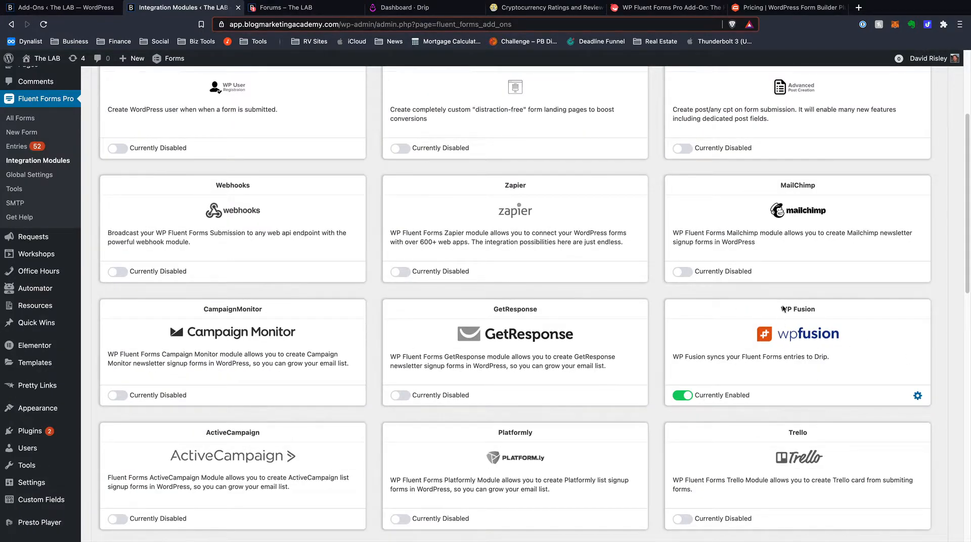
{"action": "mouse_move", "coordinate": [472, 347]}
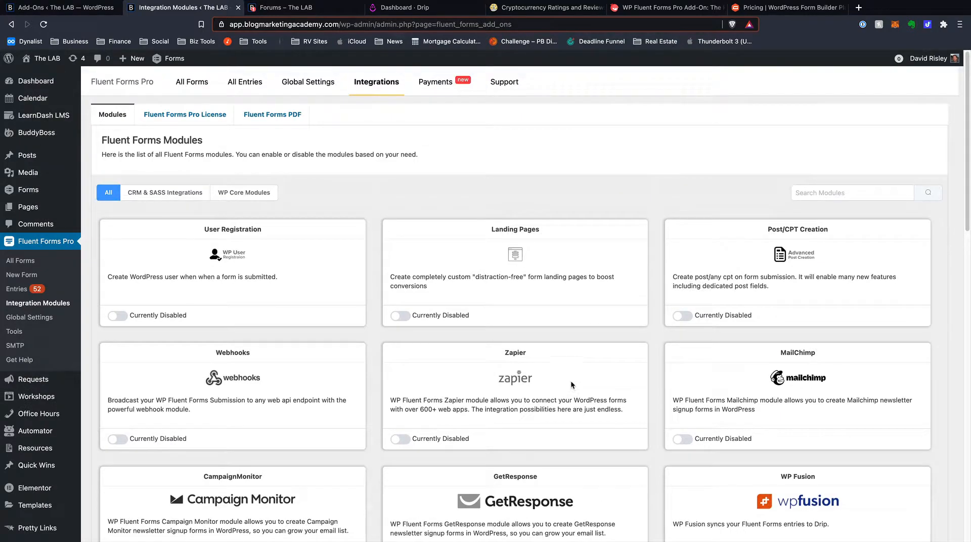
{"action": "mouse_move", "coordinate": [263, 263]}
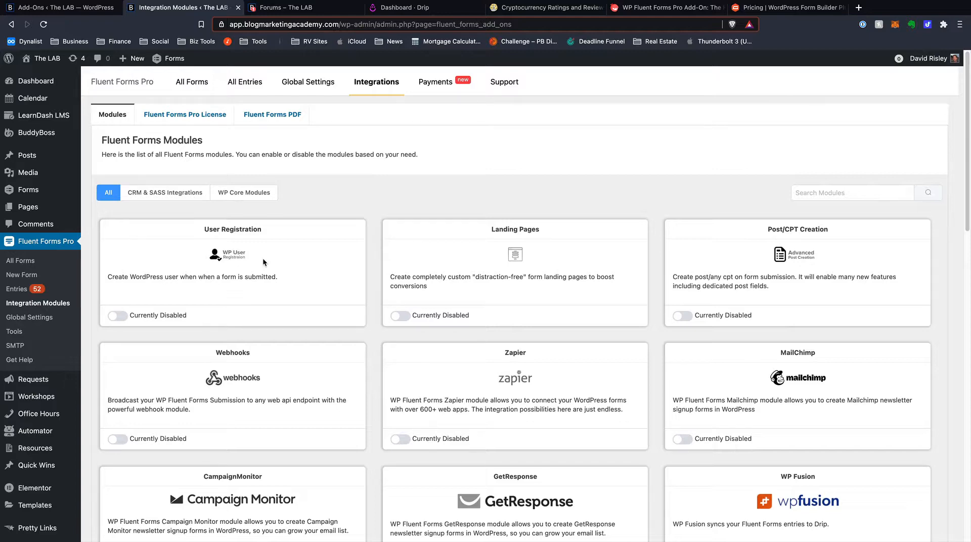
Return to the Gravity Forms Add-Ons catalogue and scroll past the CRM and email add-ons to GetResponse.
{"action": "left_click", "coordinate": [61, 7]}
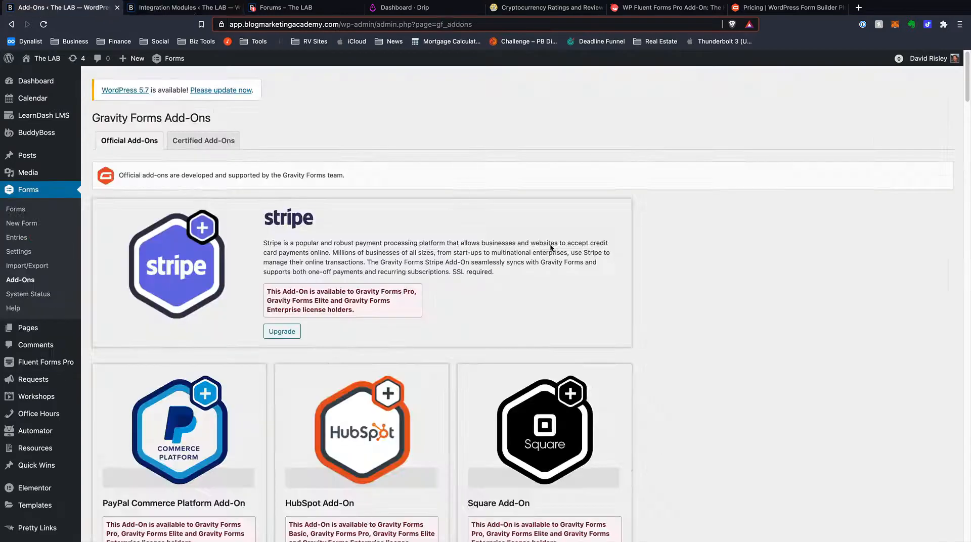
{"action": "scroll", "scroll_direction": "down", "scroll_amount": 3}
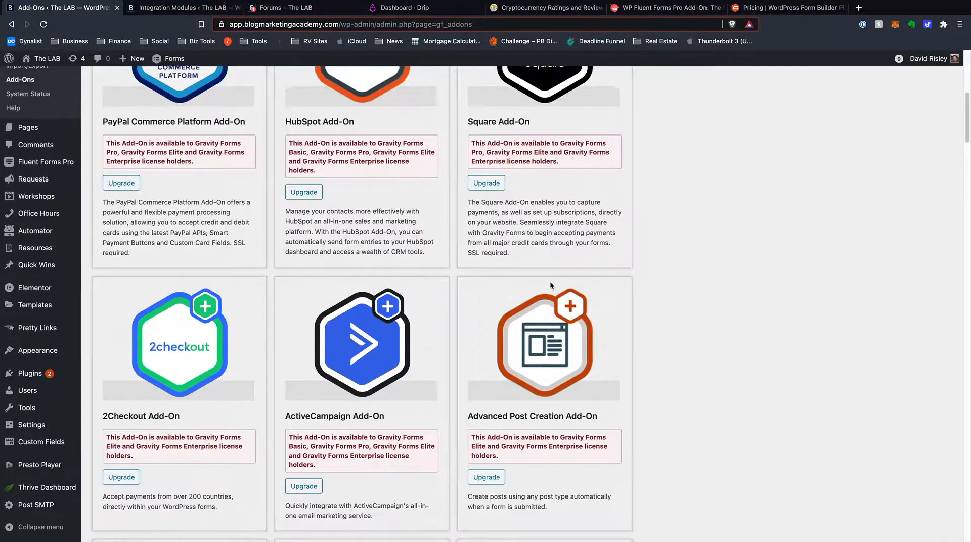
{"action": "scroll", "scroll_direction": "down", "scroll_amount": 3}
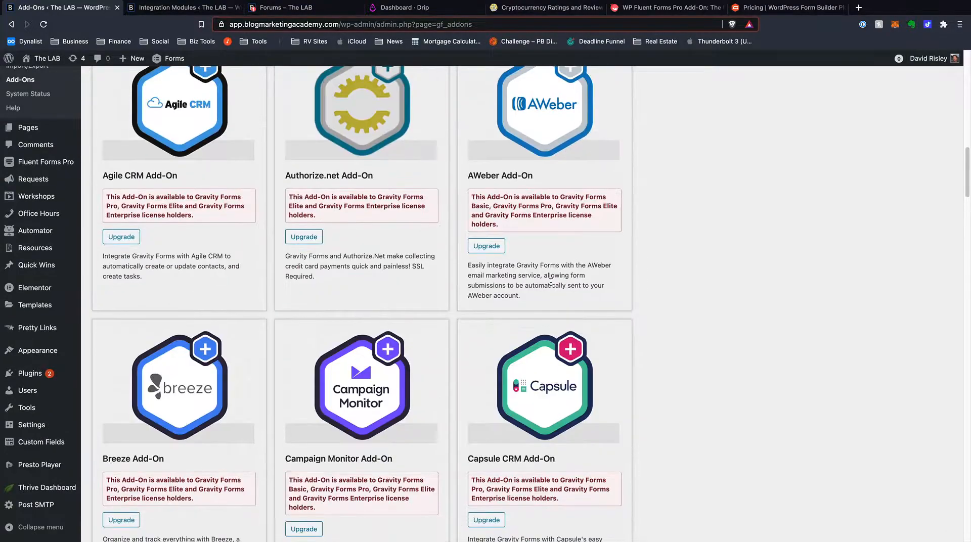
{"action": "scroll", "scroll_direction": "down", "scroll_amount": 3}
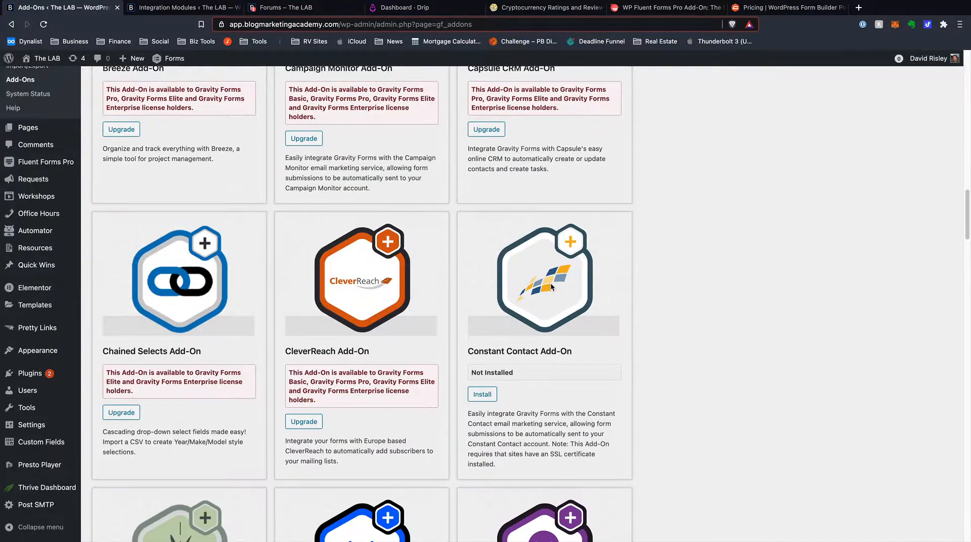
{"action": "scroll", "scroll_direction": "down", "scroll_amount": 3}
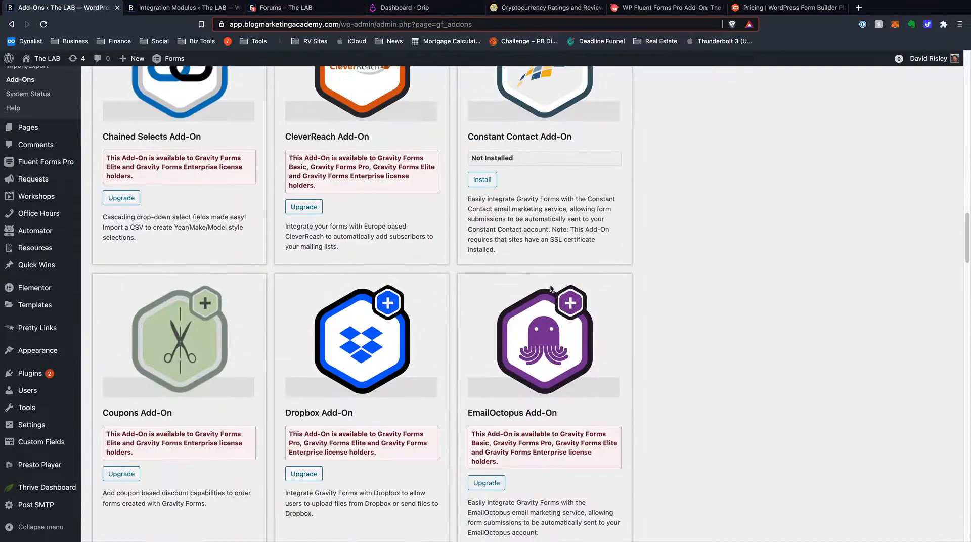
{"action": "scroll", "scroll_direction": "down", "scroll_amount": 3}
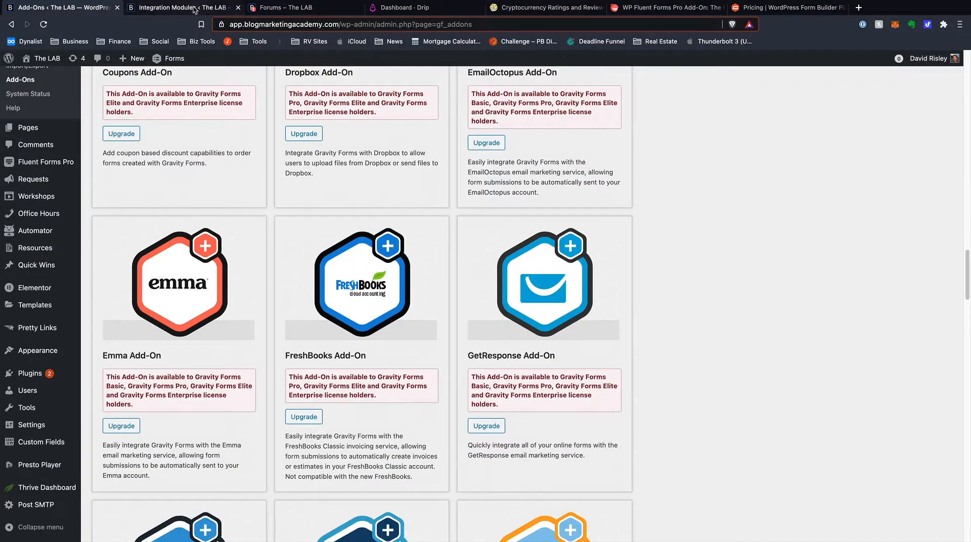
Open the Fluent Forms PDF module page, showing the free PDF add-on is not installed.
{"action": "left_click", "coordinate": [182, 7]}
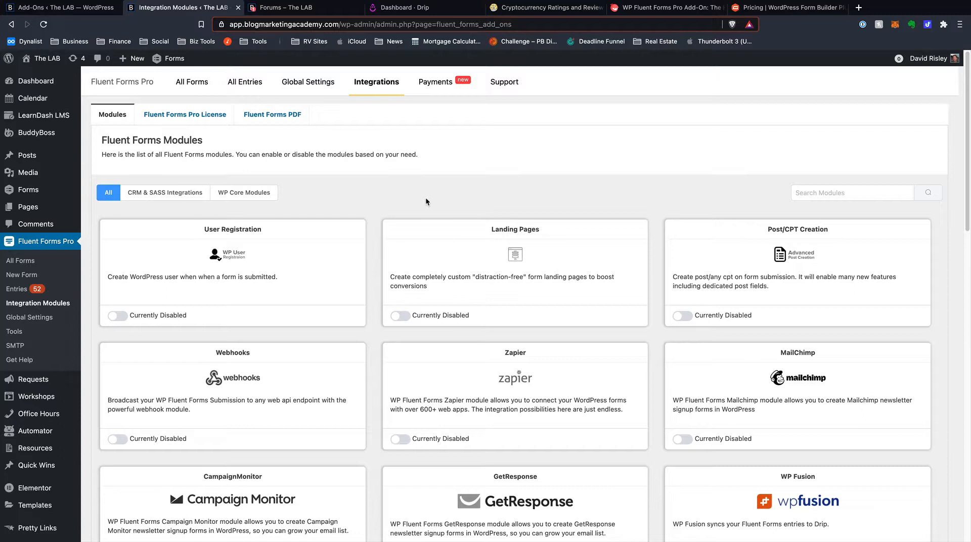
{"action": "left_click", "coordinate": [272, 114]}
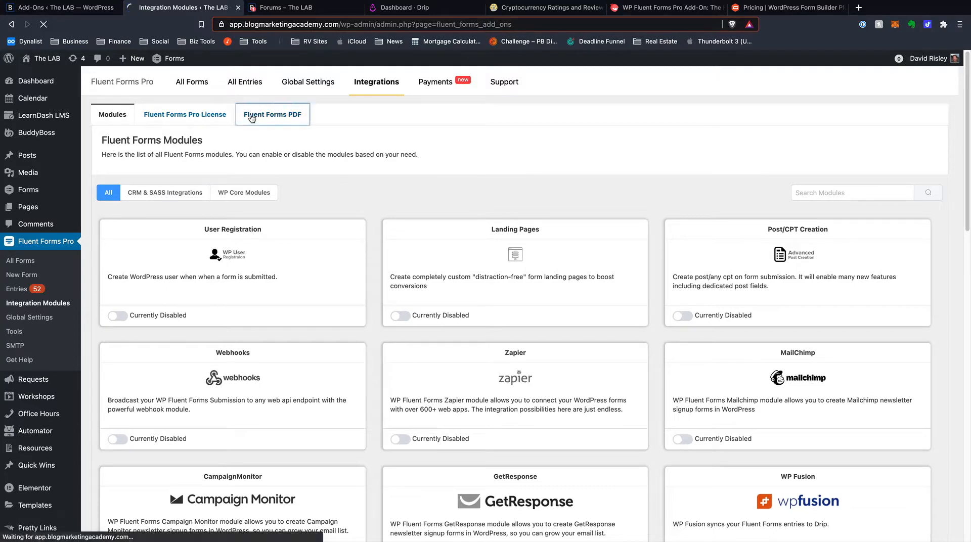
{"action": "left_click", "coordinate": [272, 114]}
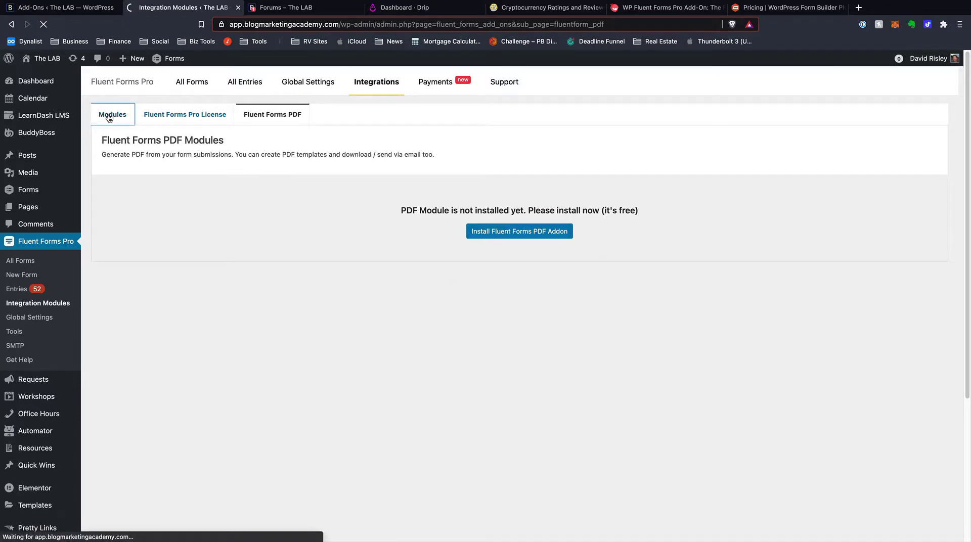
Return to the full Fluent Forms modules list after highlighting the Stripe add-on description.
{"action": "left_click", "coordinate": [112, 114]}
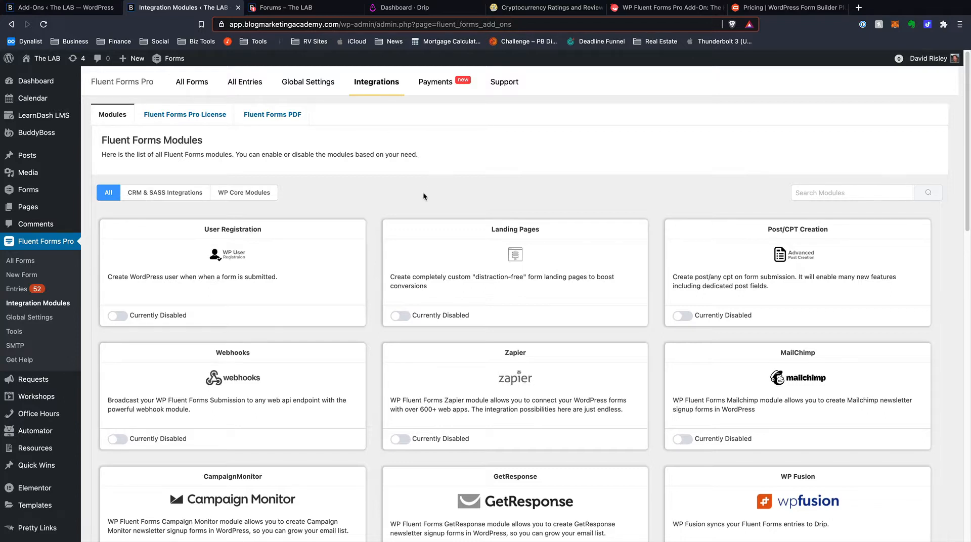
{"action": "mouse_move", "coordinate": [433, 203]}
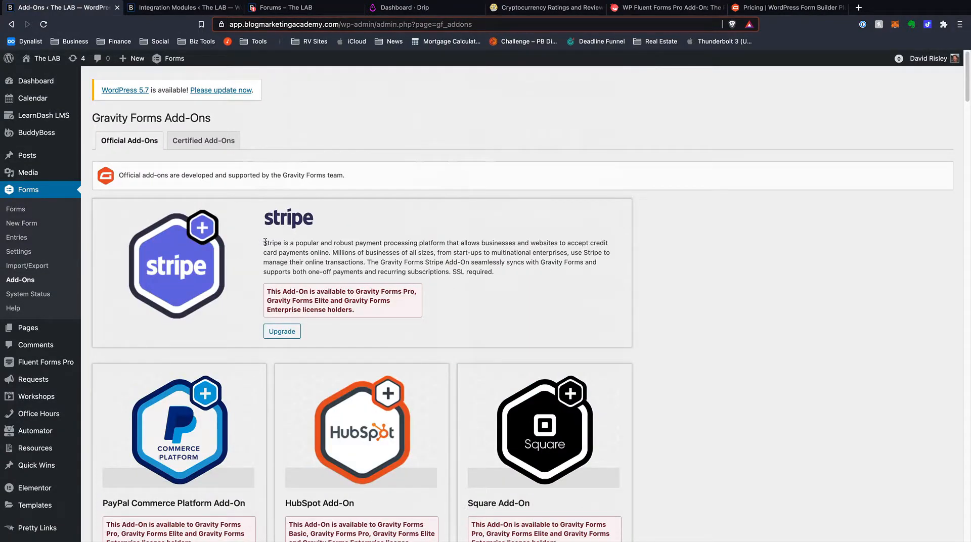
{"action": "left_click_drag", "start_coordinate": [264, 242], "coordinate": [494, 272]}
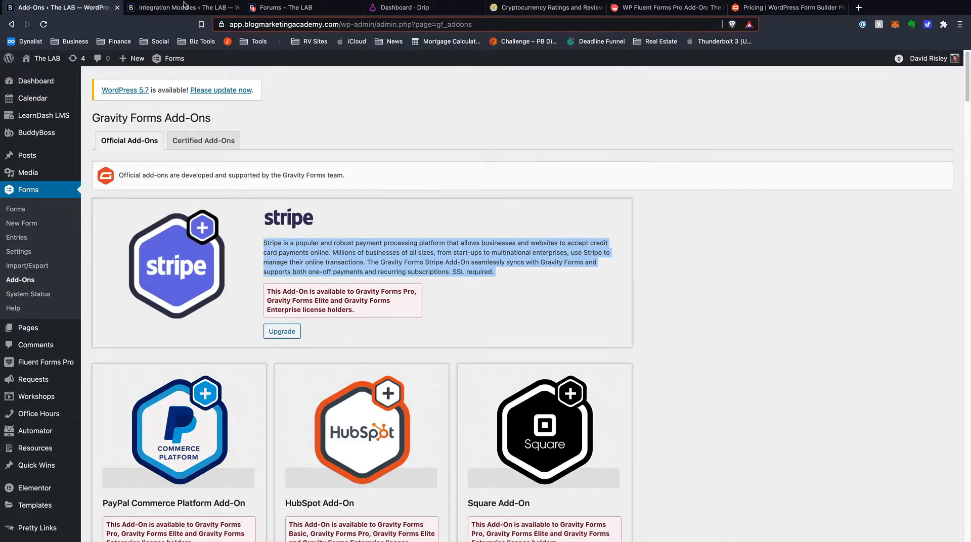
{"action": "left_click", "coordinate": [182, 7]}
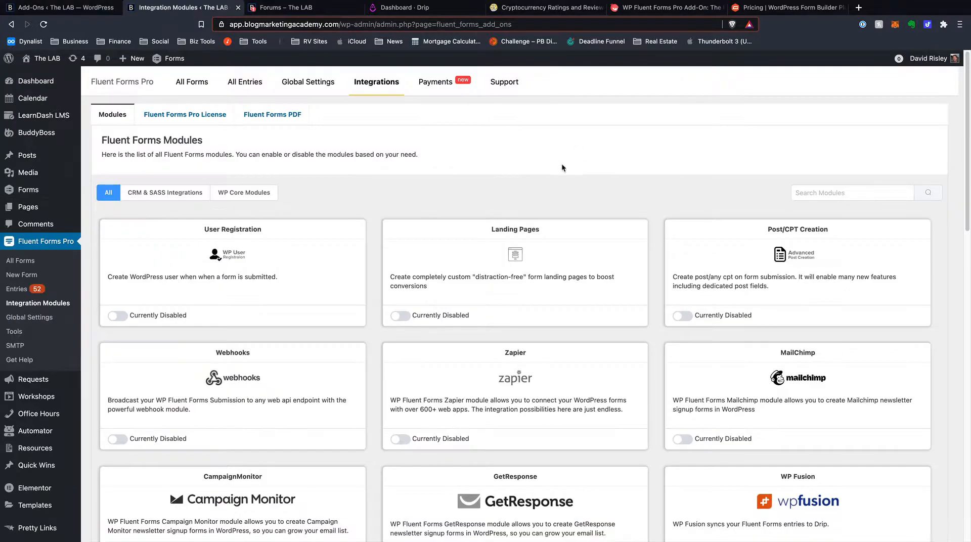
Open Fluent Forms Payments, reaching Global Settings > Payment Settings with the payment module not yet enabled.
{"action": "left_click", "coordinate": [435, 82]}
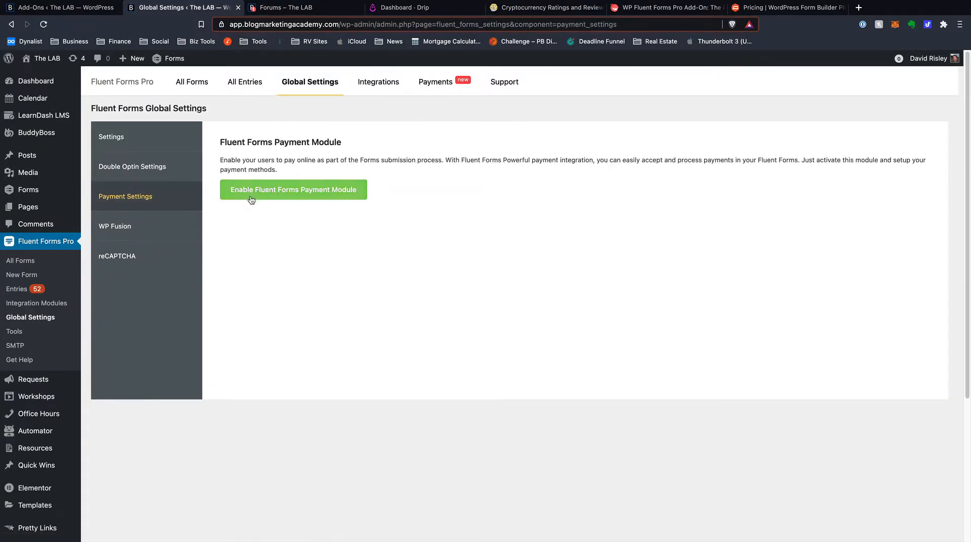
{"action": "mouse_move", "coordinate": [317, 426]}
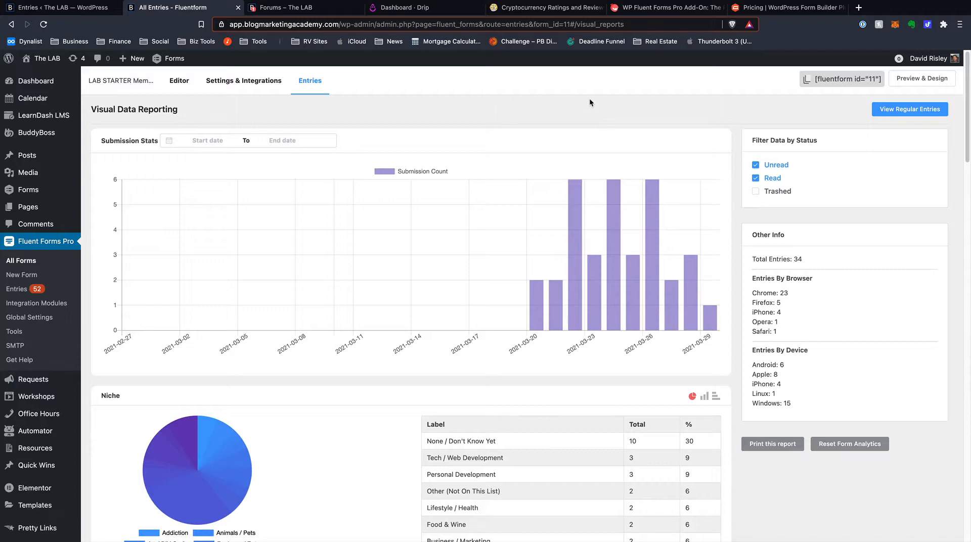
Scroll through the LAB Starter form's visual report of submission counts and answer charts.
{"action": "scroll", "scroll_direction": "down", "scroll_amount": 3}
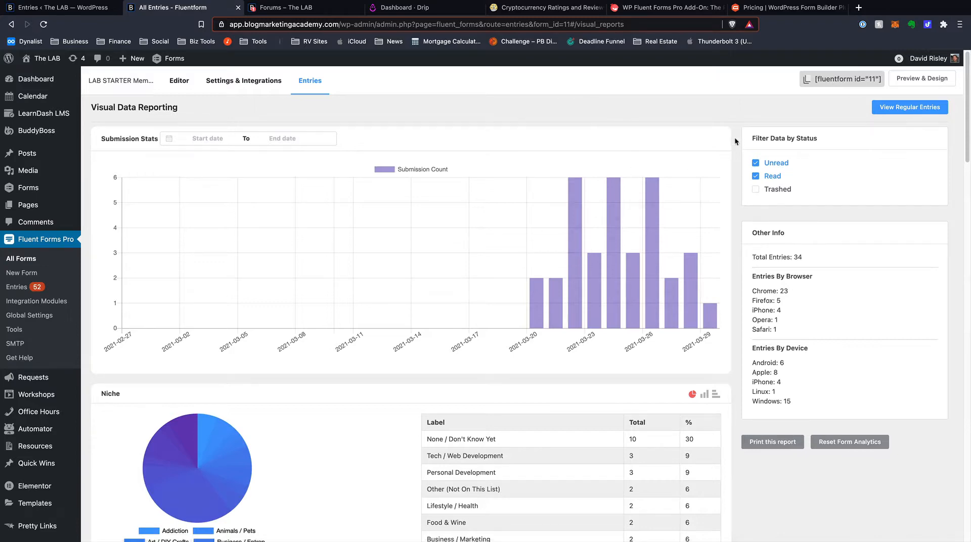
{"action": "scroll", "scroll_direction": "down", "scroll_amount": 3}
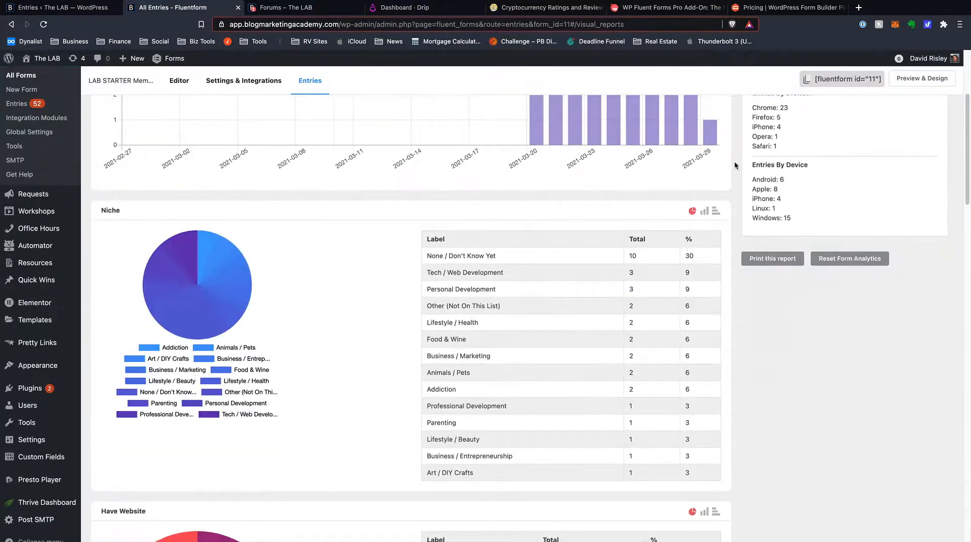
{"action": "scroll", "scroll_direction": "down", "scroll_amount": 3}
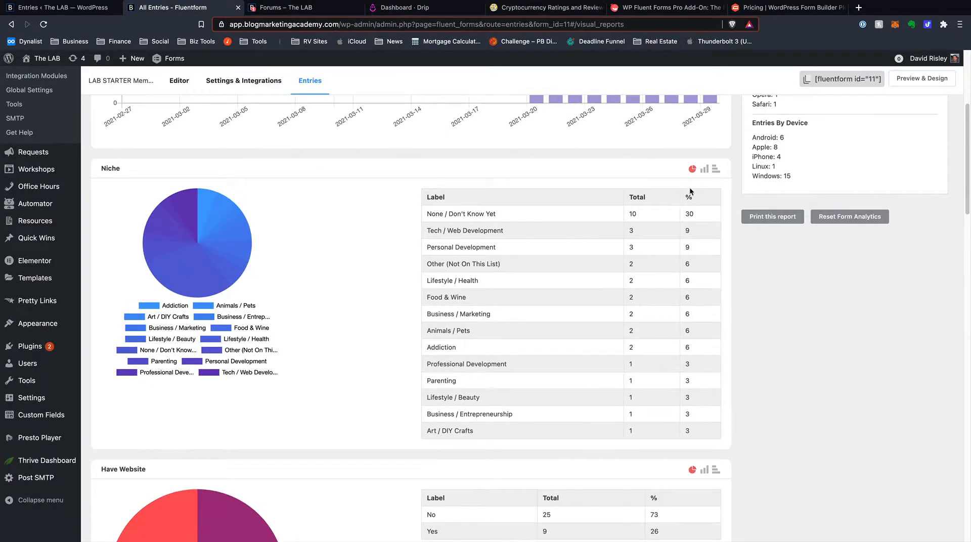
{"action": "scroll", "scroll_direction": "down", "scroll_amount": 3}
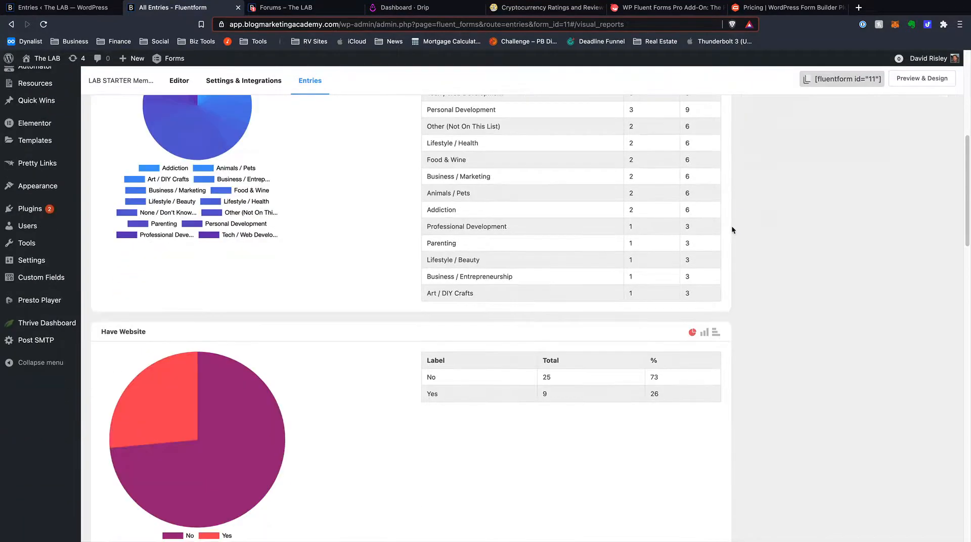
{"action": "scroll", "scroll_direction": "down", "scroll_amount": 3}
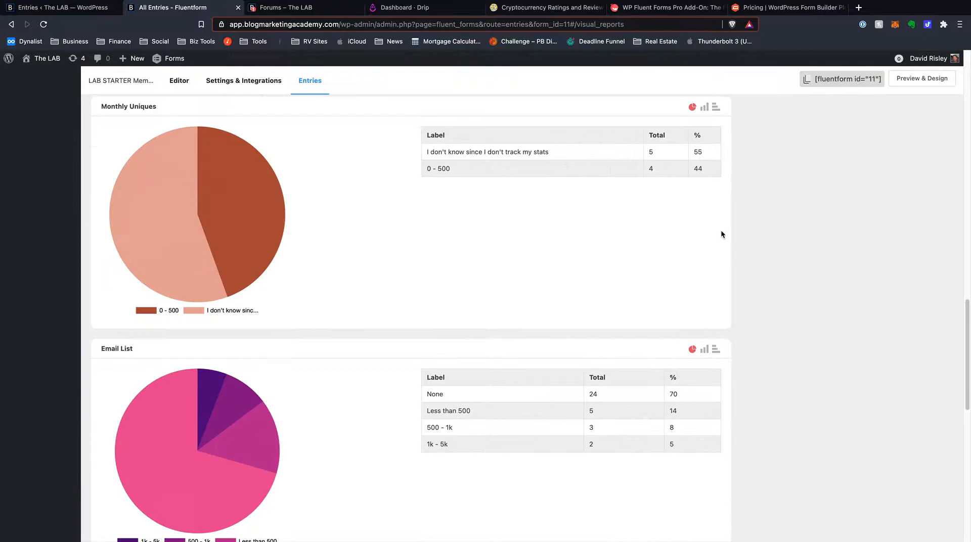
{"action": "scroll", "scroll_direction": "down", "scroll_amount": 3}
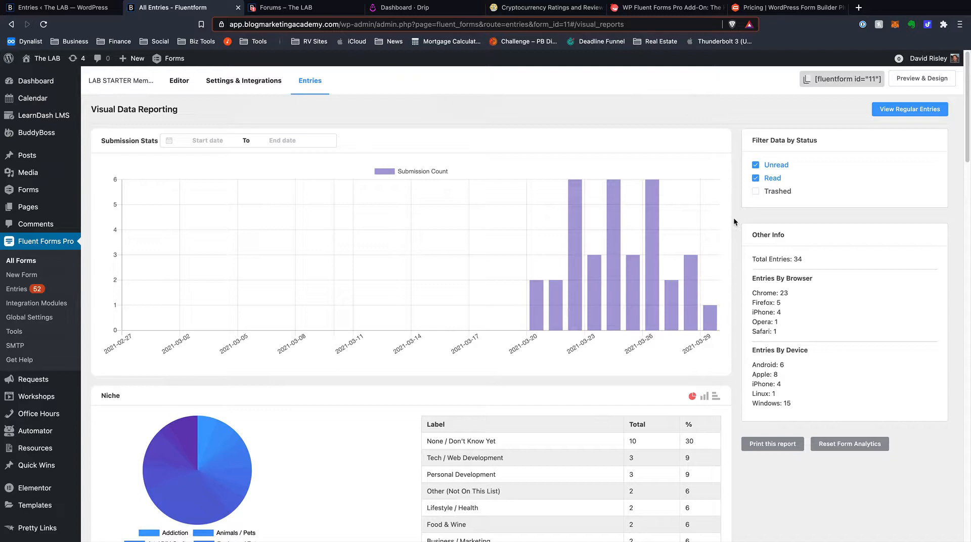
{"action": "mouse_move", "coordinate": [736, 215]}
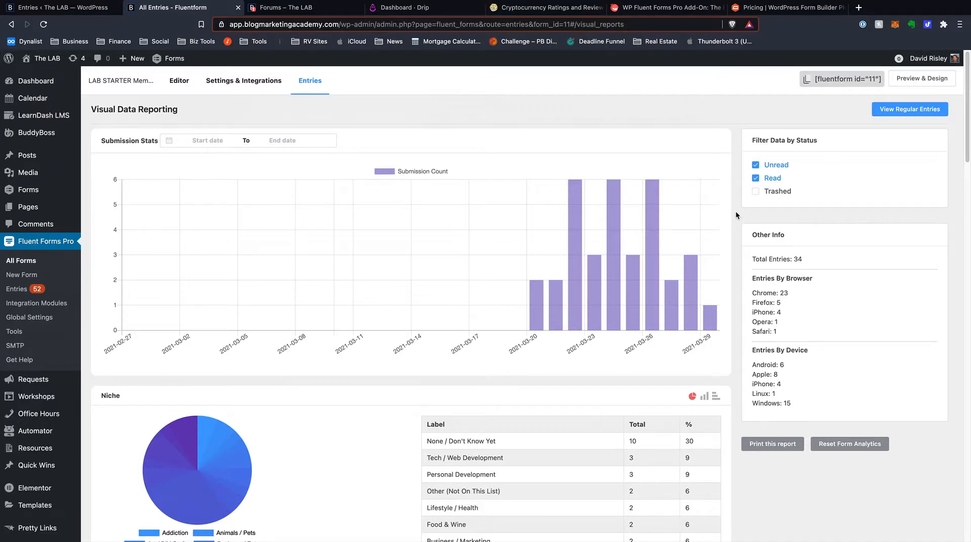
{"action": "mouse_move", "coordinate": [731, 213]}
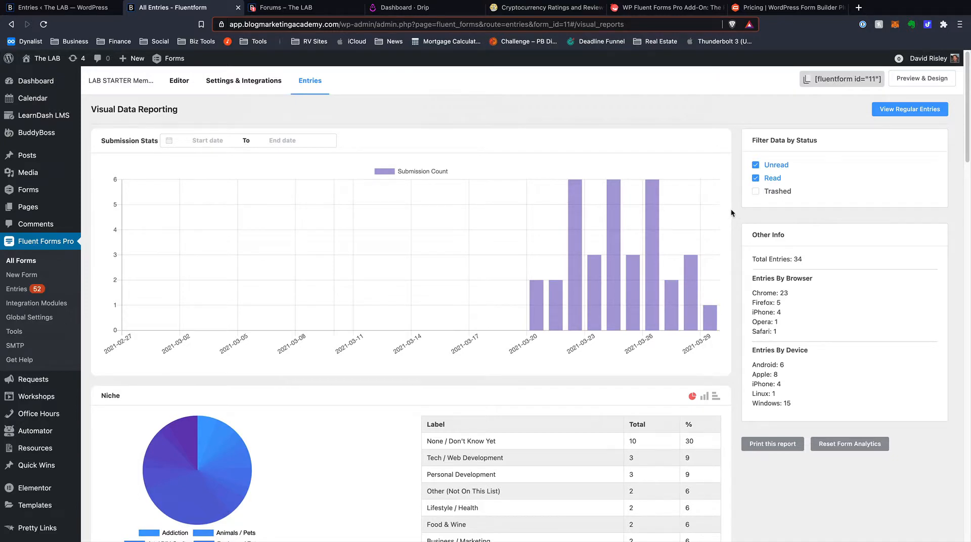
Review the per-question tables, highlighting 9 percent for Tech / Web Development, then show Gravity Forms pricing.
{"action": "scroll", "scroll_direction": "down", "scroll_amount": 3}
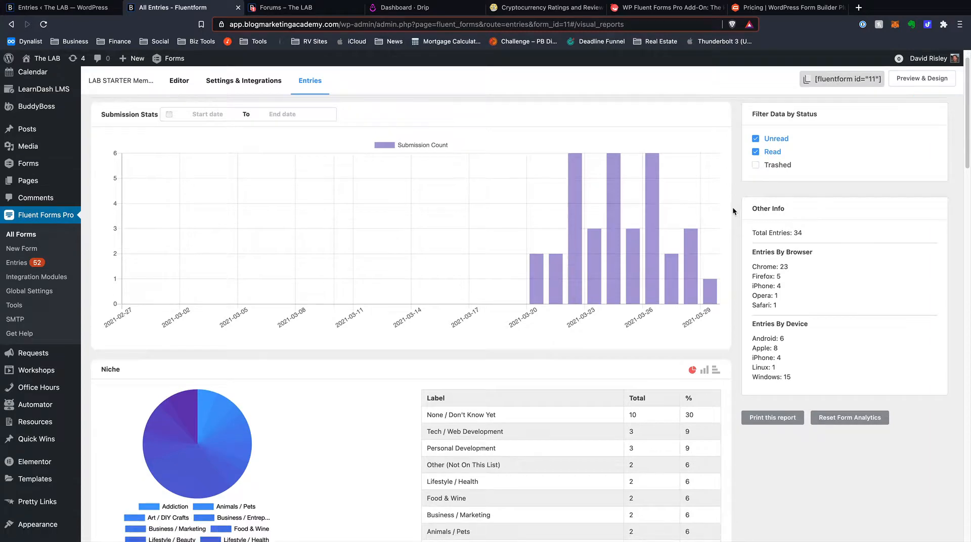
{"action": "mouse_move", "coordinate": [736, 210]}
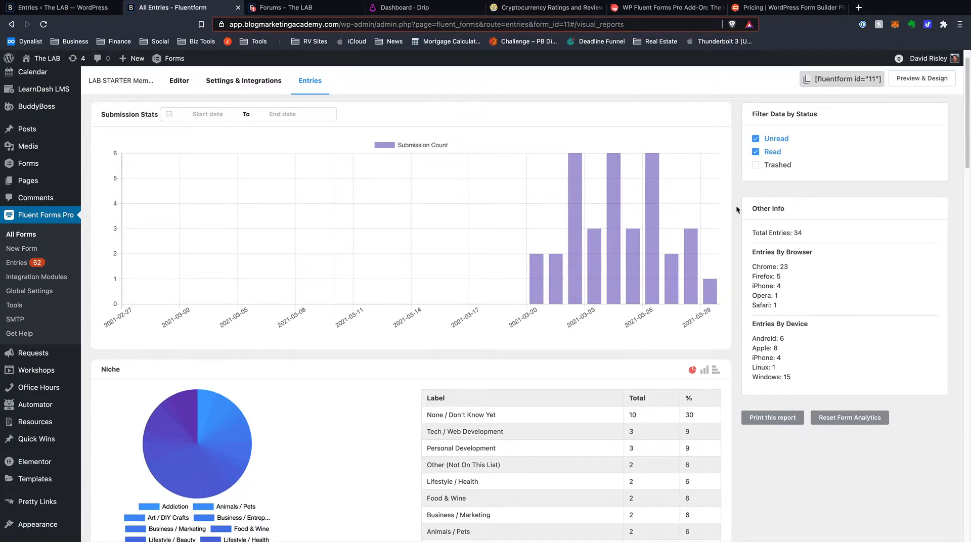
{"action": "scroll", "scroll_direction": "down", "scroll_amount": 3}
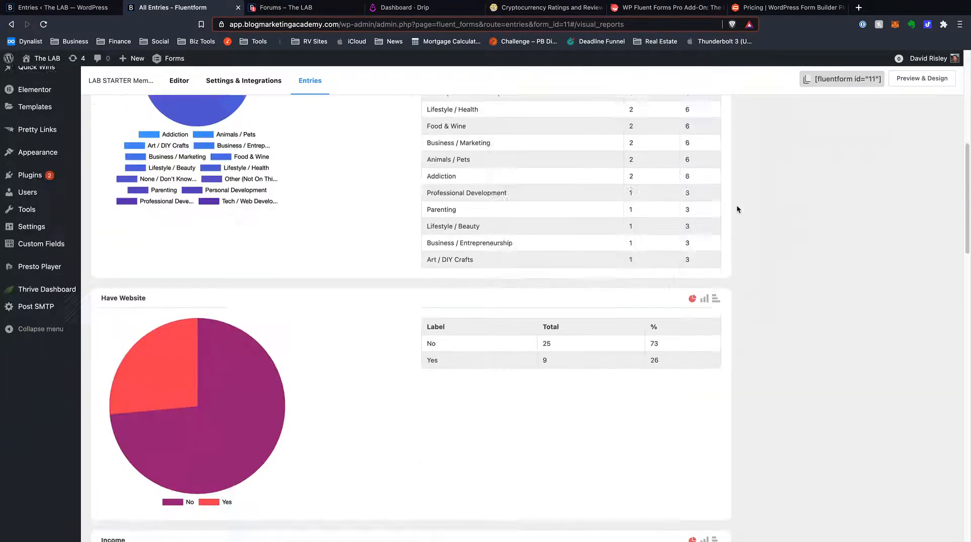
{"action": "scroll", "scroll_direction": "down", "scroll_amount": 3}
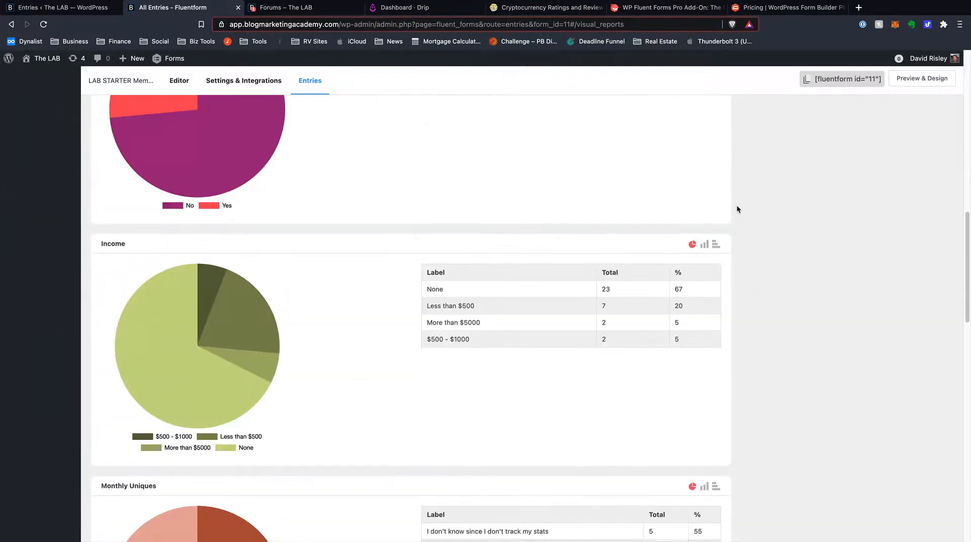
{"action": "scroll", "scroll_direction": "down", "scroll_amount": 3}
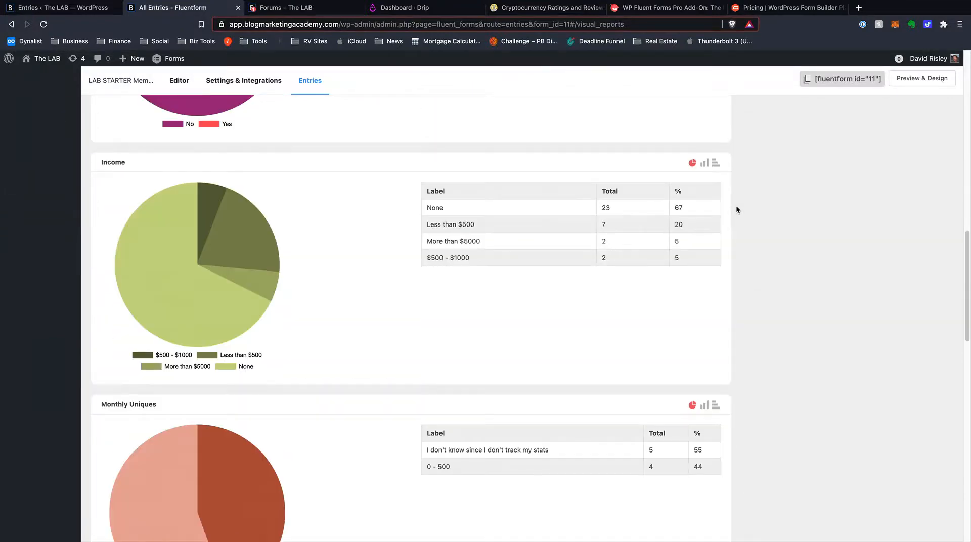
{"action": "scroll", "scroll_direction": "down", "scroll_amount": 3}
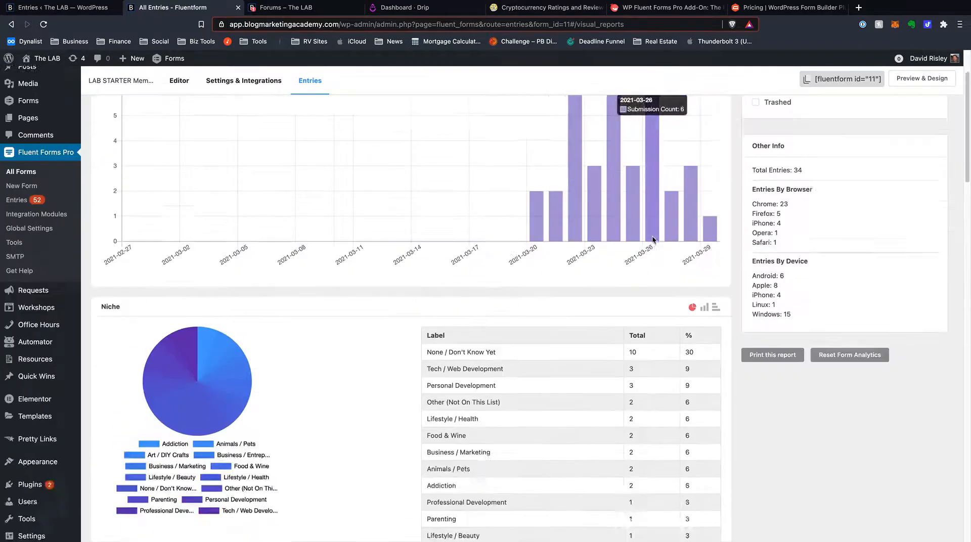
{"action": "scroll", "scroll_direction": "down", "scroll_amount": 3}
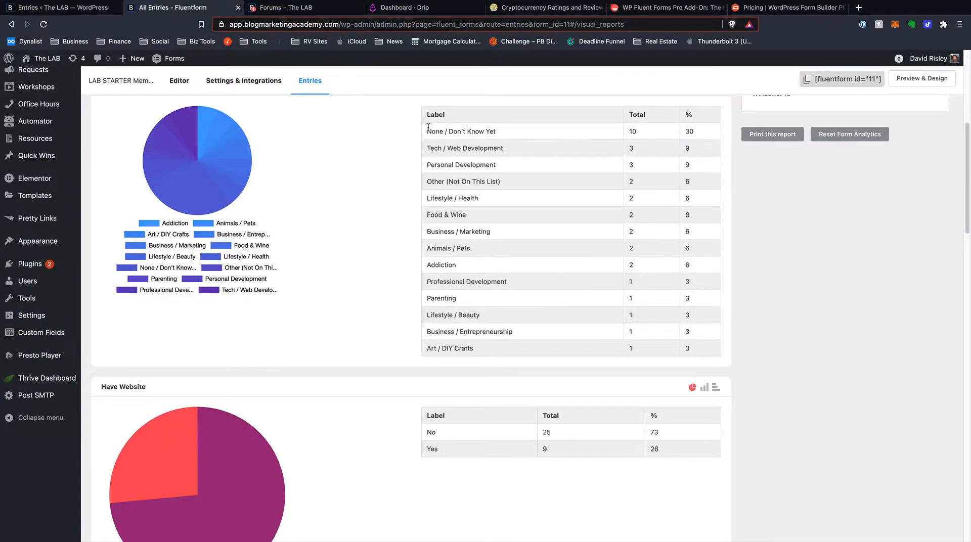
{"action": "left_click_drag", "start_coordinate": [427, 131], "coordinate": [681, 345]}
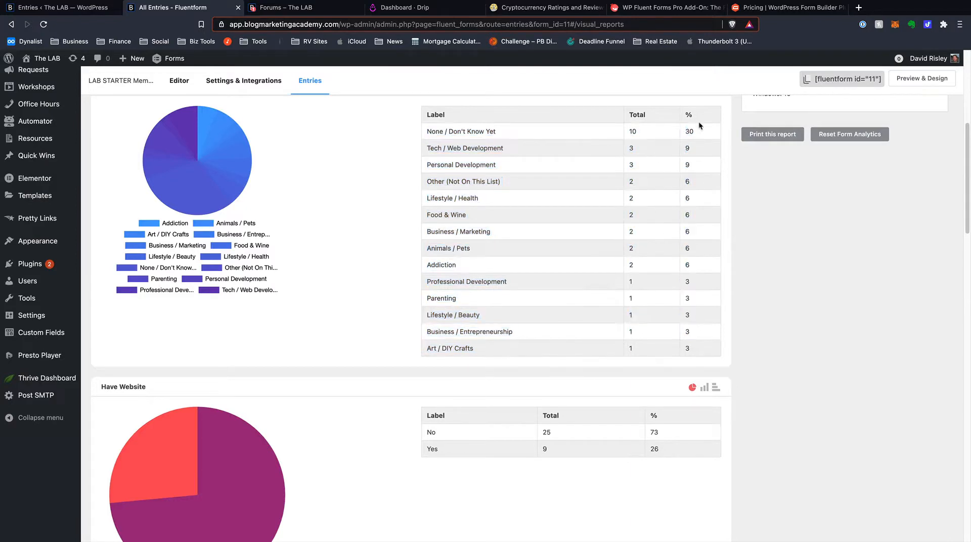
{"action": "double_click", "coordinate": [689, 131]}
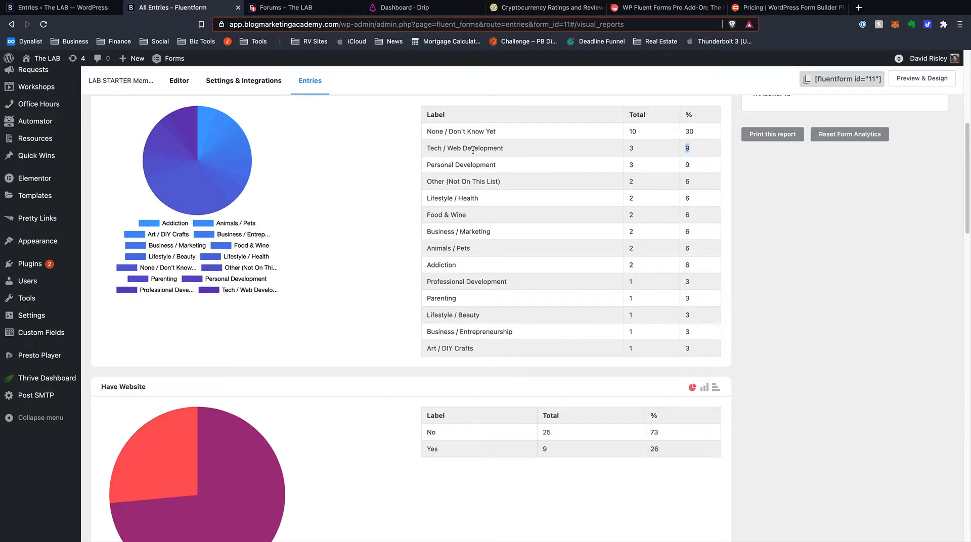
{"action": "mouse_move", "coordinate": [807, 276]}
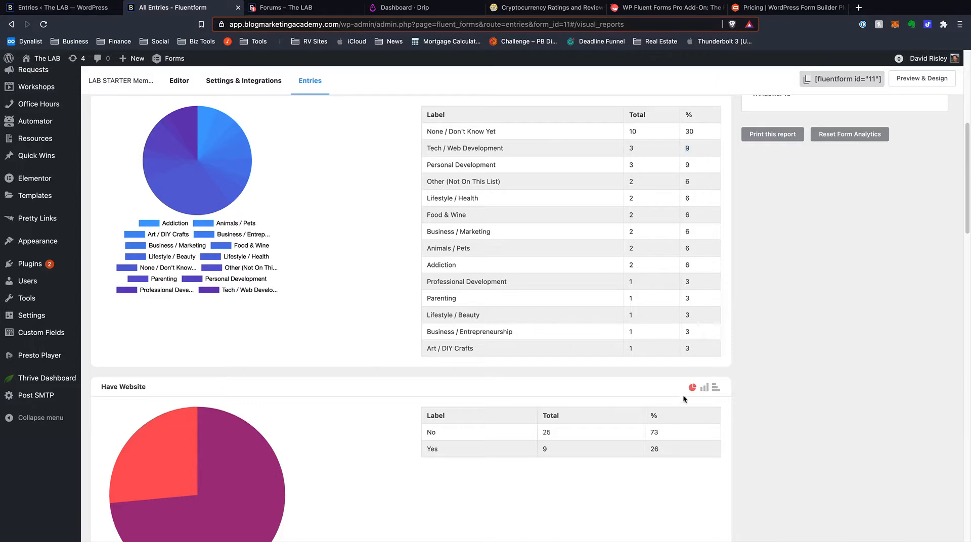
{"action": "mouse_move", "coordinate": [679, 389]}
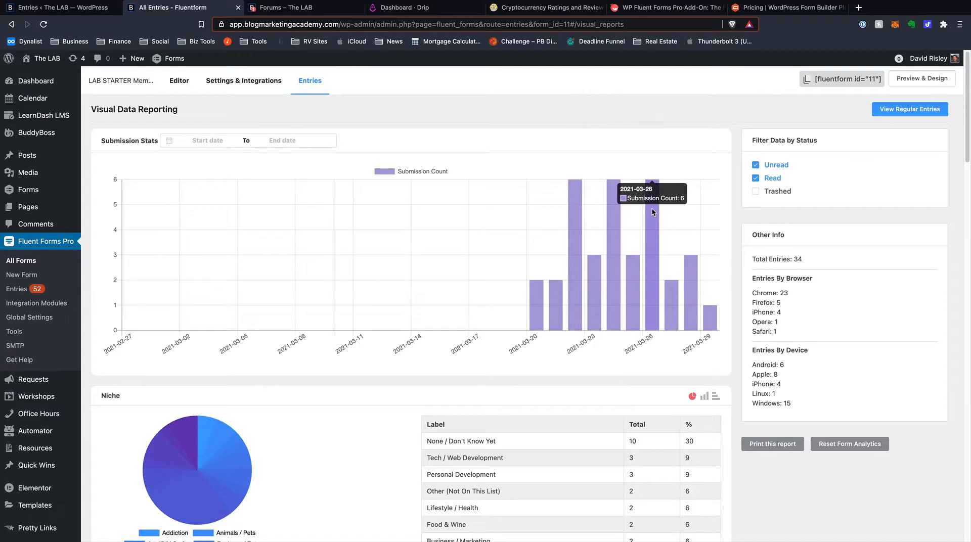
{"action": "left_click", "coordinate": [786, 8]}
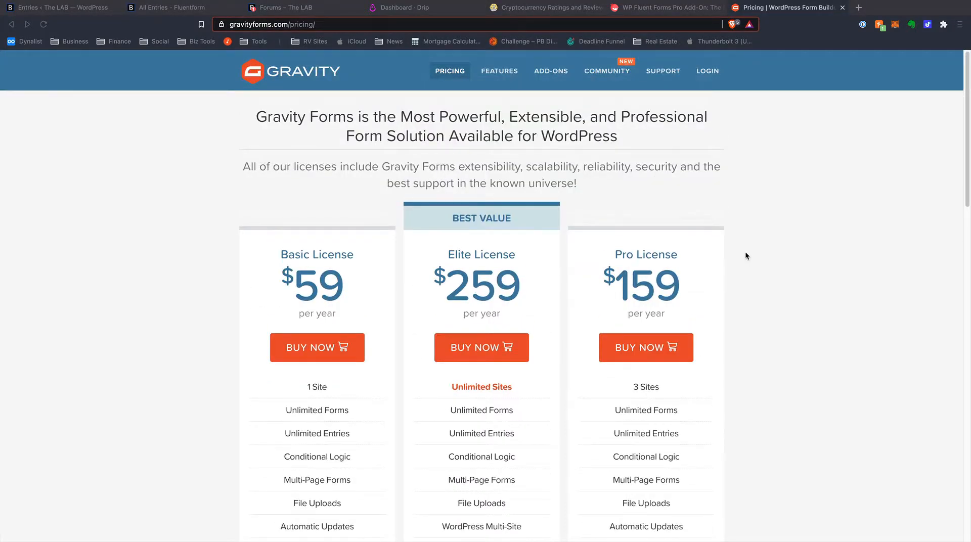
Scroll the Gravity Forms pricing page to compare the Basic, Pro and Elite license features.
{"action": "scroll", "scroll_direction": "down", "scroll_amount": 3}
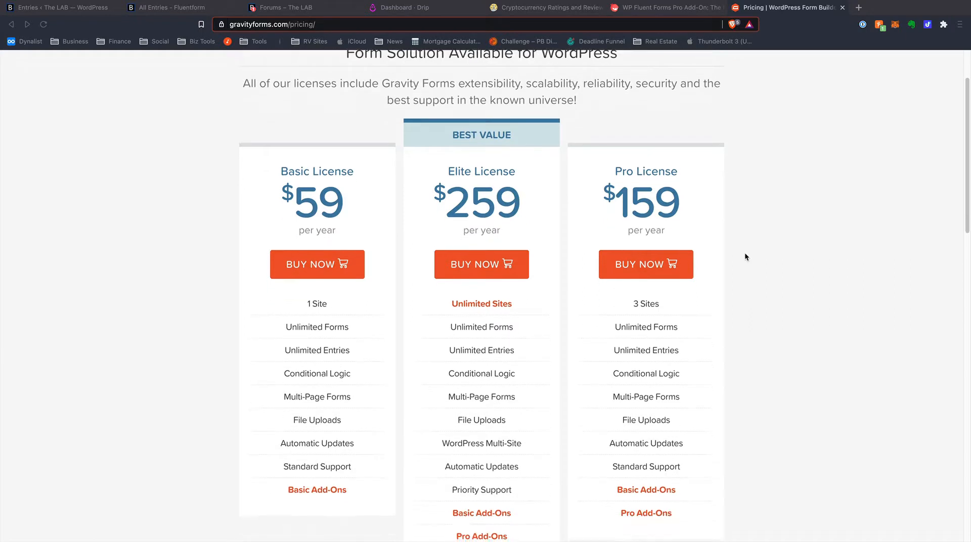
{"action": "mouse_move", "coordinate": [744, 266]}
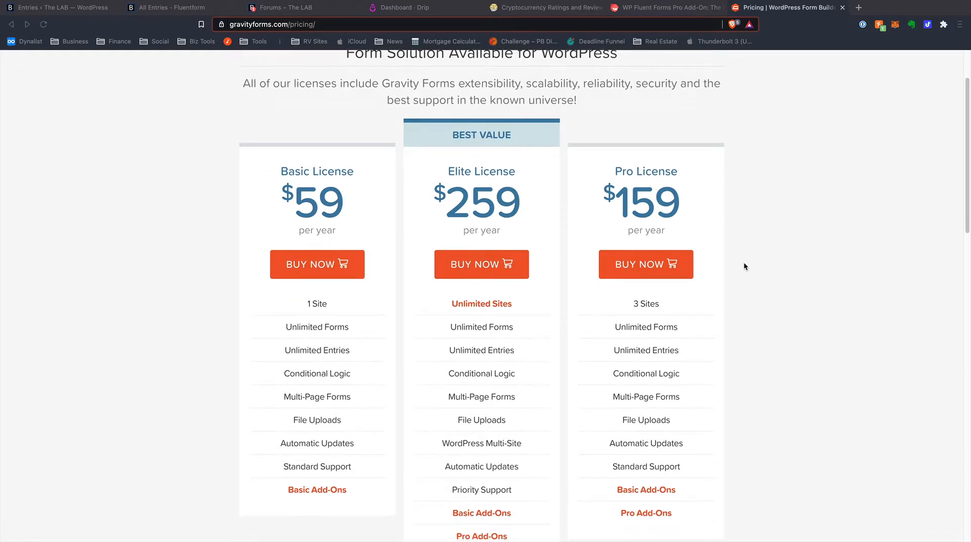
{"action": "scroll", "scroll_direction": "down", "scroll_amount": 3}
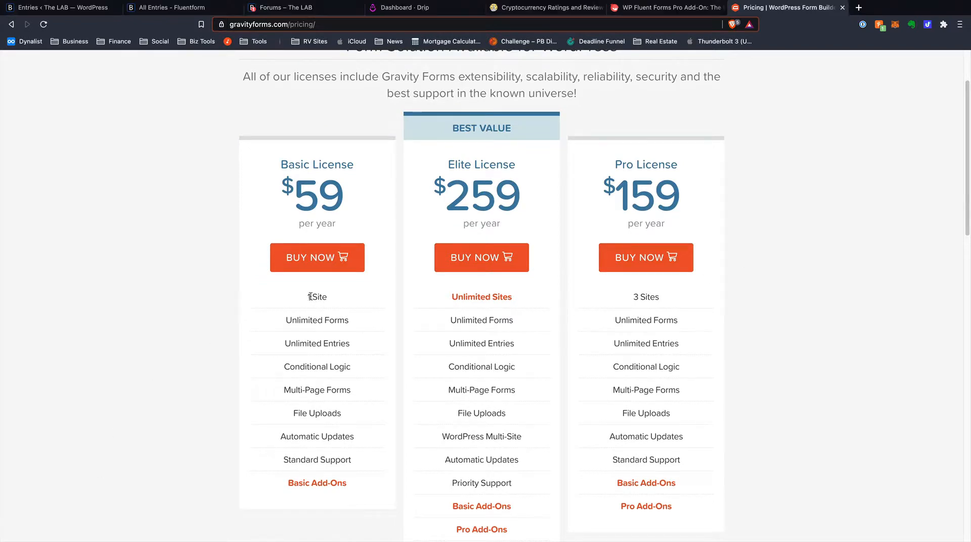
{"action": "left_click_drag", "start_coordinate": [309, 297], "coordinate": [347, 459]}
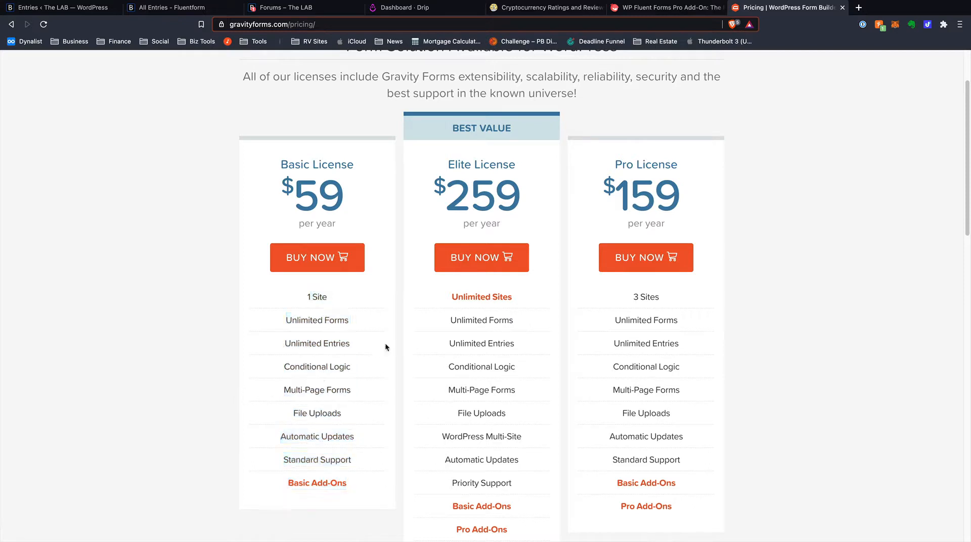
{"action": "mouse_move", "coordinate": [638, 136]}
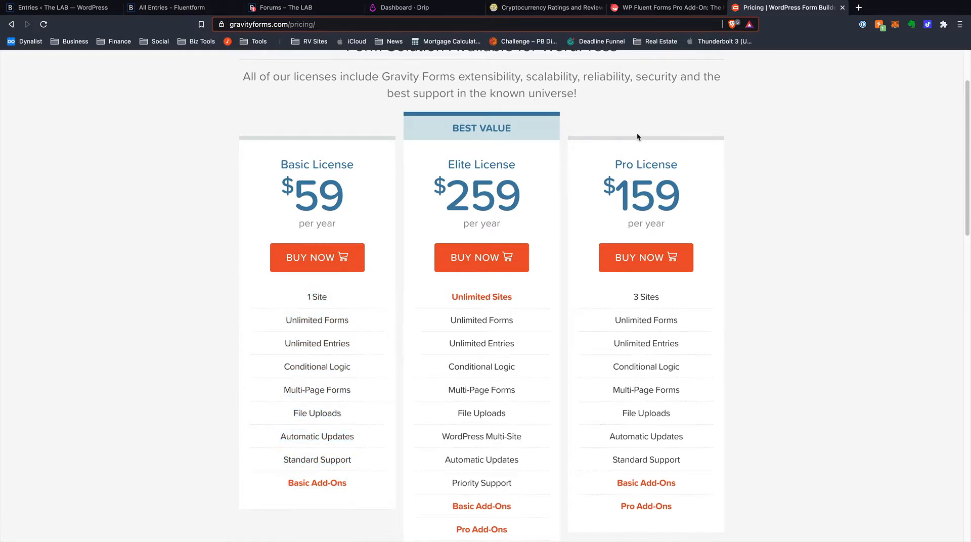
{"action": "mouse_move", "coordinate": [646, 490]}
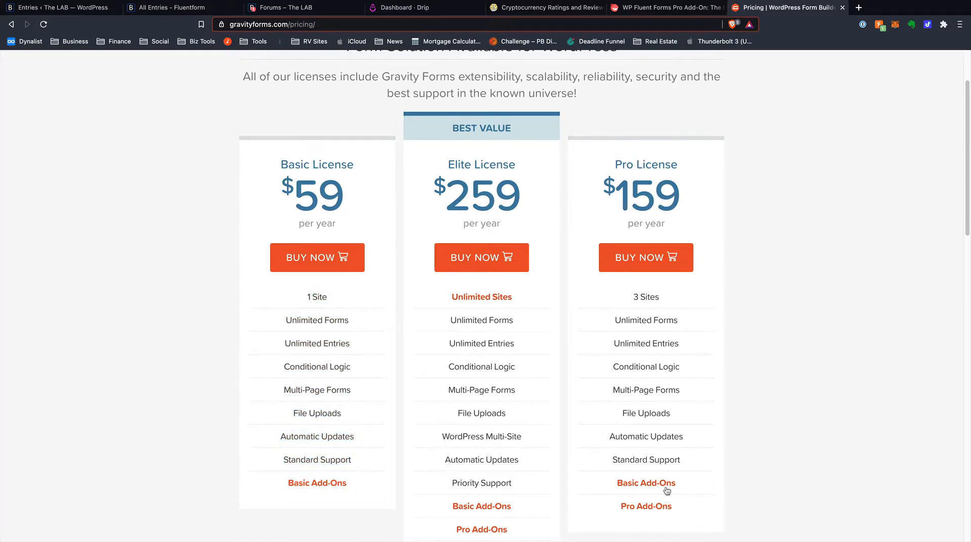
Highlight the Elite license's Unlimited Sites feature, then bring up the WP Fluent Forms Pro Add-On page.
{"action": "scroll", "scroll_direction": "down", "scroll_amount": 3}
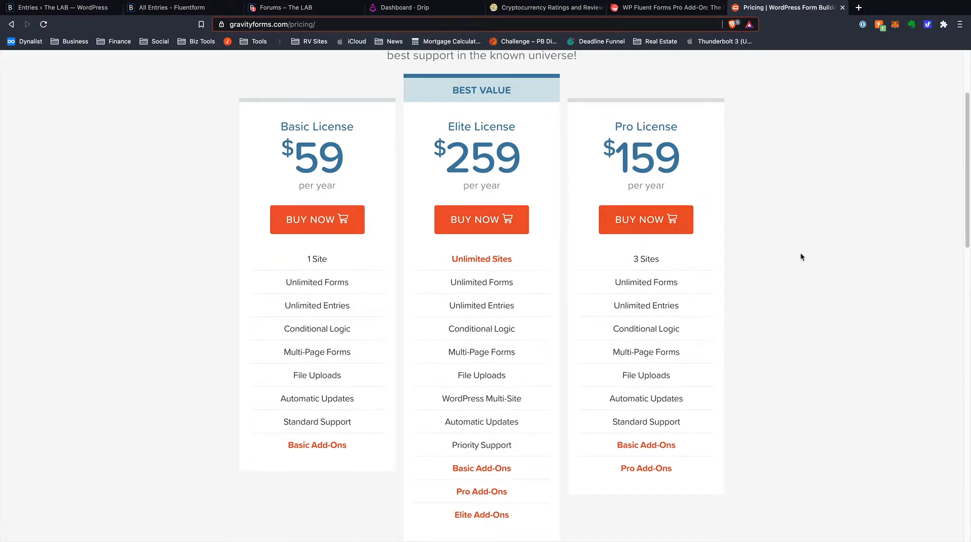
{"action": "mouse_move", "coordinate": [530, 274]}
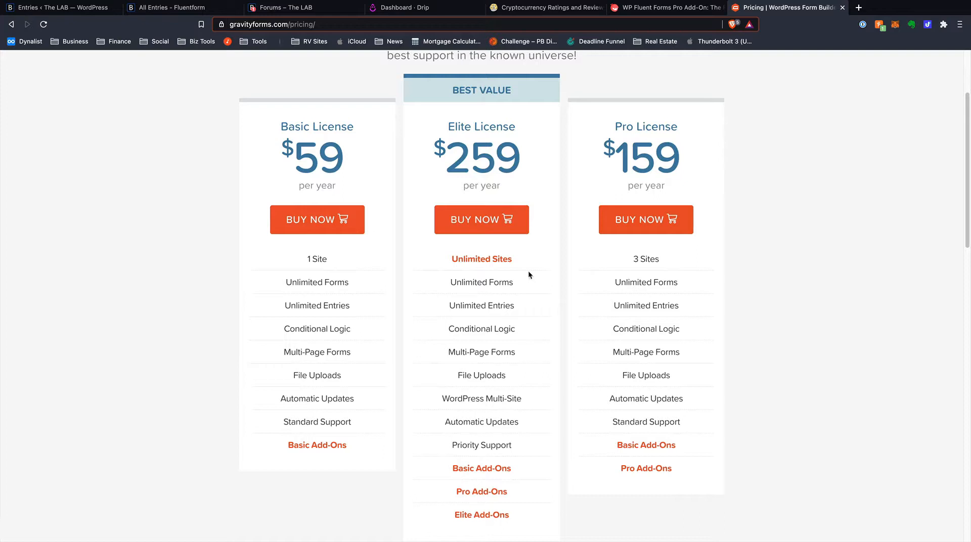
{"action": "mouse_move", "coordinate": [539, 279]}
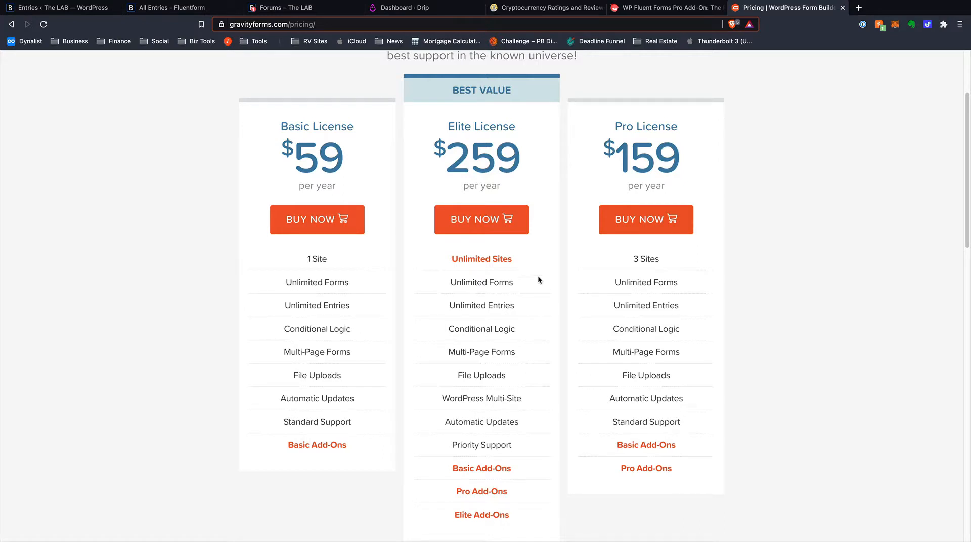
{"action": "mouse_move", "coordinate": [429, 149]}
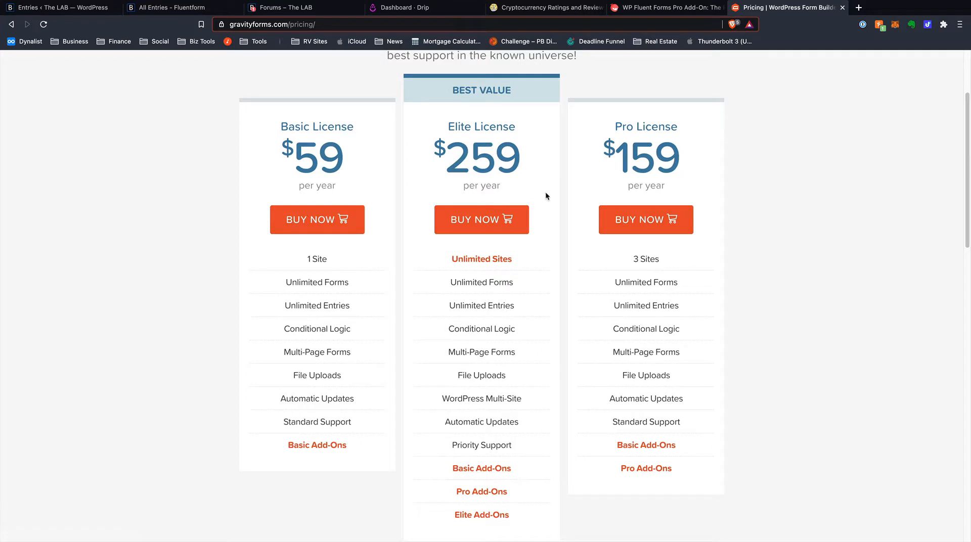
{"action": "mouse_move", "coordinate": [561, 250]}
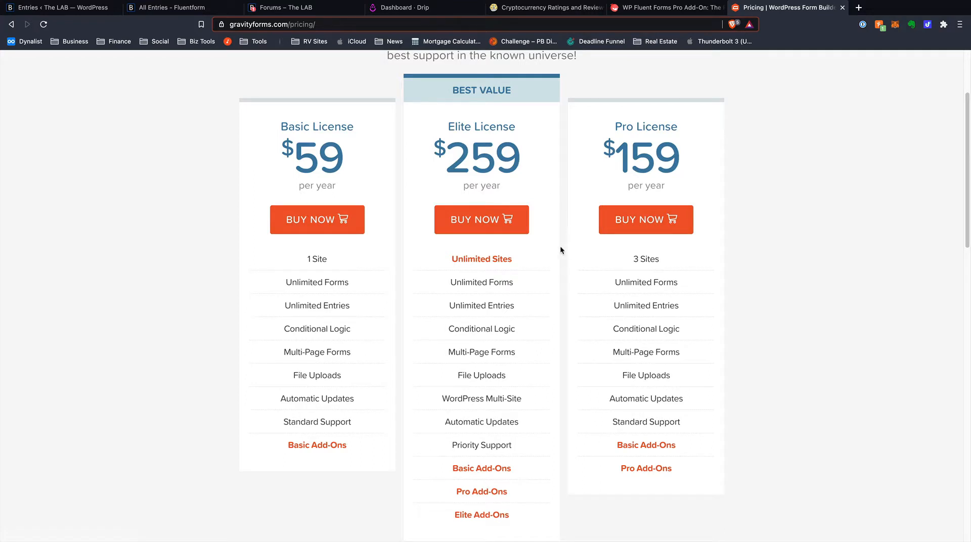
{"action": "mouse_move", "coordinate": [562, 255]}
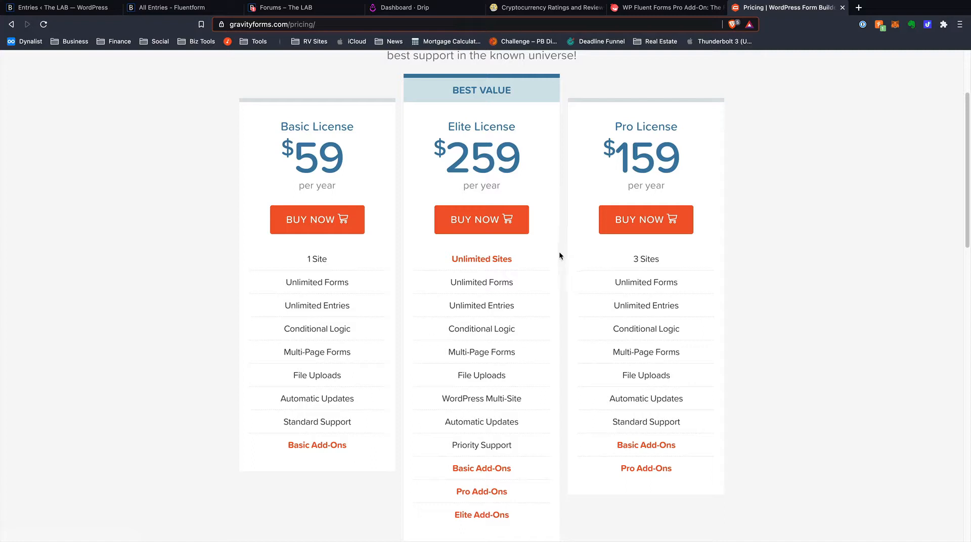
{"action": "mouse_move", "coordinate": [558, 245]}
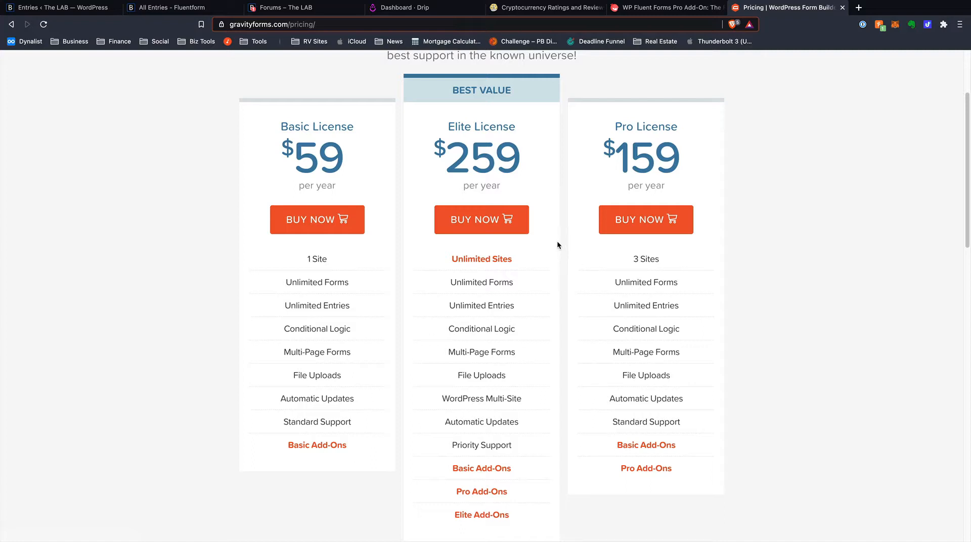
{"action": "mouse_move", "coordinate": [560, 252]}
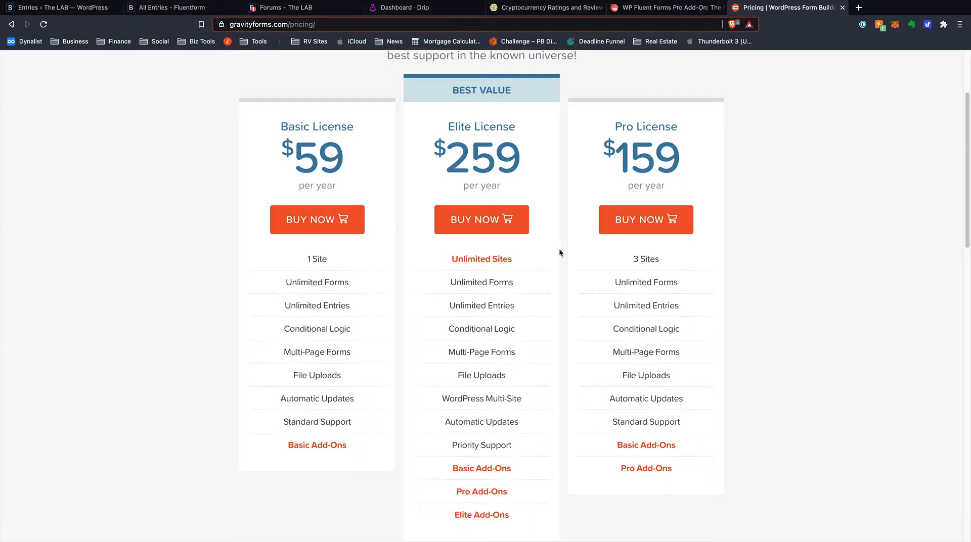
{"action": "mouse_move", "coordinate": [551, 248]}
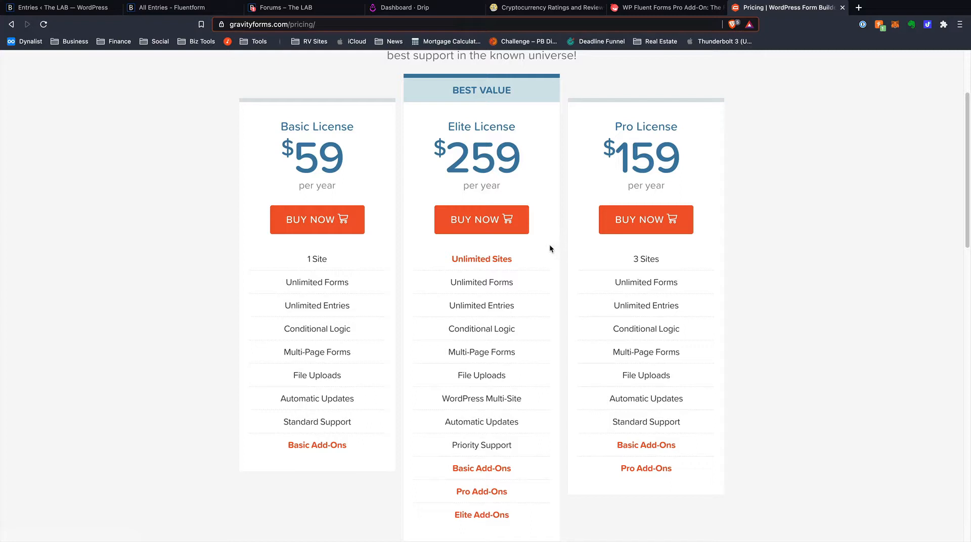
{"action": "mouse_move", "coordinate": [555, 247]}
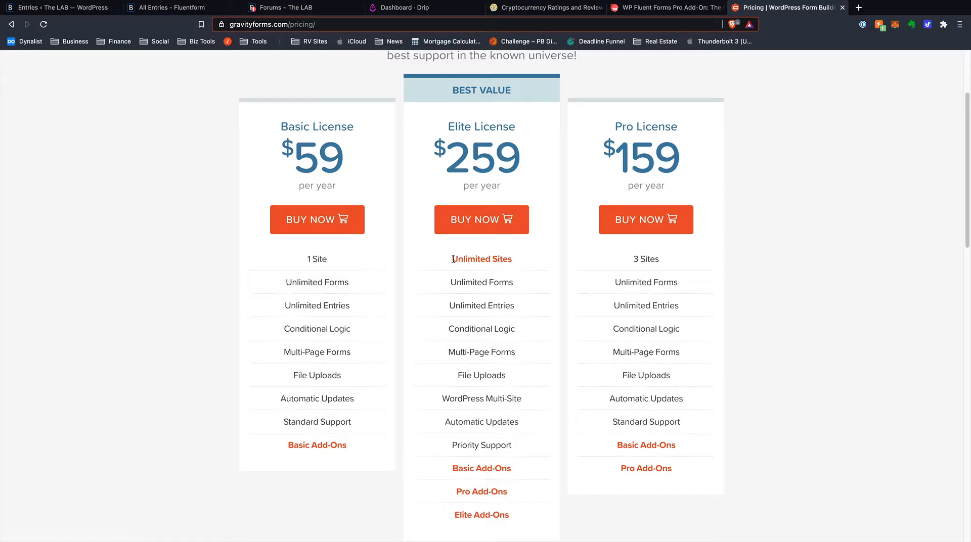
{"action": "double_click", "coordinate": [480, 259]}
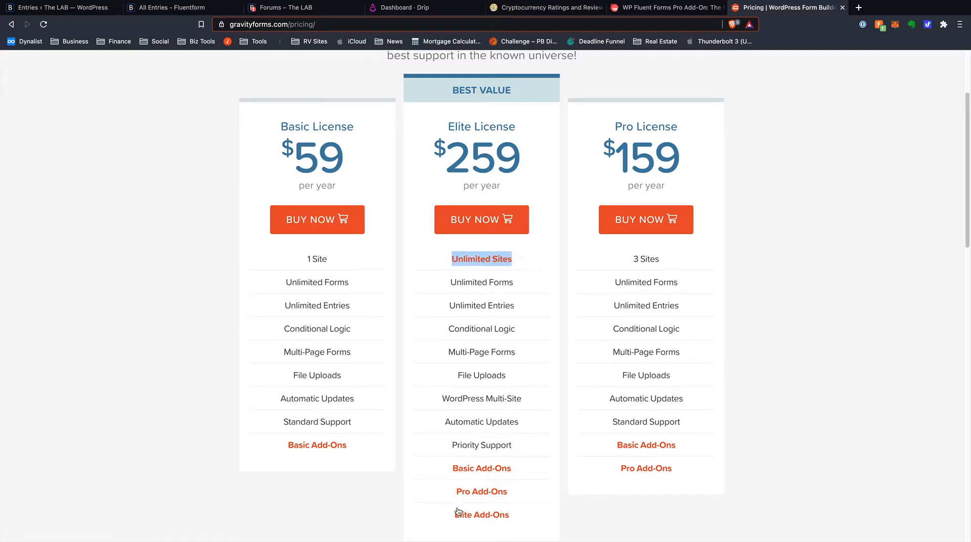
{"action": "mouse_move", "coordinate": [475, 518]}
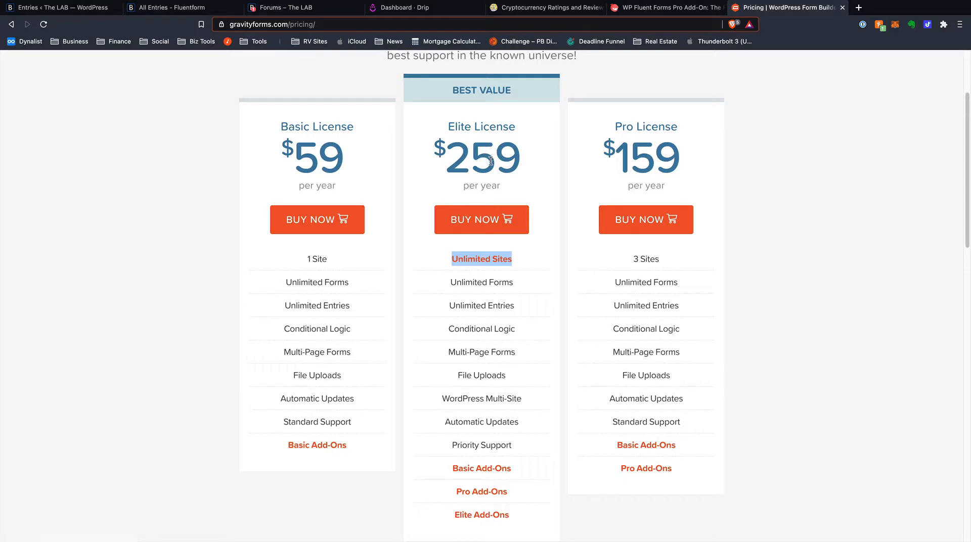
{"action": "left_click", "coordinate": [679, 7]}
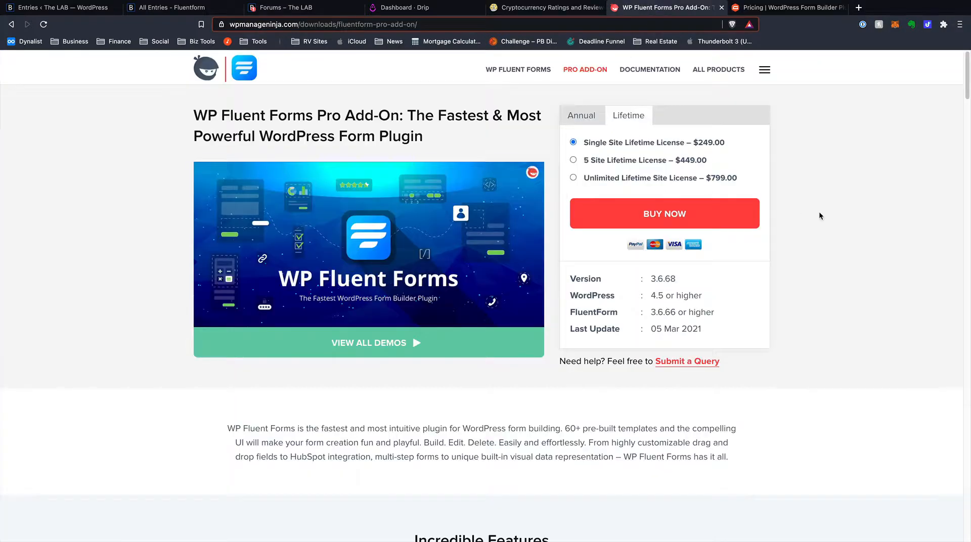
Review annual Fluent Forms Pro prices ($59–$199), select the Unlimited Sites annual license, then show lifetime prices ($249–$799).
{"action": "left_click", "coordinate": [581, 115]}
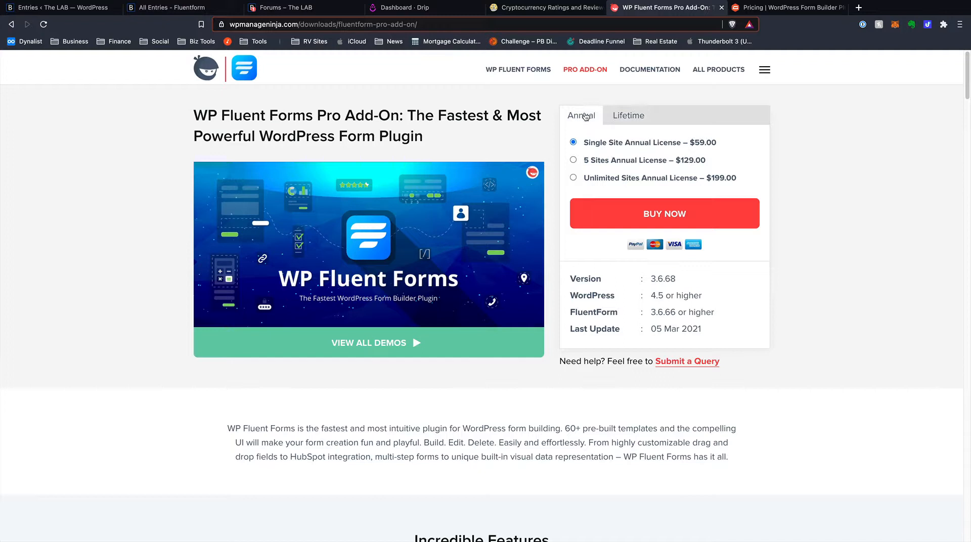
{"action": "mouse_move", "coordinate": [695, 146]}
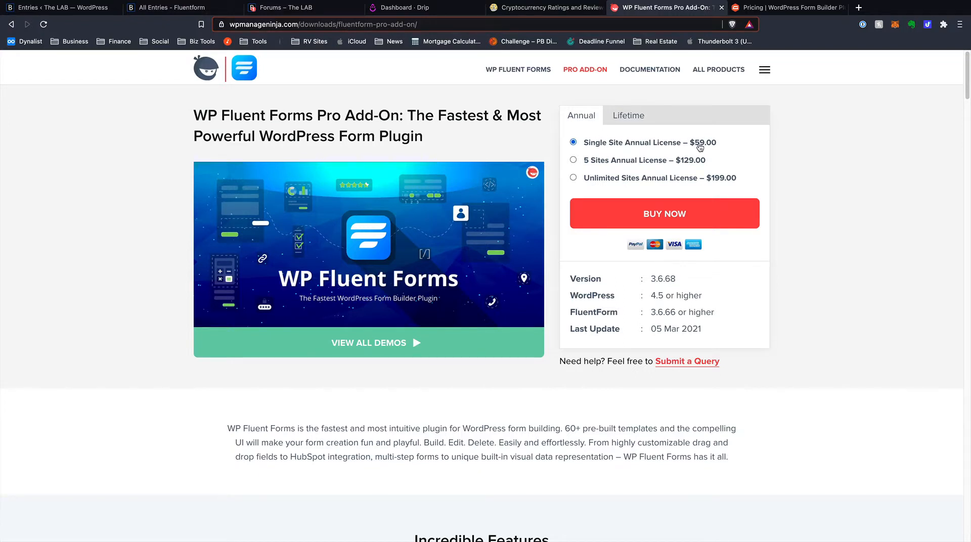
{"action": "mouse_move", "coordinate": [724, 148]}
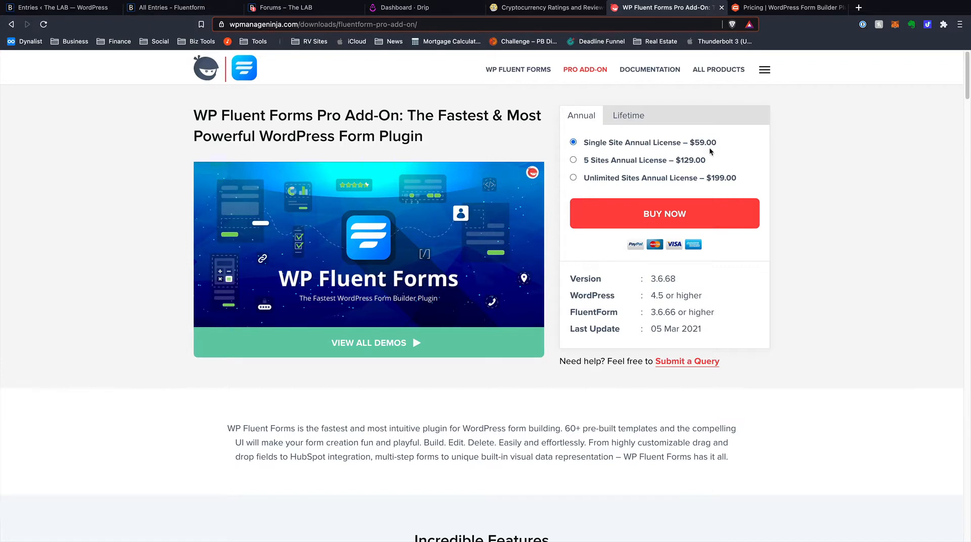
{"action": "mouse_move", "coordinate": [684, 182]}
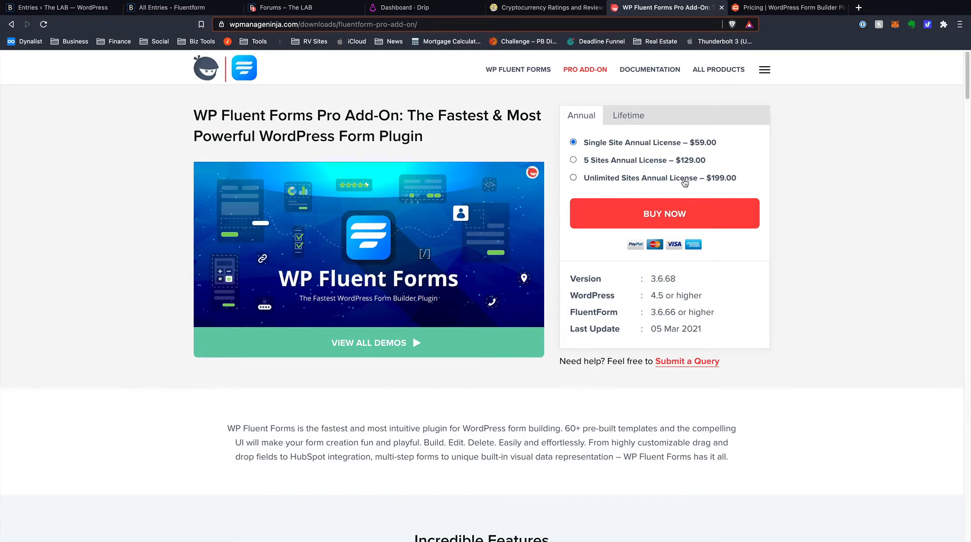
{"action": "mouse_move", "coordinate": [651, 165]}
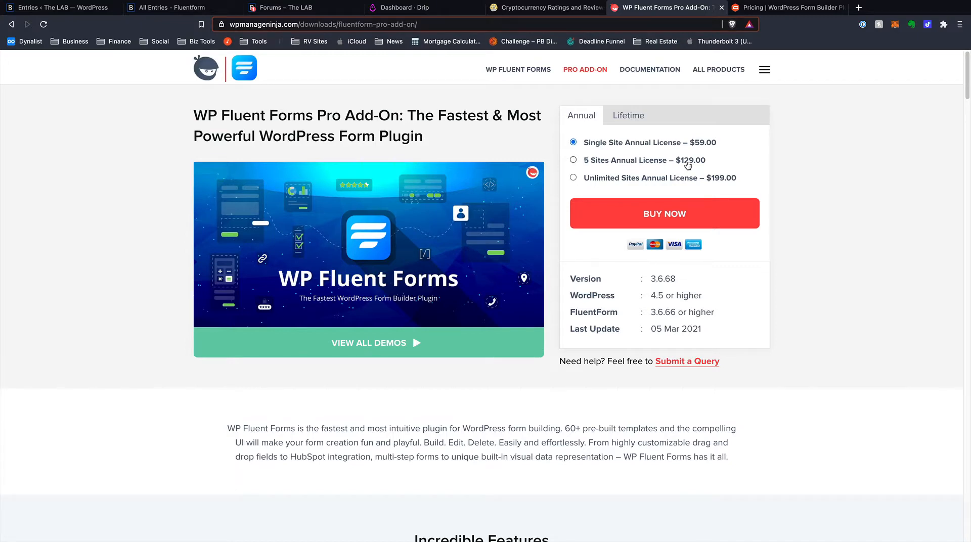
{"action": "left_click", "coordinate": [786, 8]}
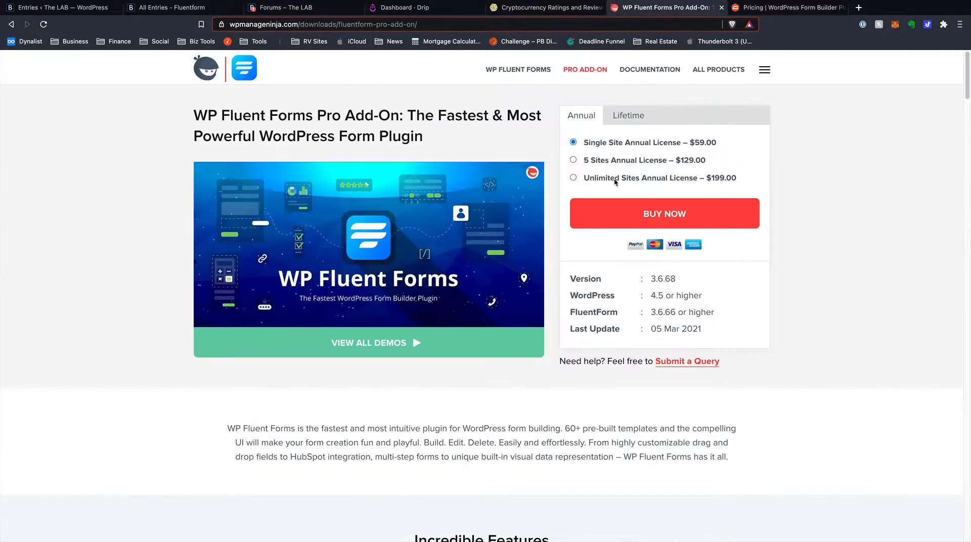
{"action": "left_click", "coordinate": [573, 177]}
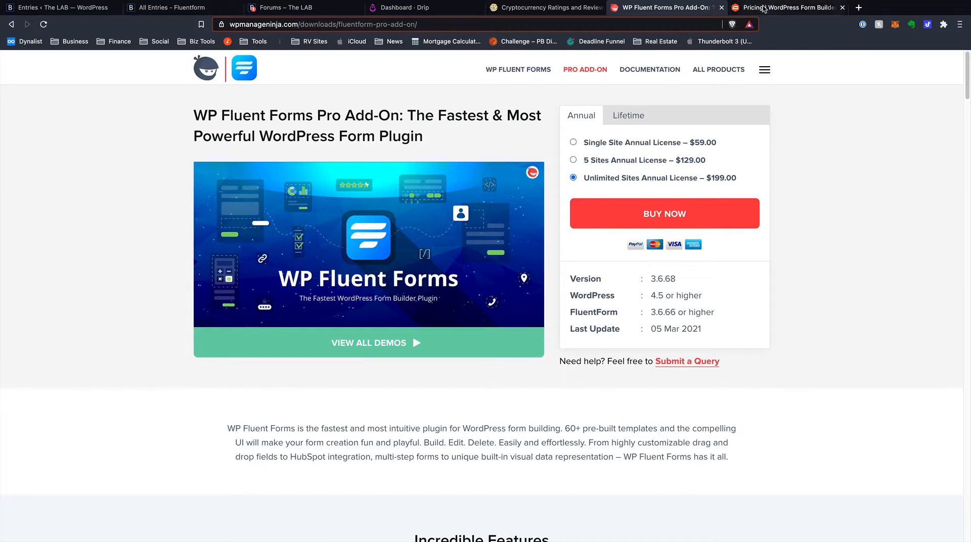
{"action": "left_click", "coordinate": [781, 8]}
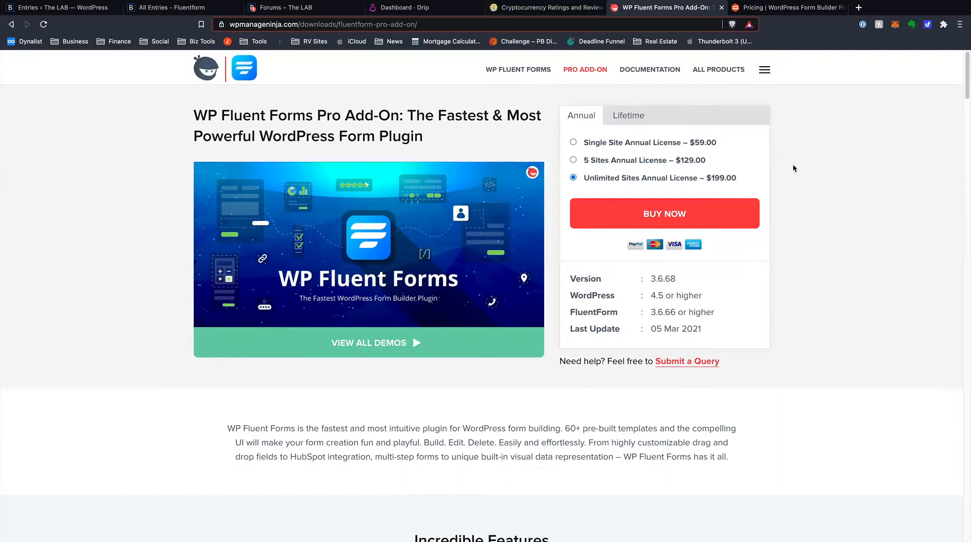
{"action": "left_click", "coordinate": [628, 115]}
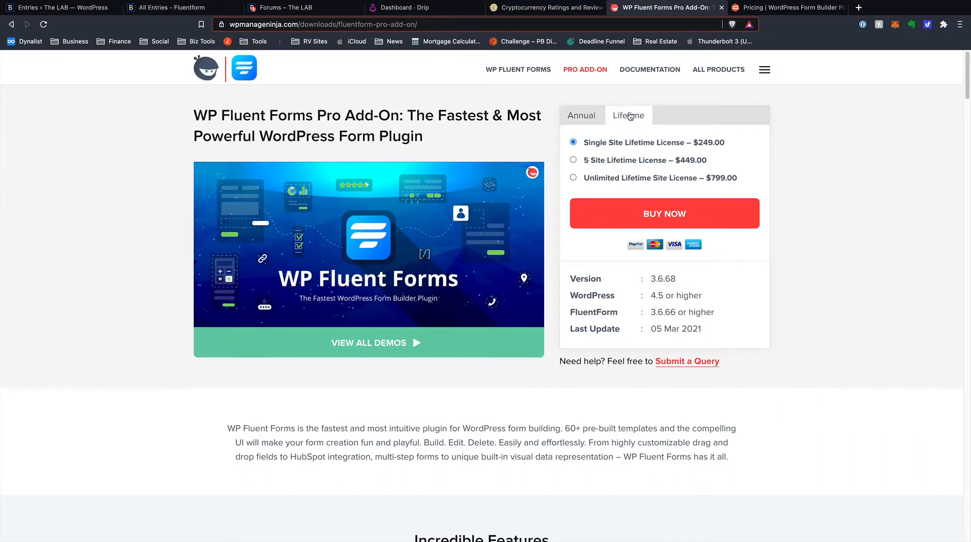
{"action": "mouse_move", "coordinate": [628, 115]}
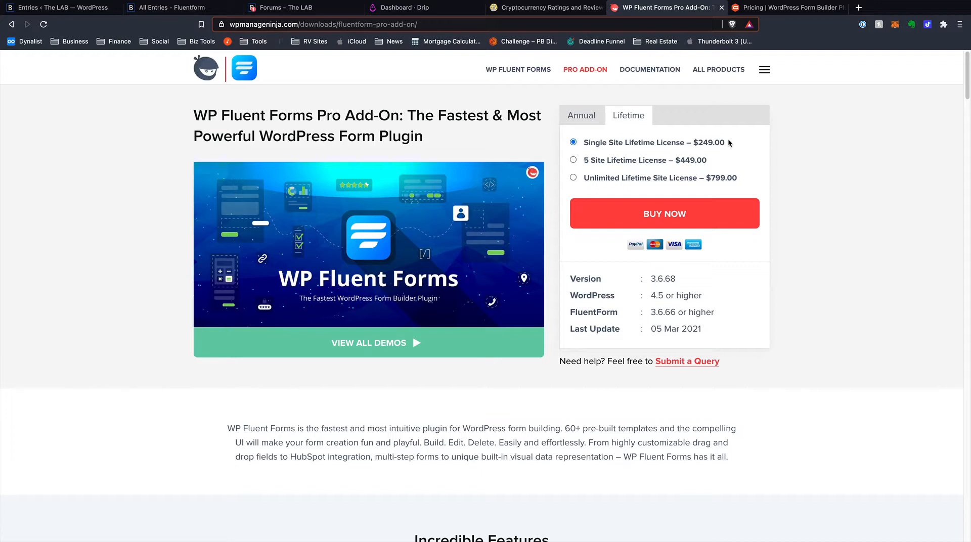
{"action": "mouse_move", "coordinate": [686, 165]}
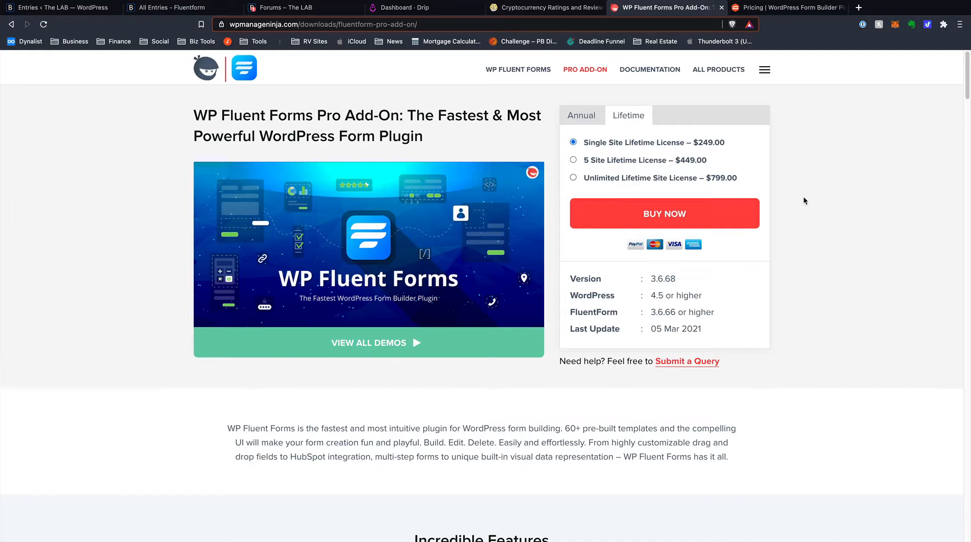
{"action": "mouse_move", "coordinate": [785, 154]}
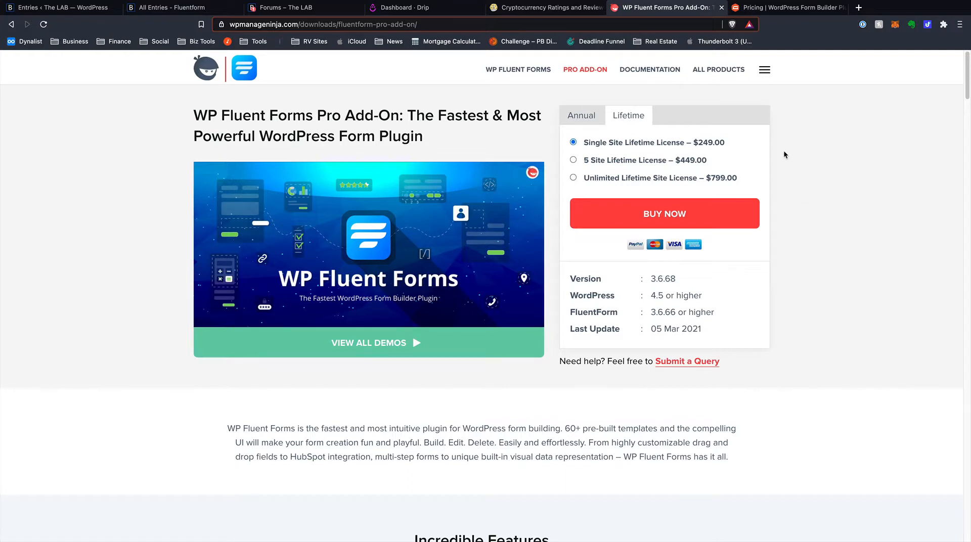